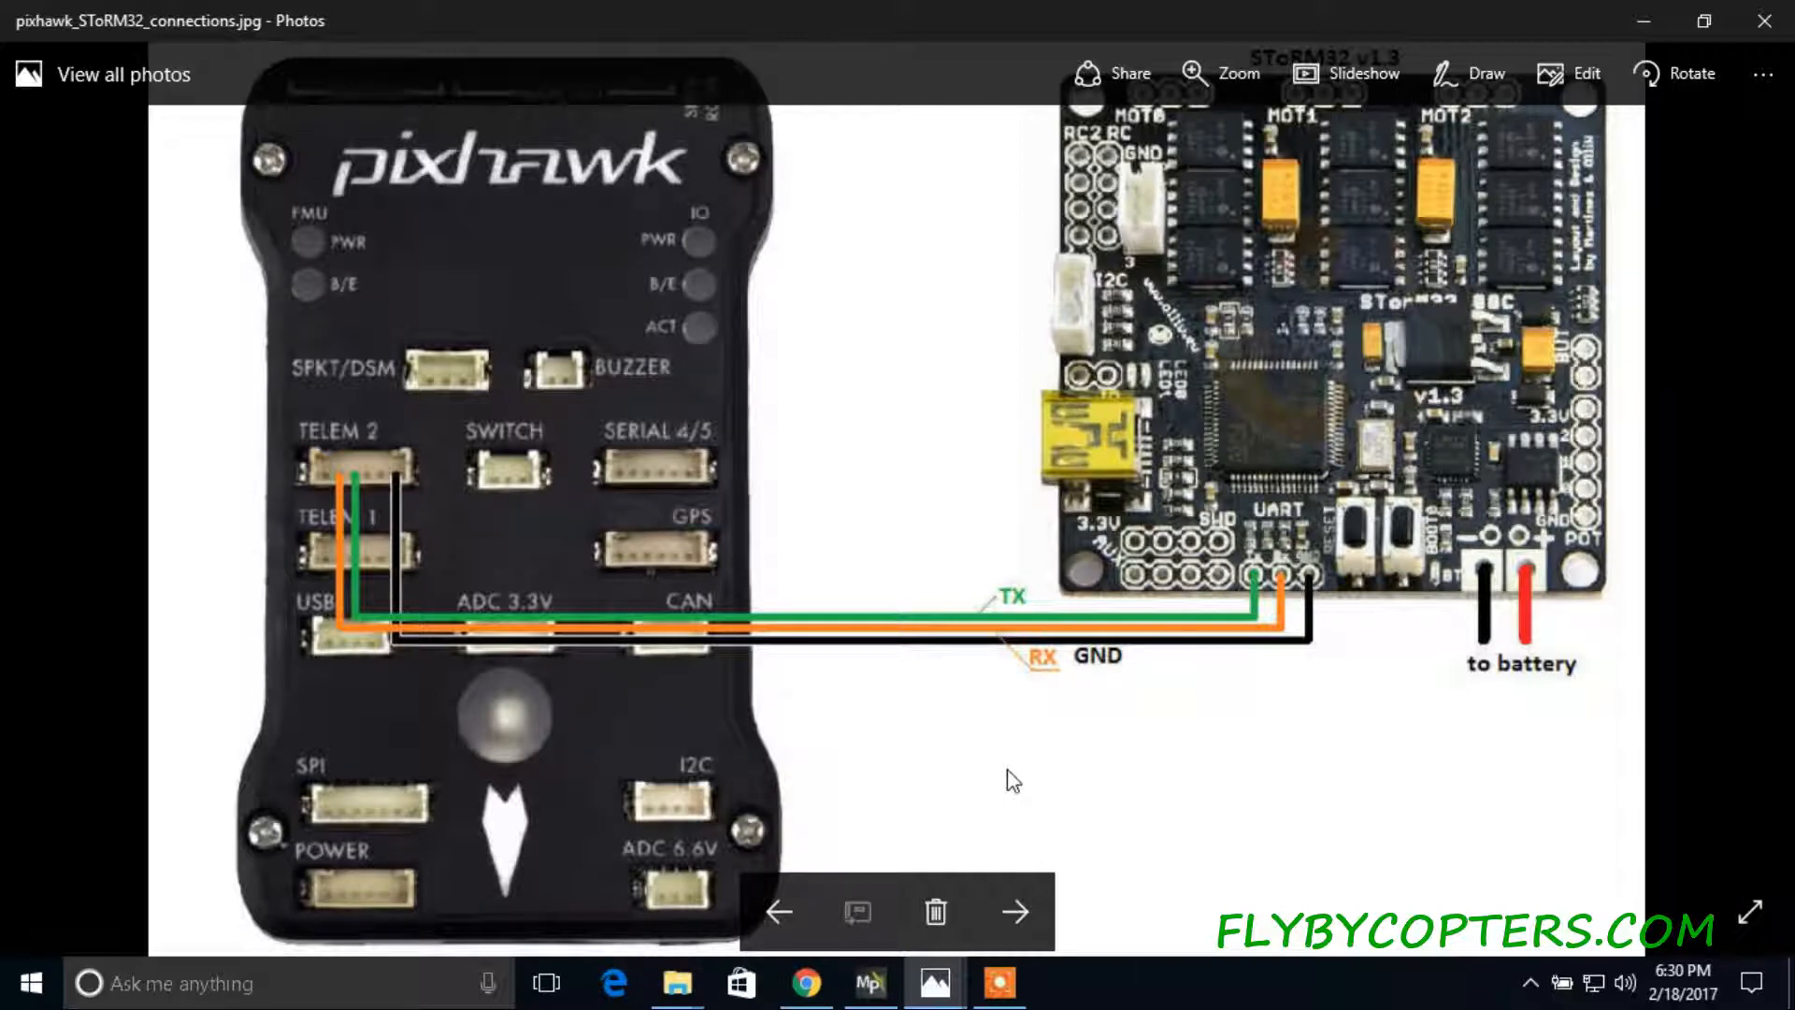
mouse_move(1229, 624)
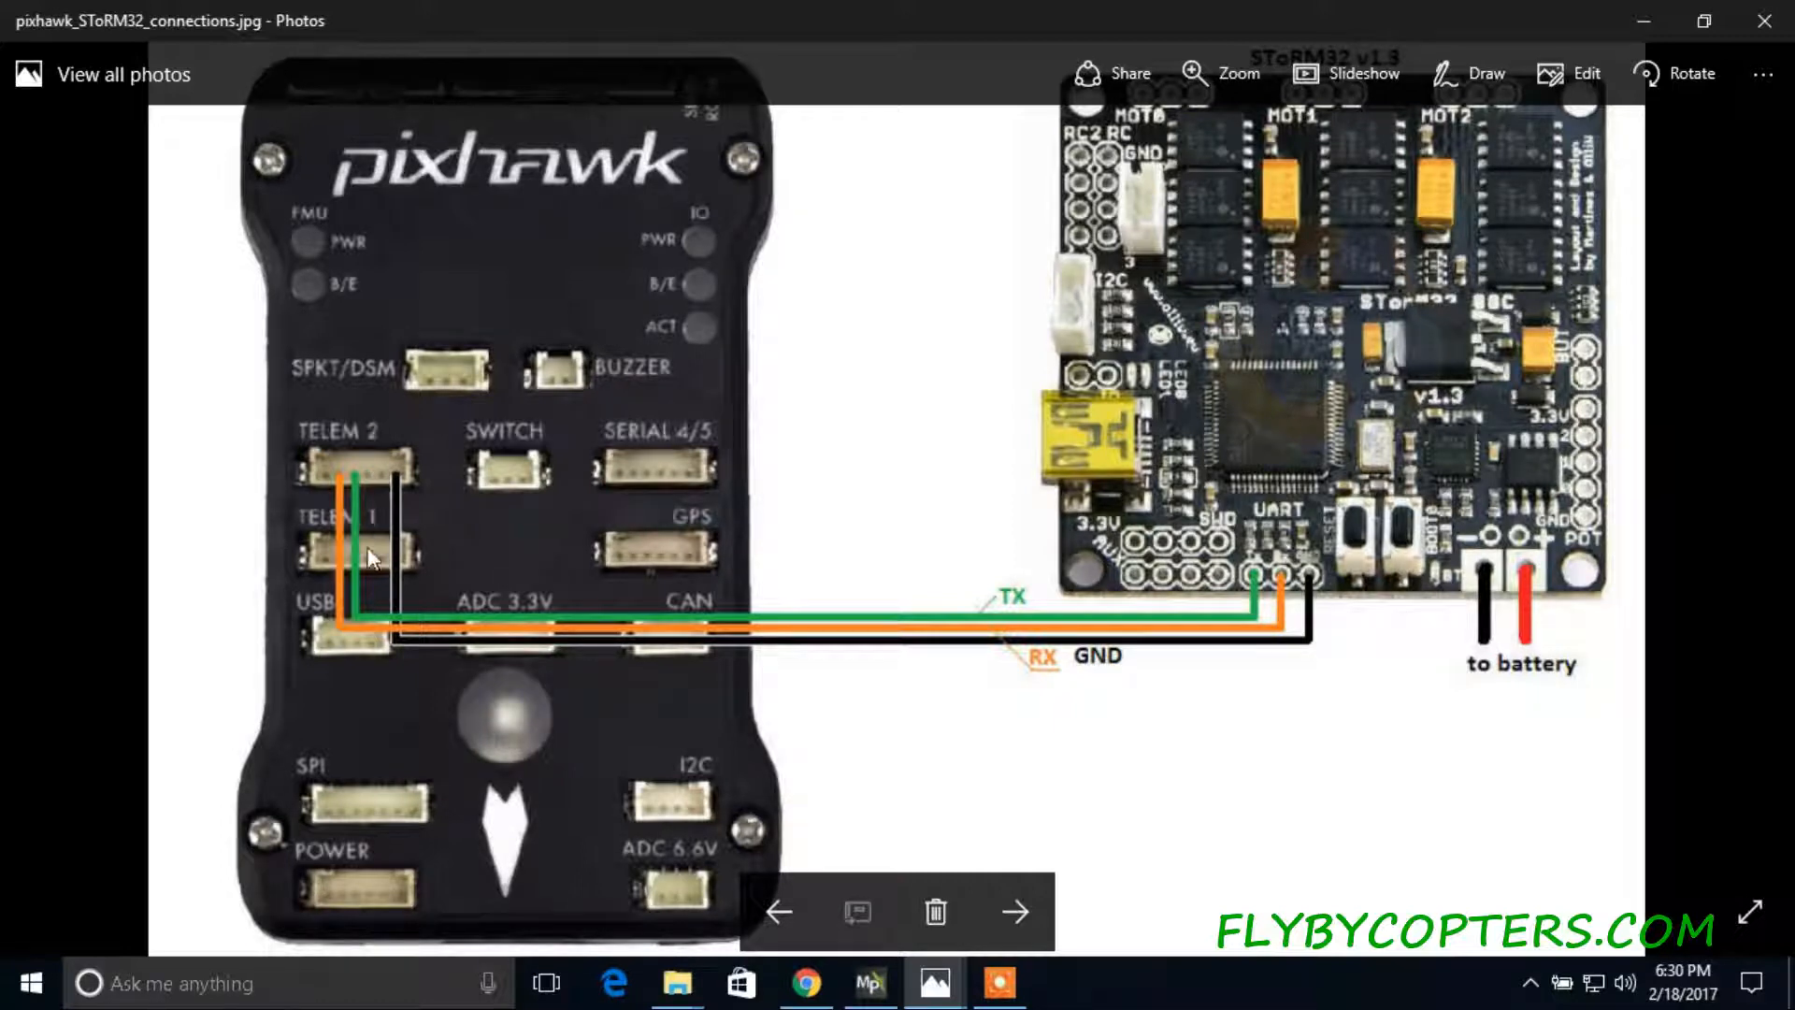
mouse_move(699, 459)
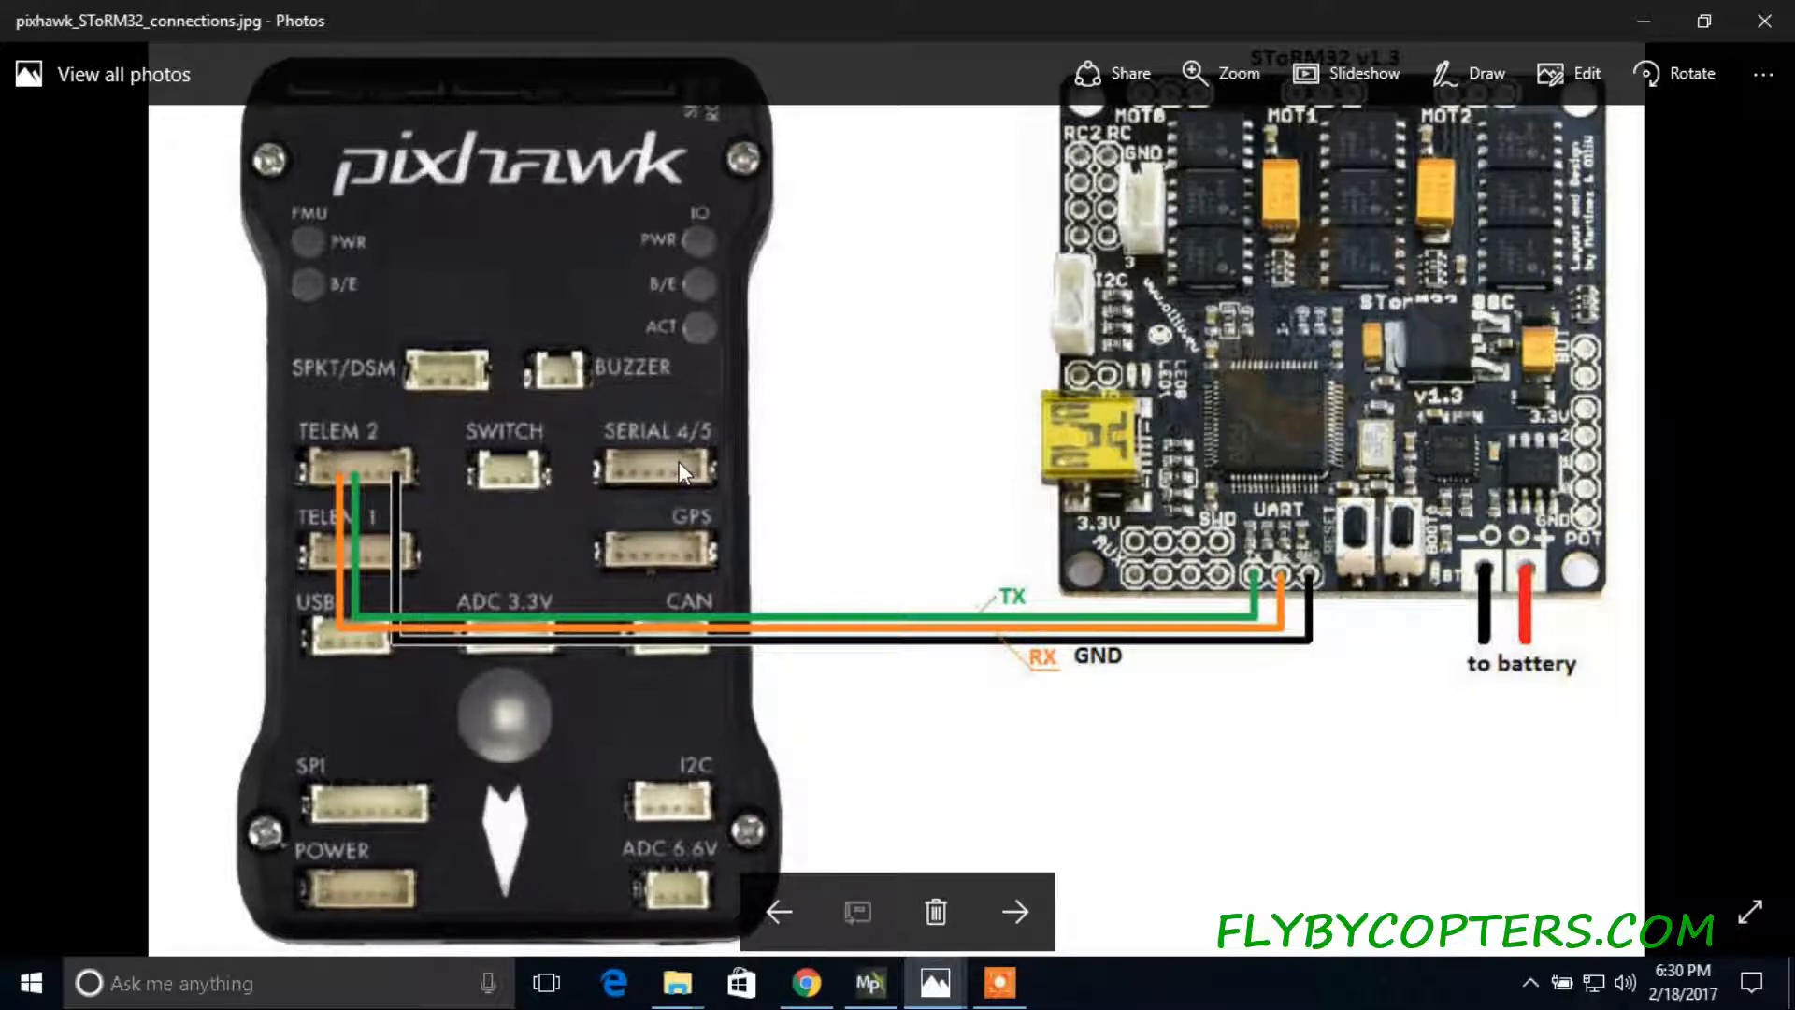
mouse_move(819, 507)
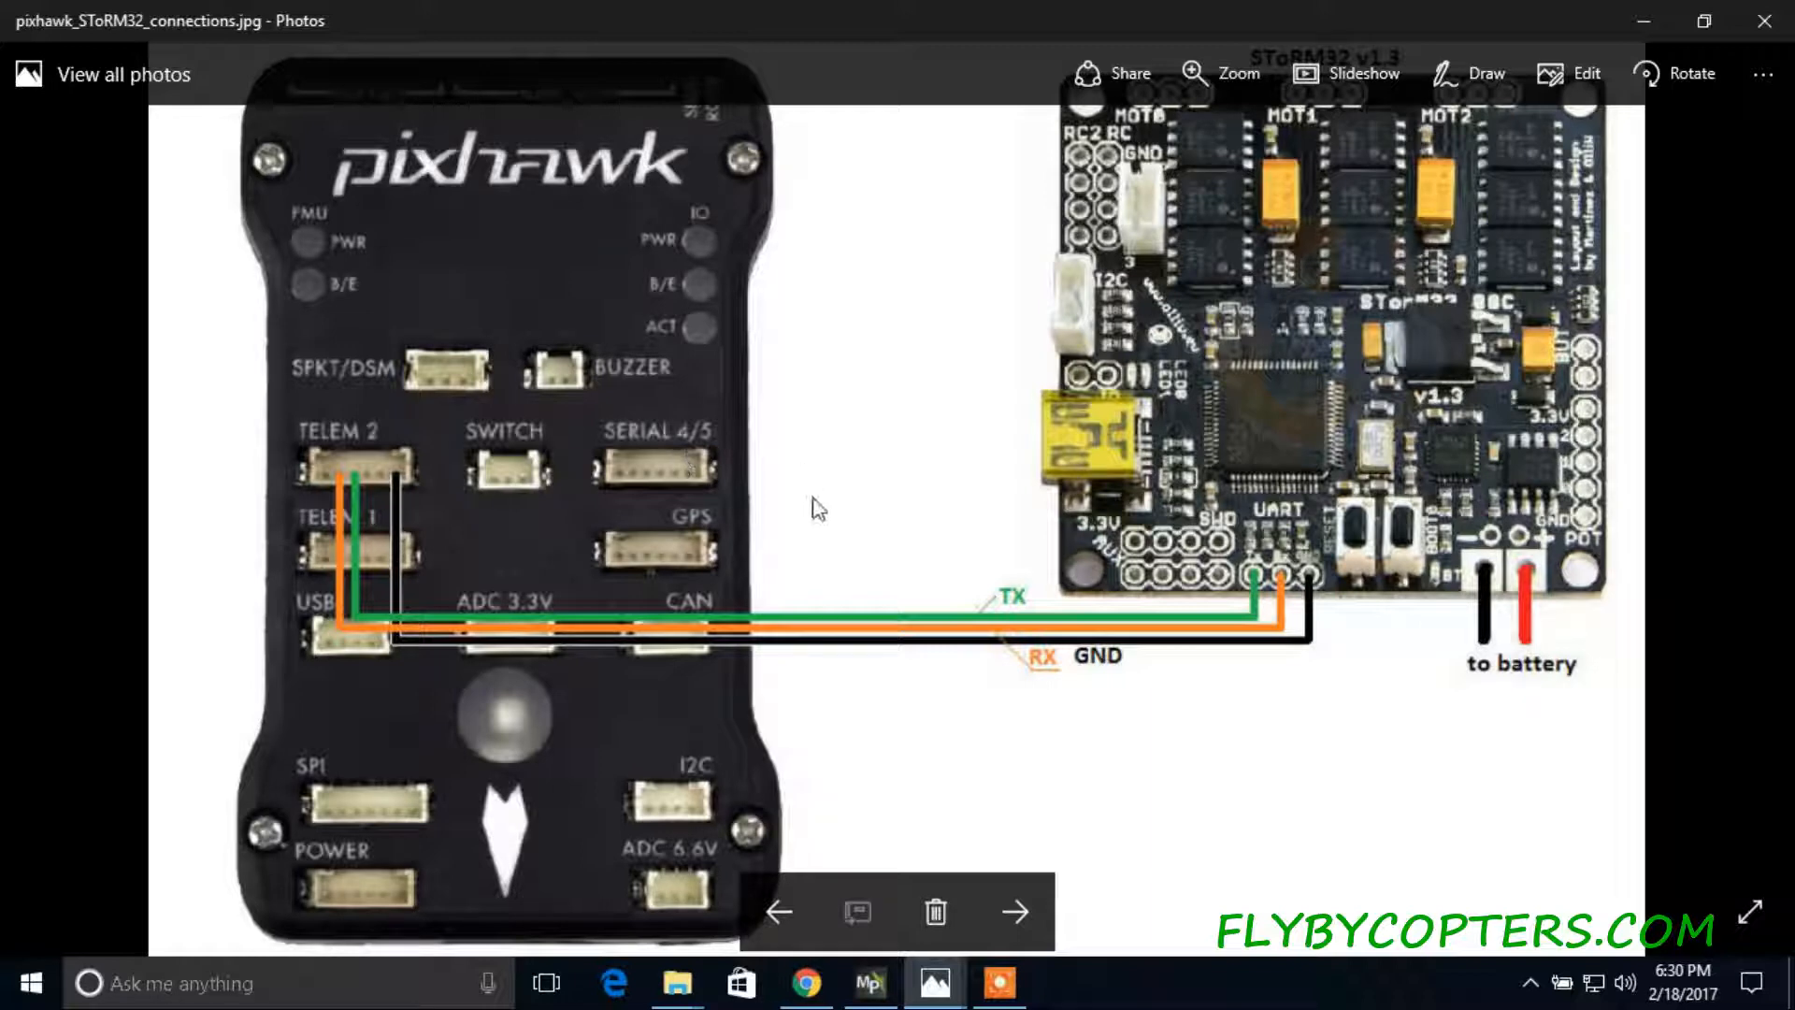
mouse_move(807, 459)
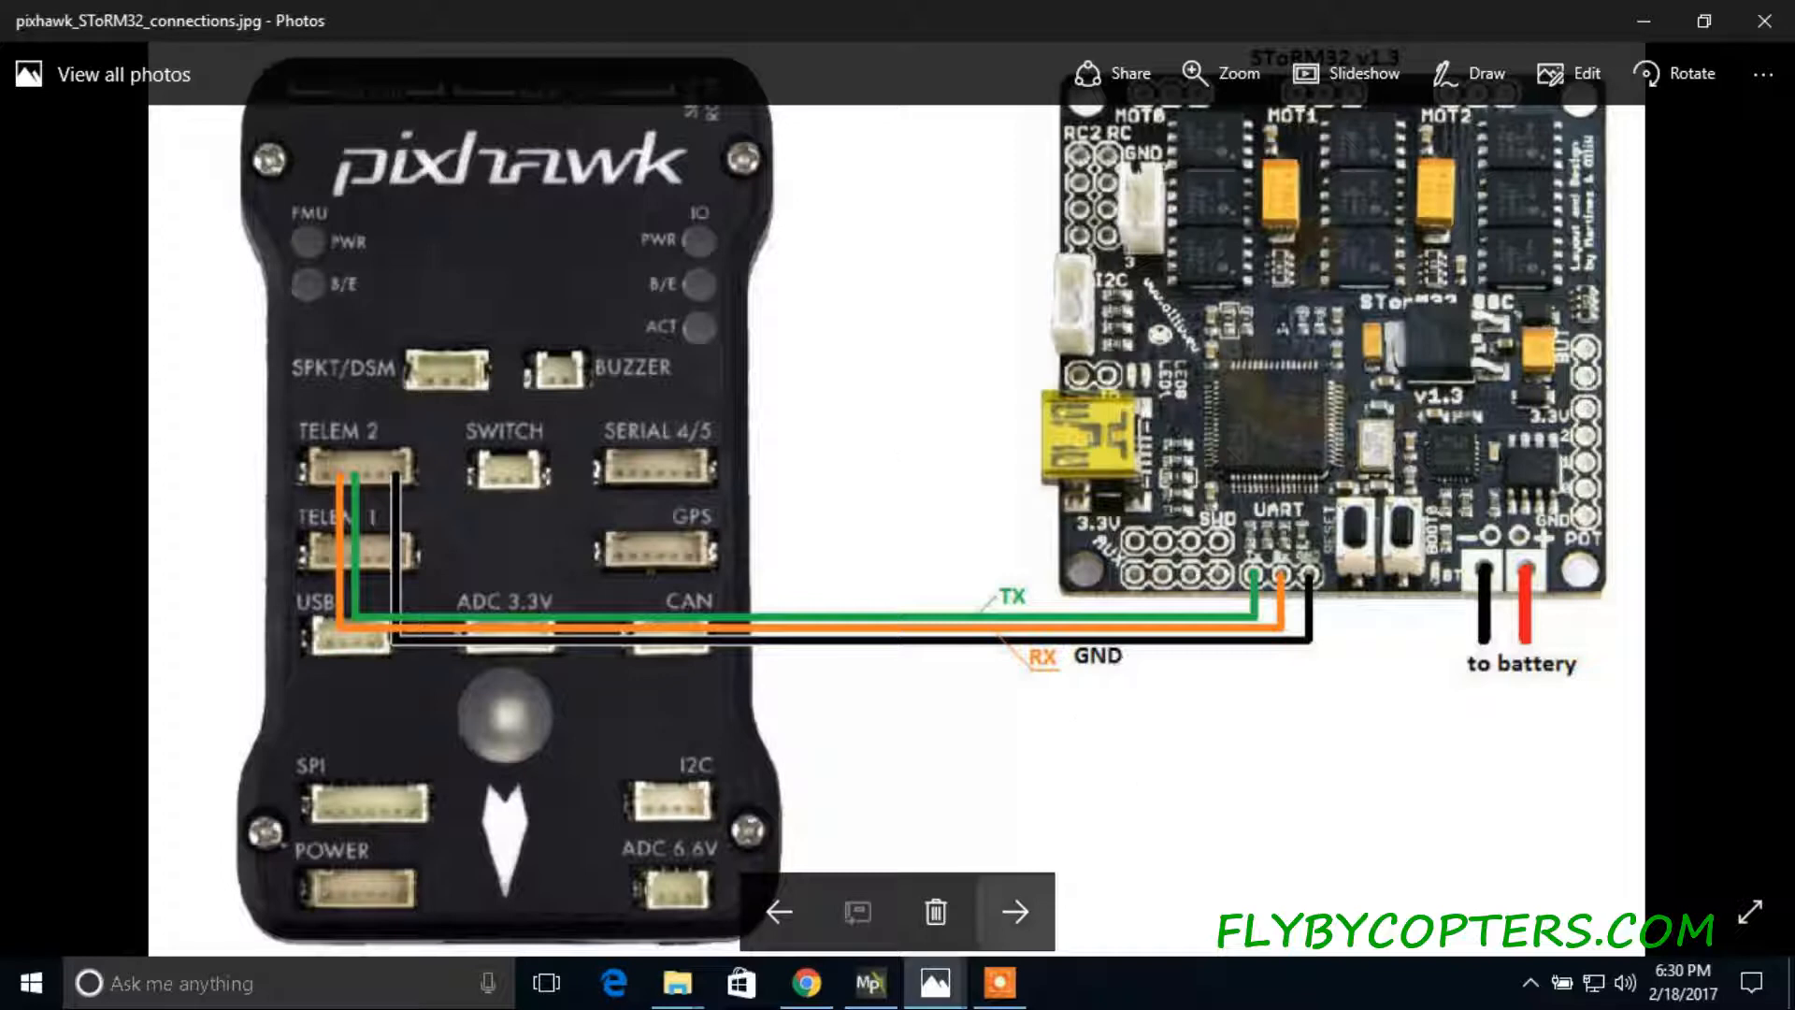
Scroll through the MNT_ mount parameters in Standard Params, reviewing angle limits and RC7 pan input.
left_click(869, 984)
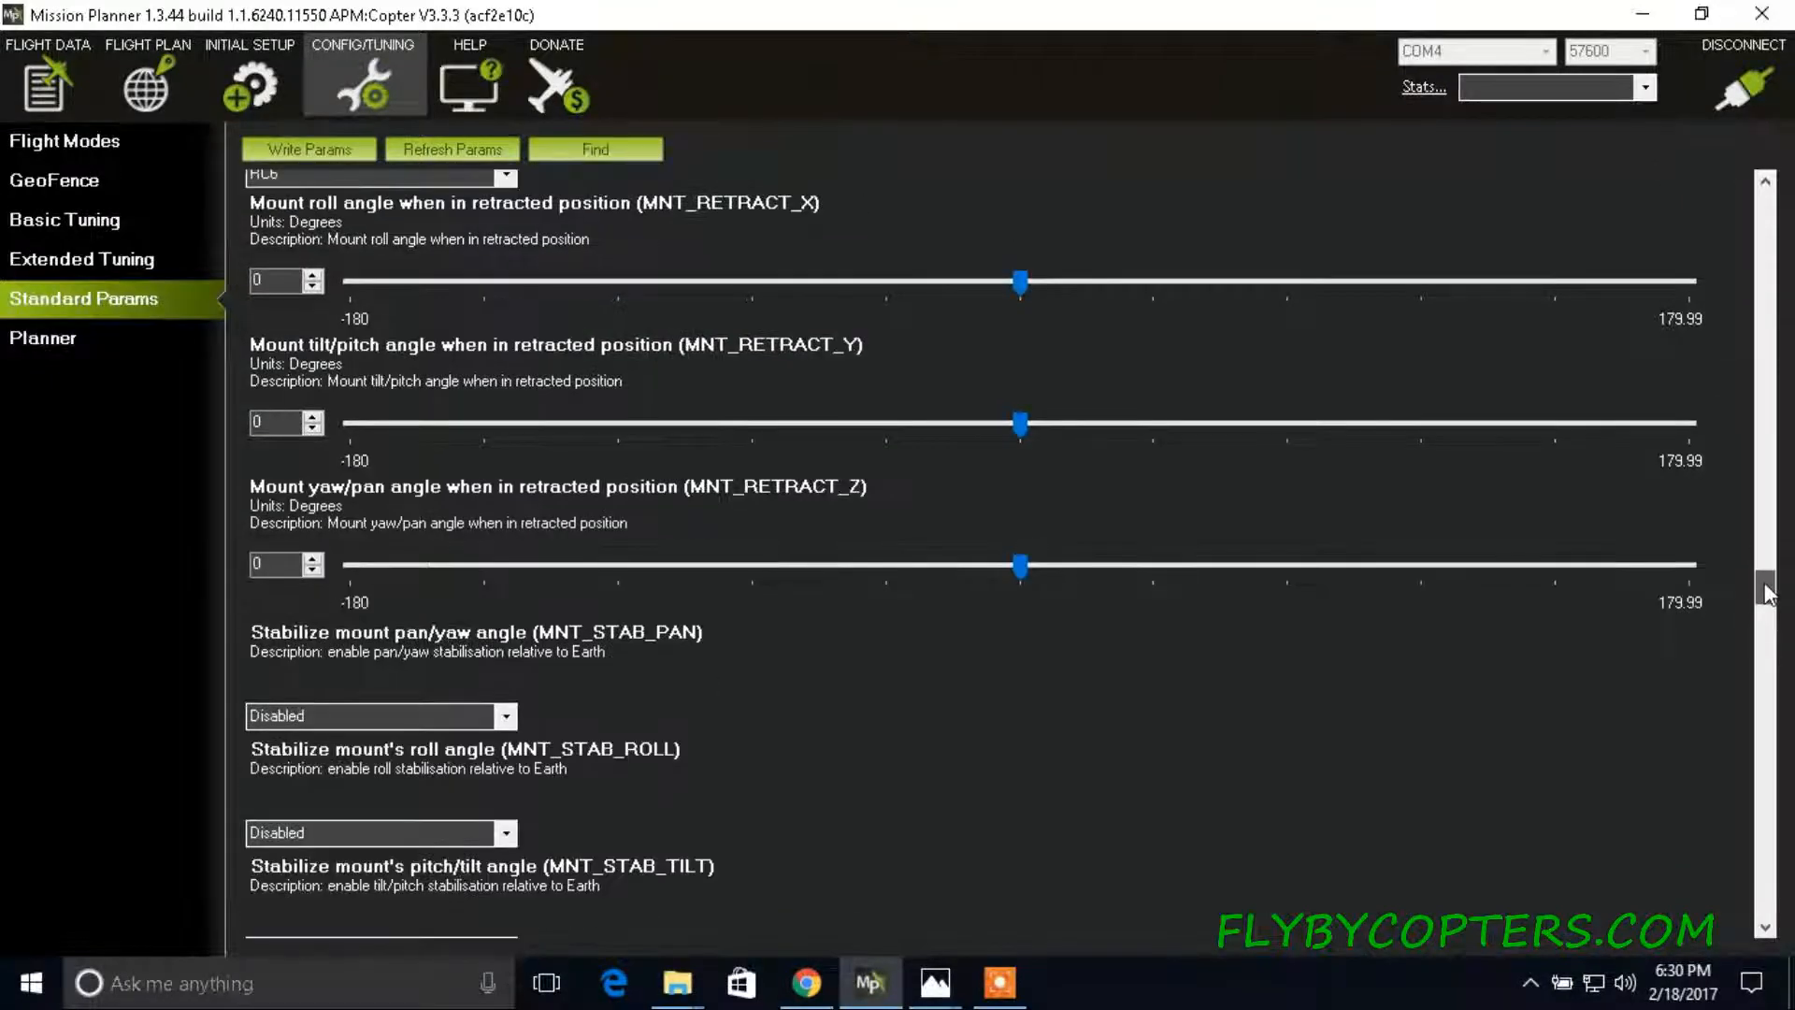
scroll("down", 3)
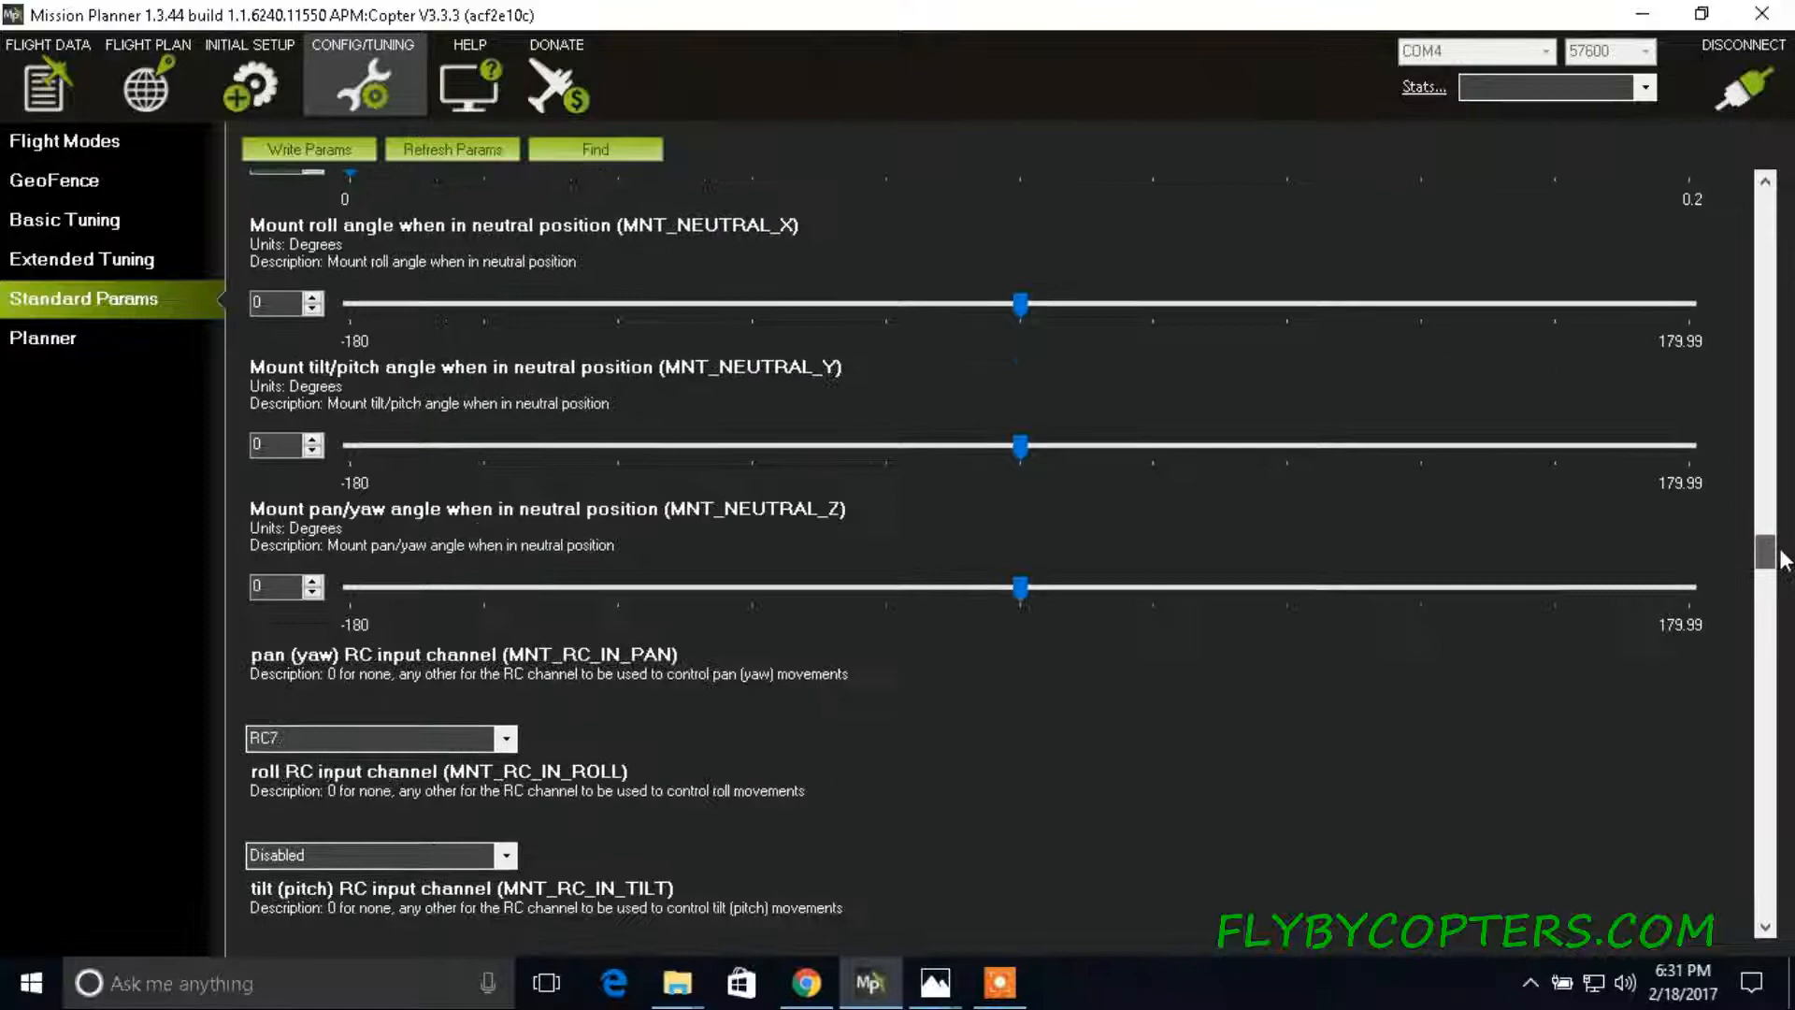
scroll("up", 3)
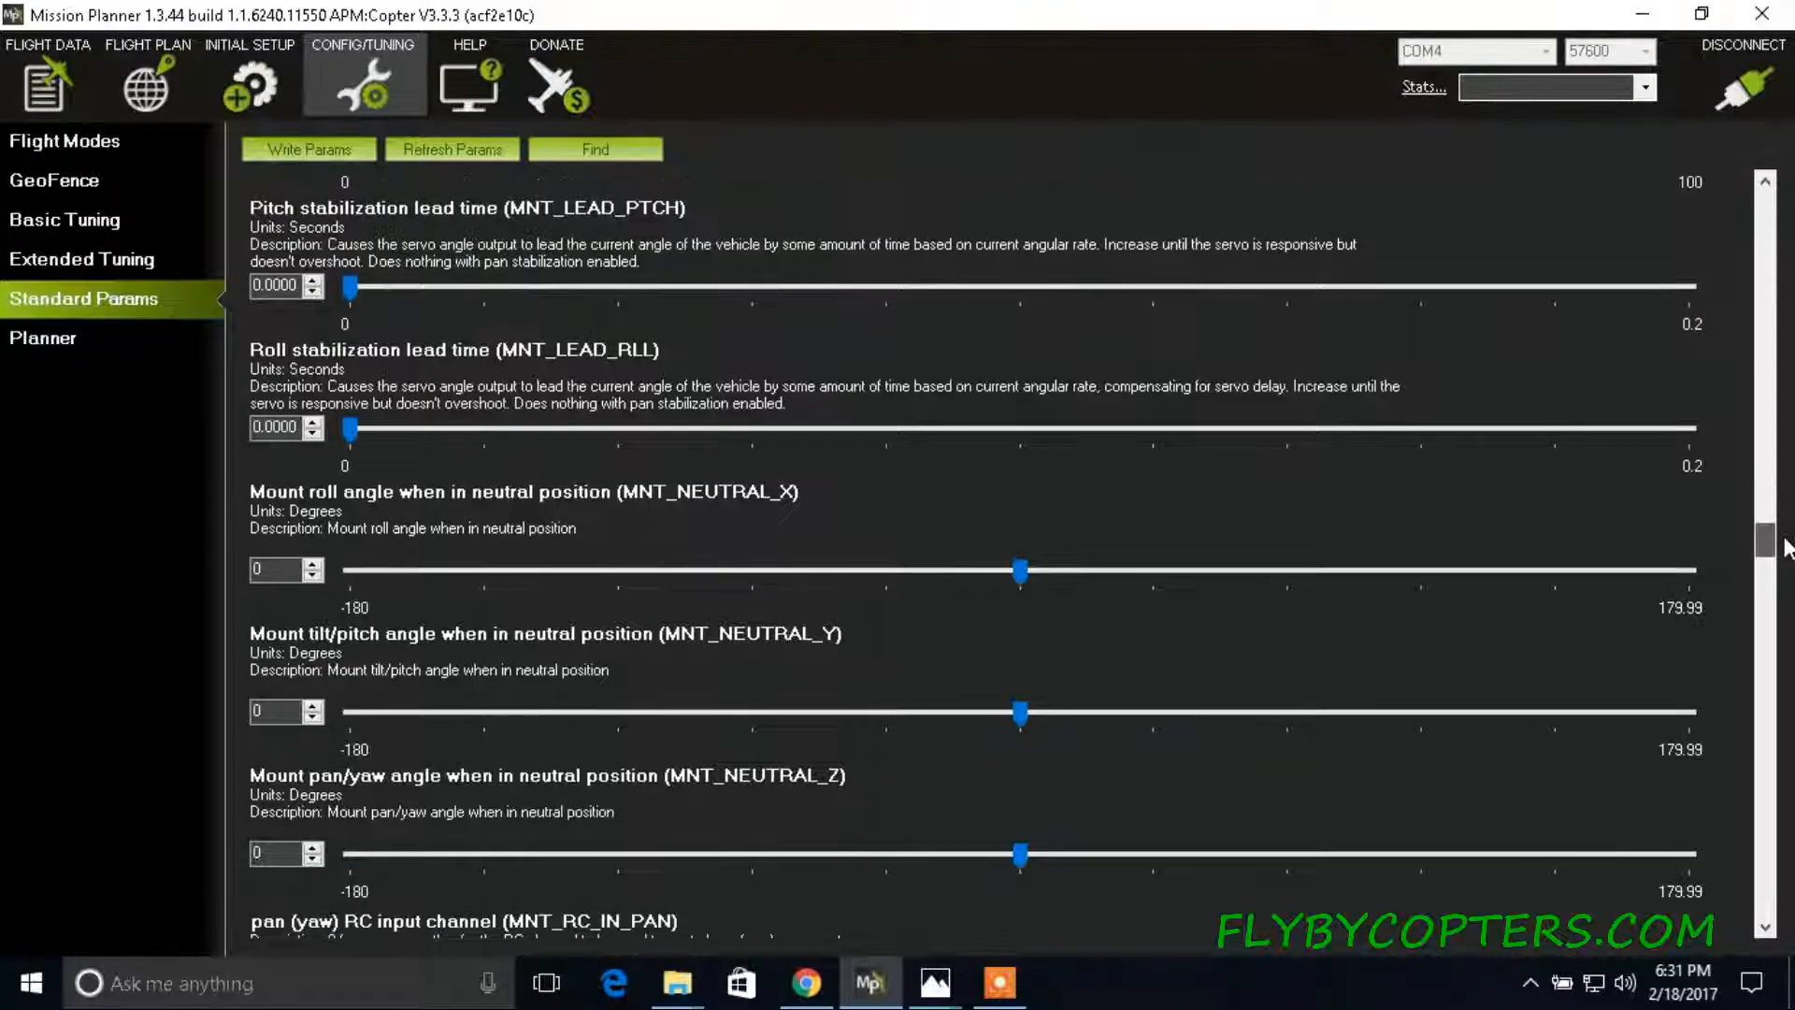
scroll("down", 3)
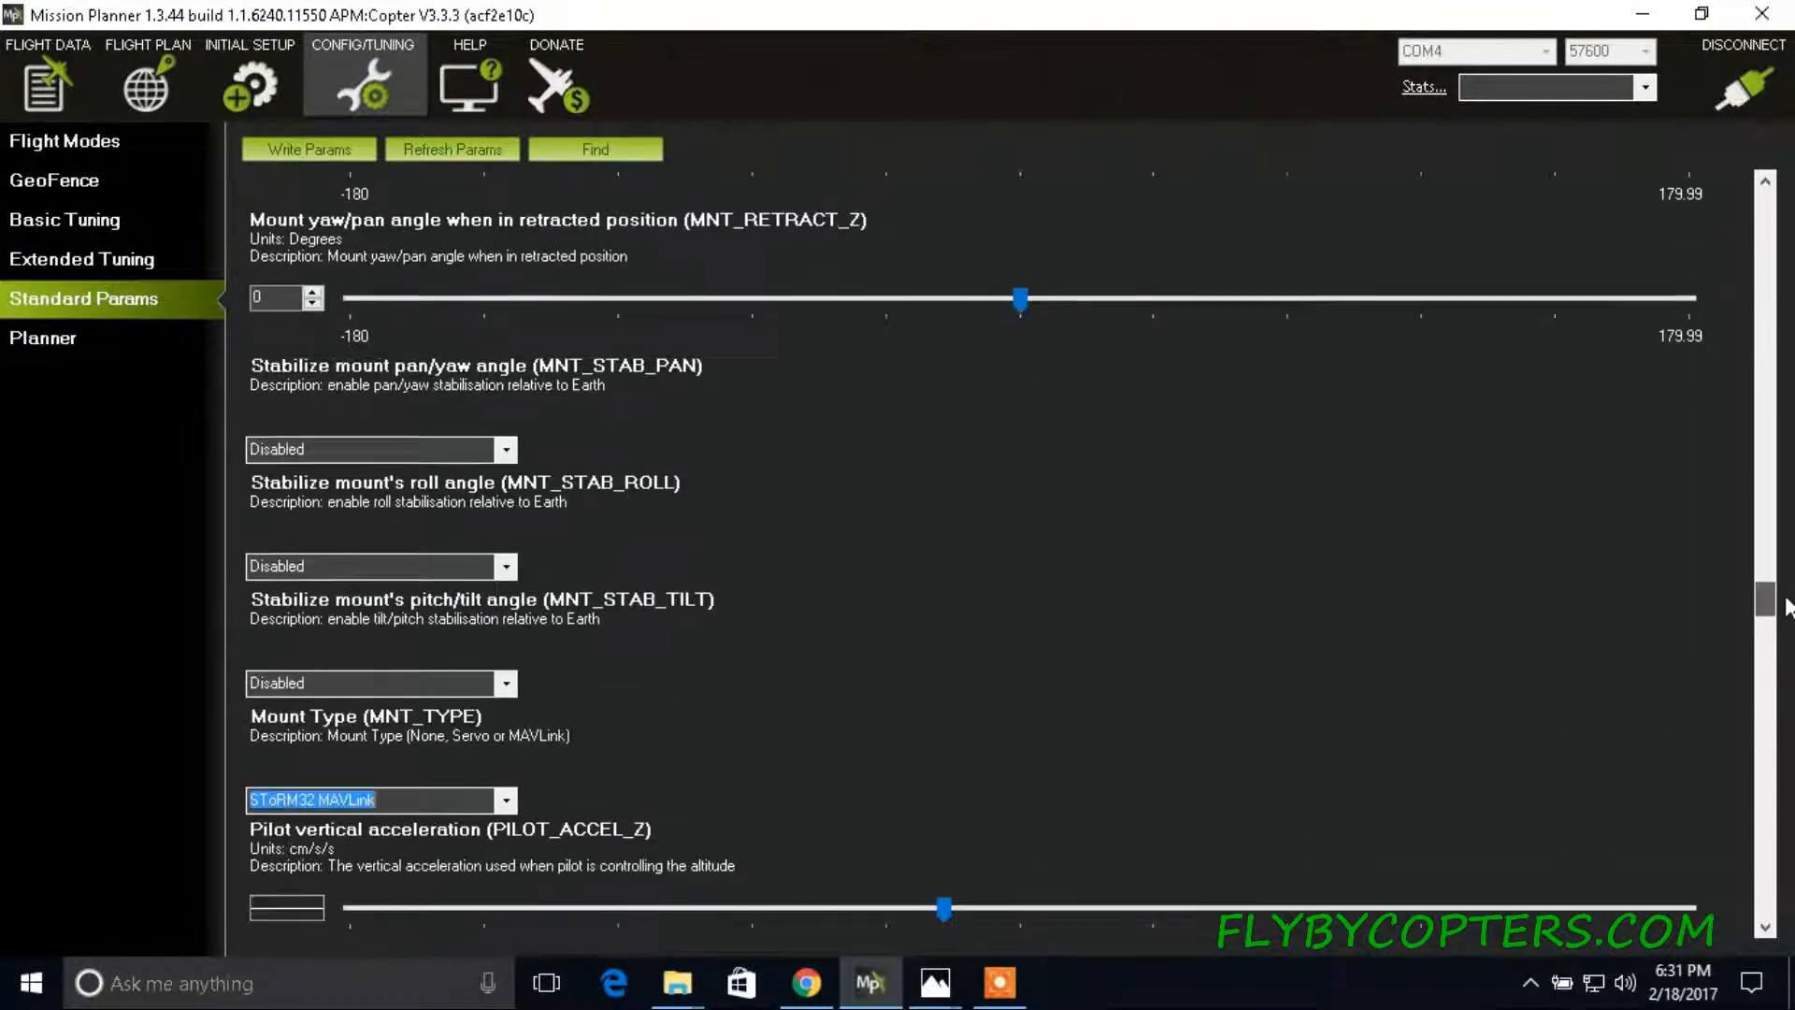
scroll("down", 3)
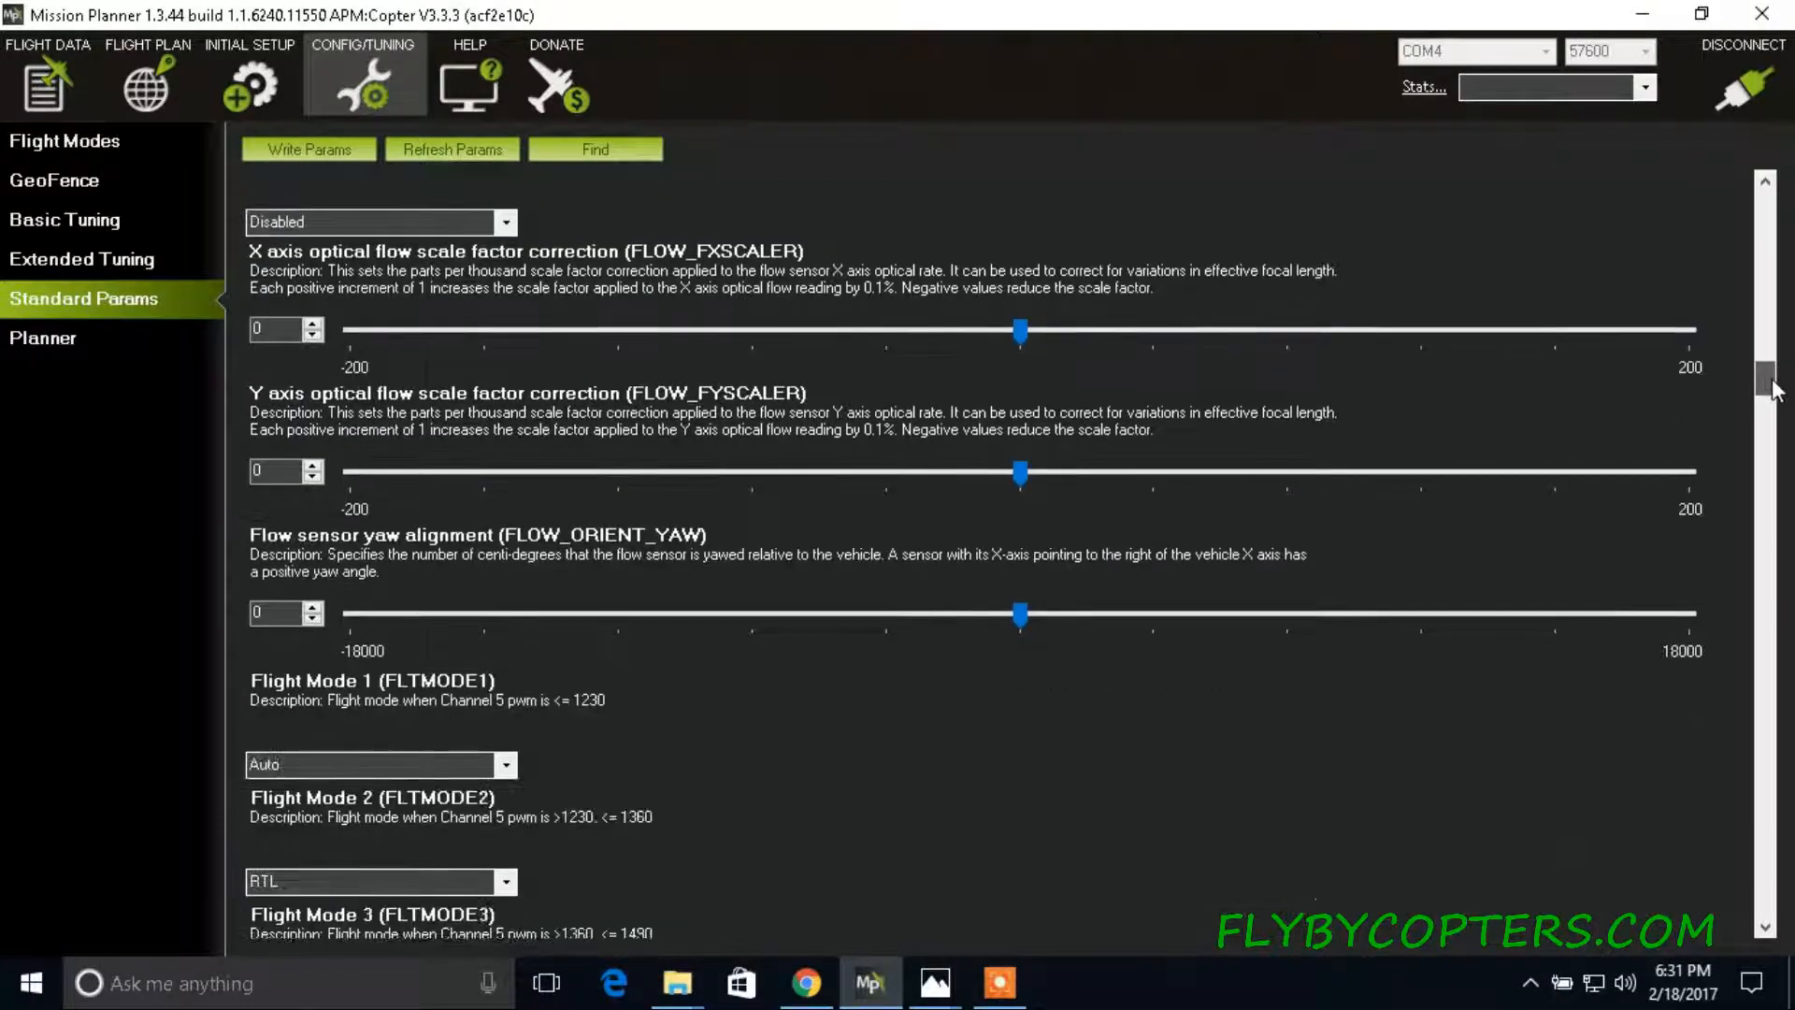
scroll("down", 3)
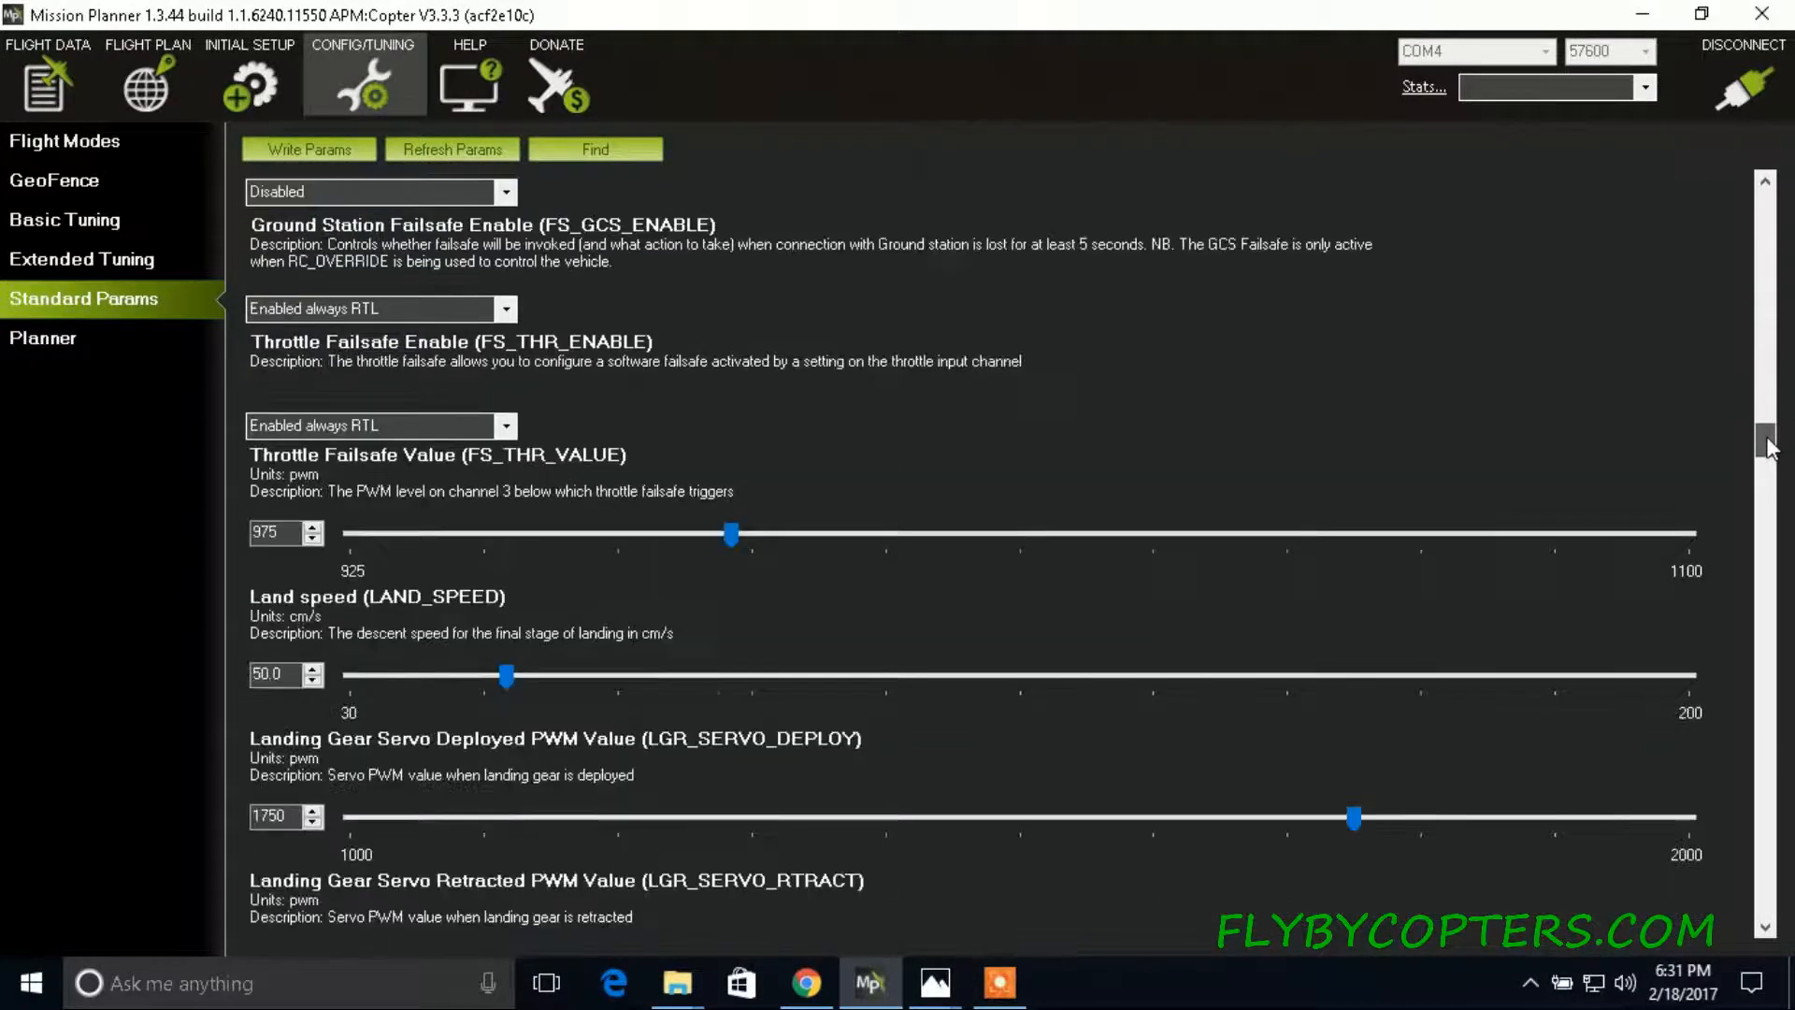
scroll("down", 3)
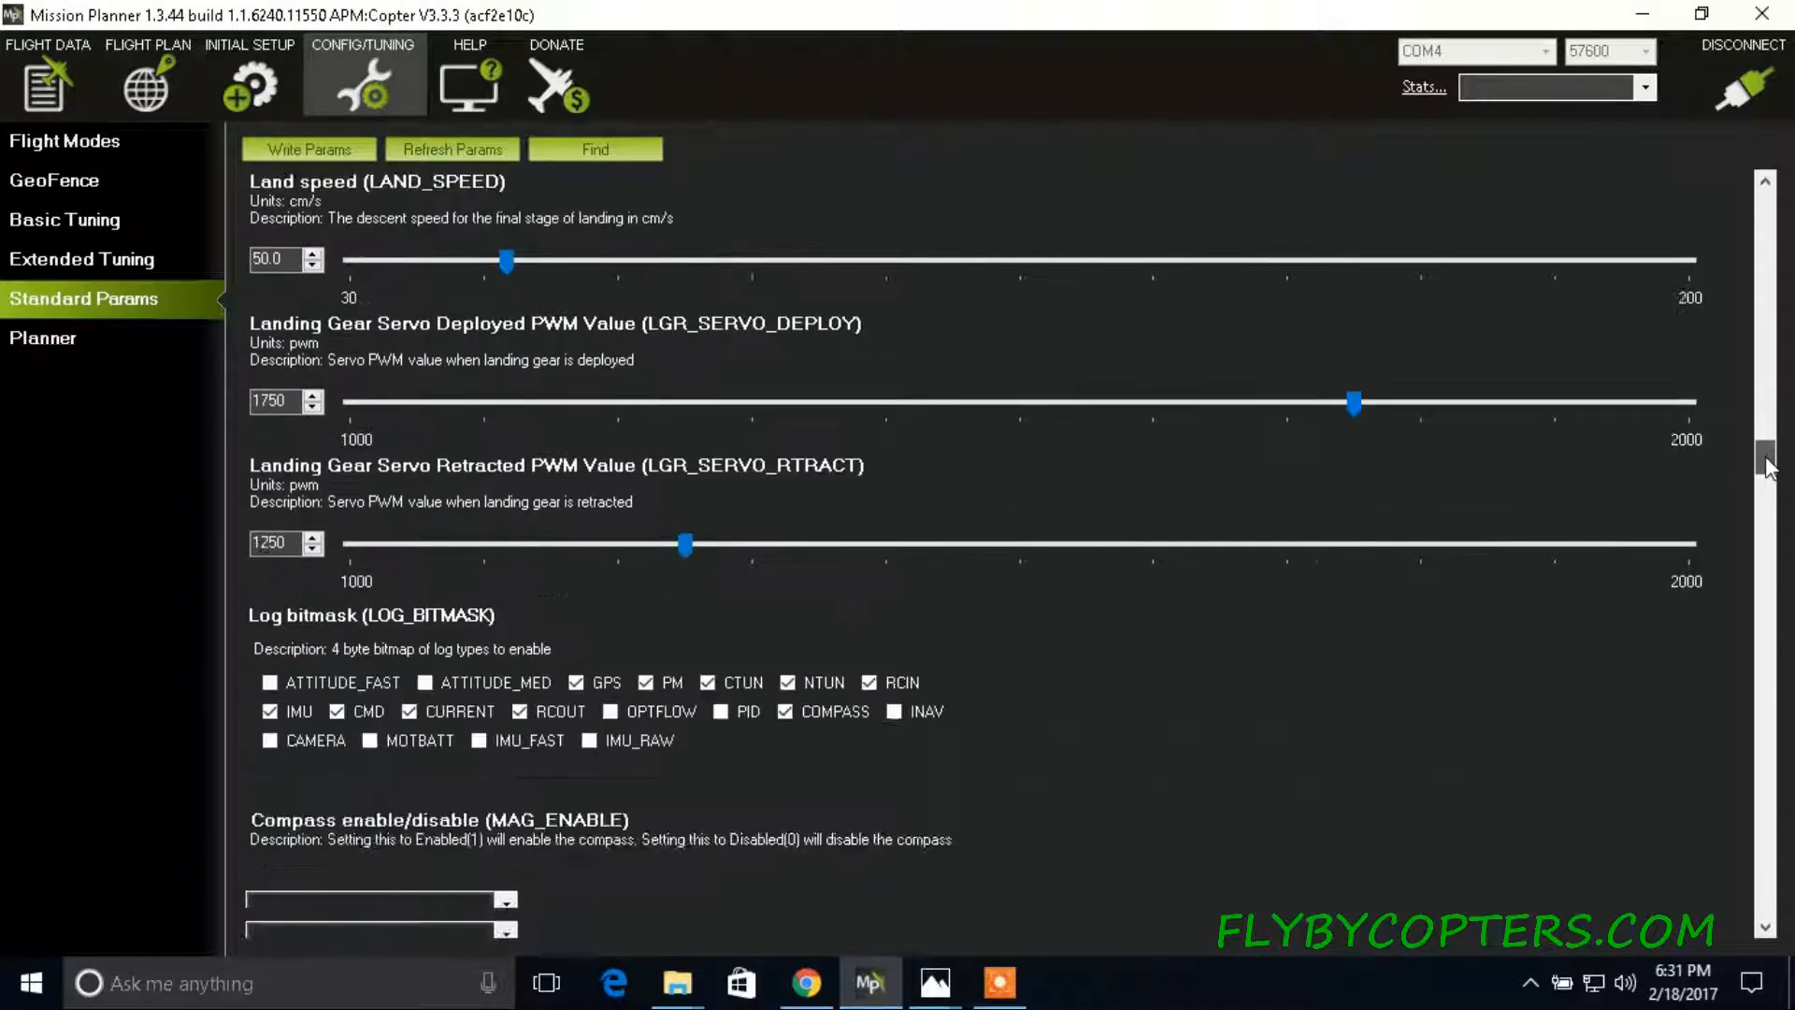
scroll("down", 3)
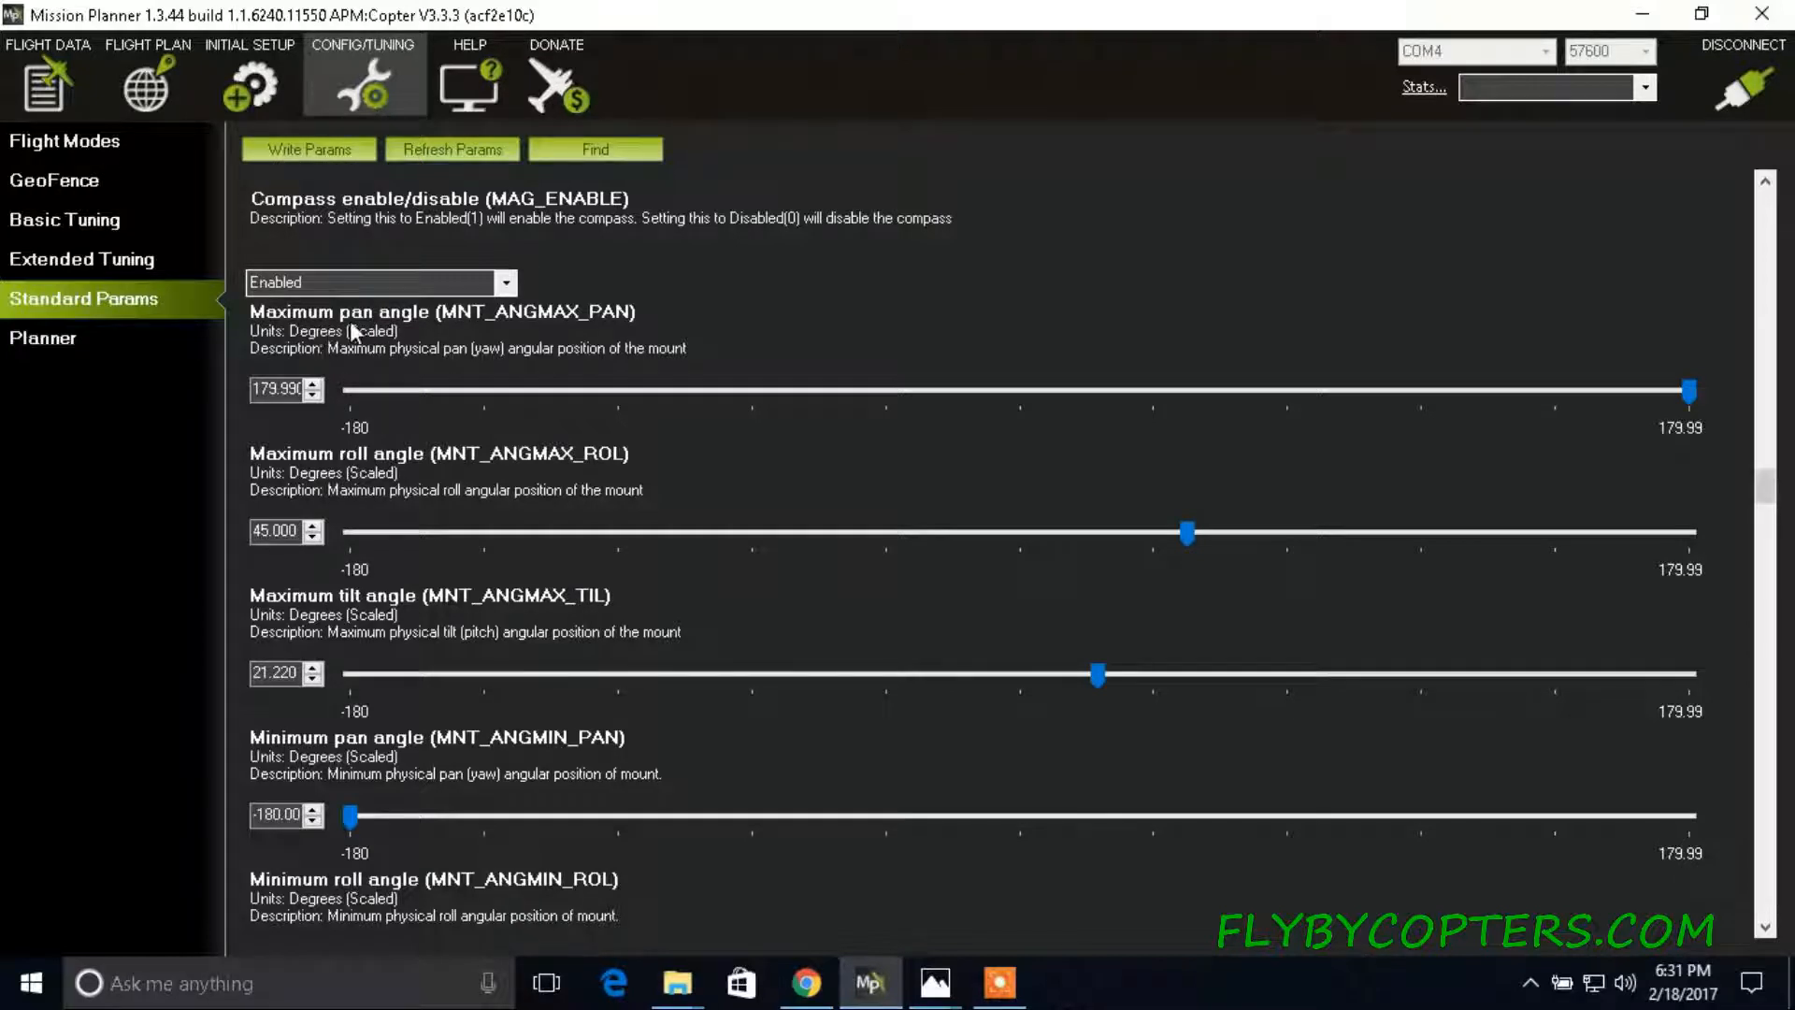
mouse_move(380, 341)
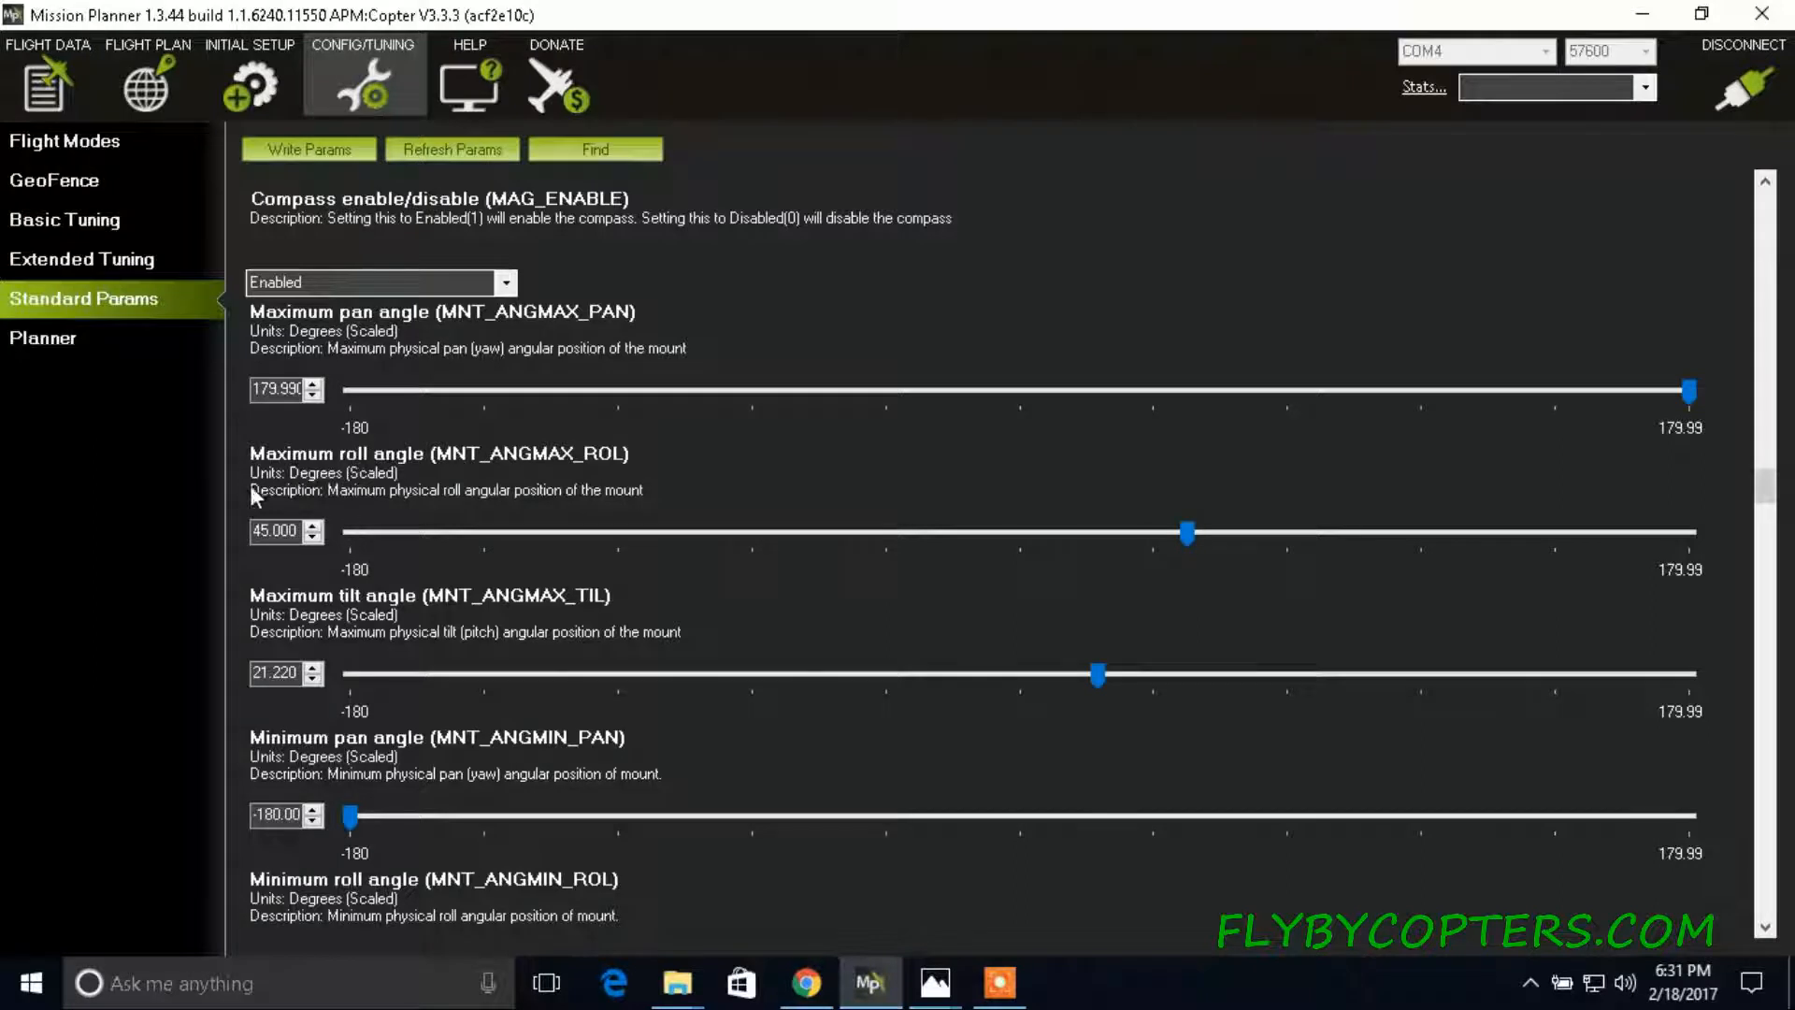
mouse_move(398, 470)
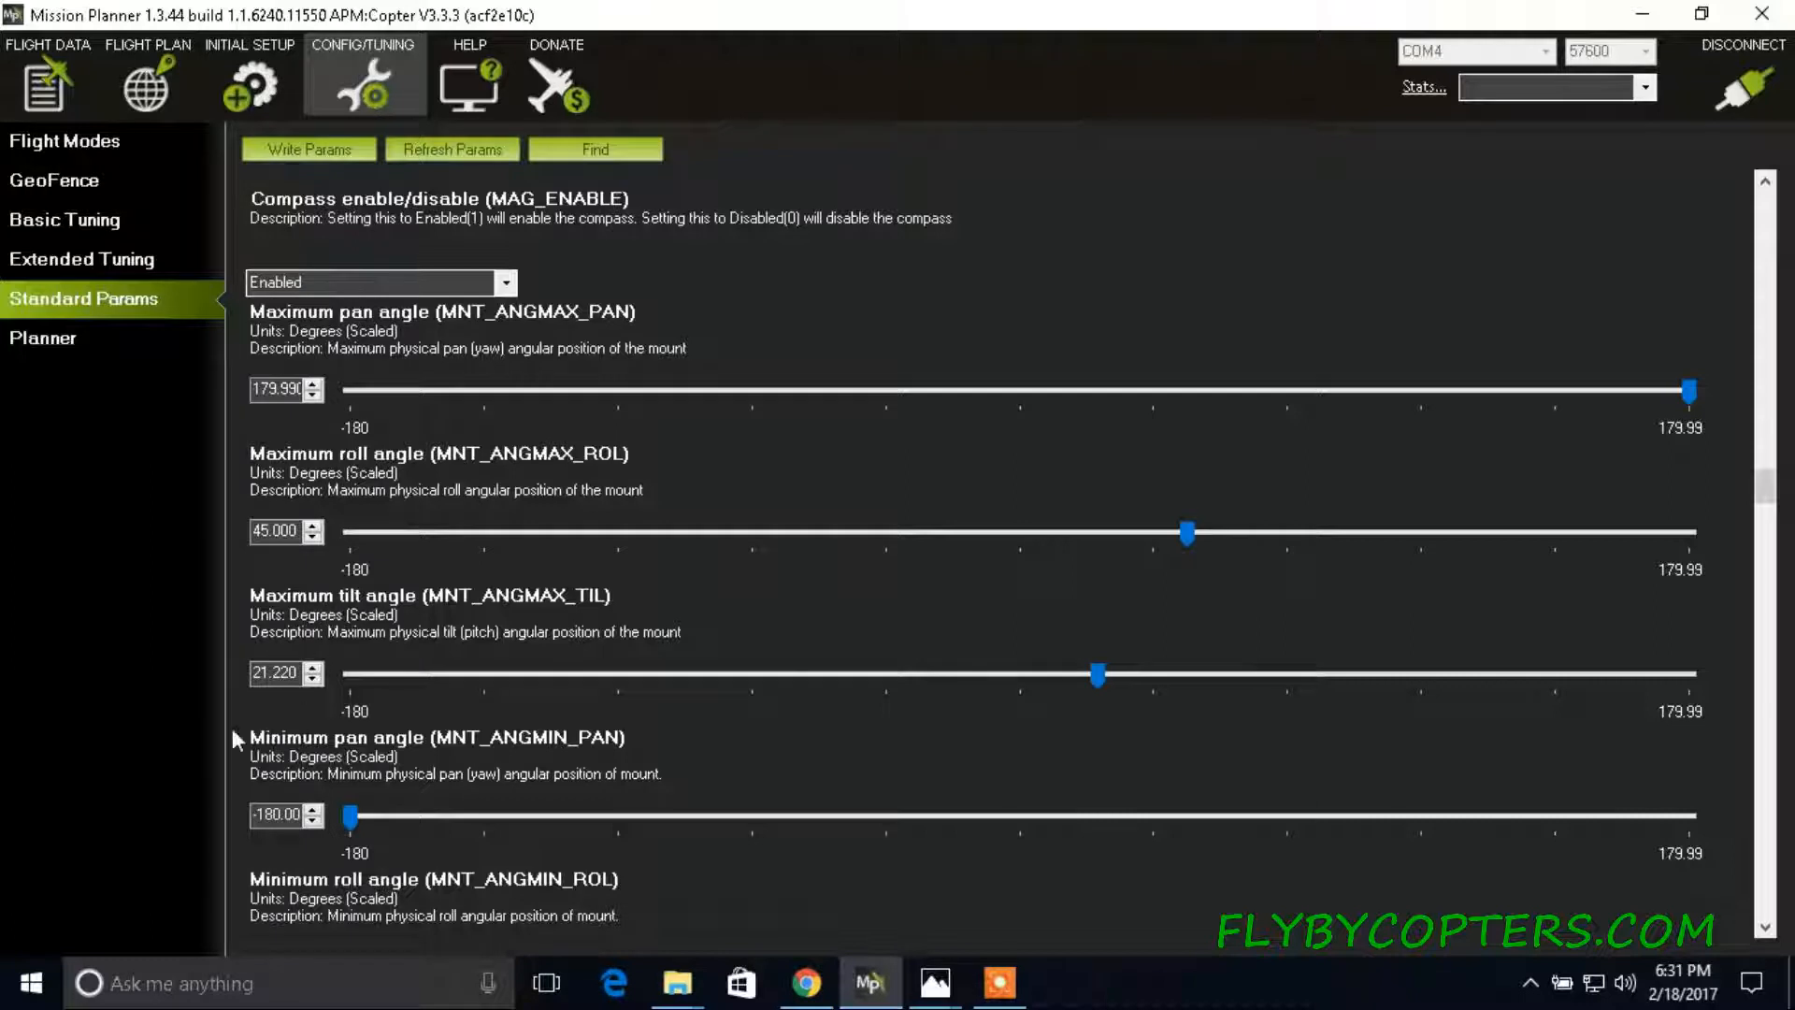
mouse_move(315, 698)
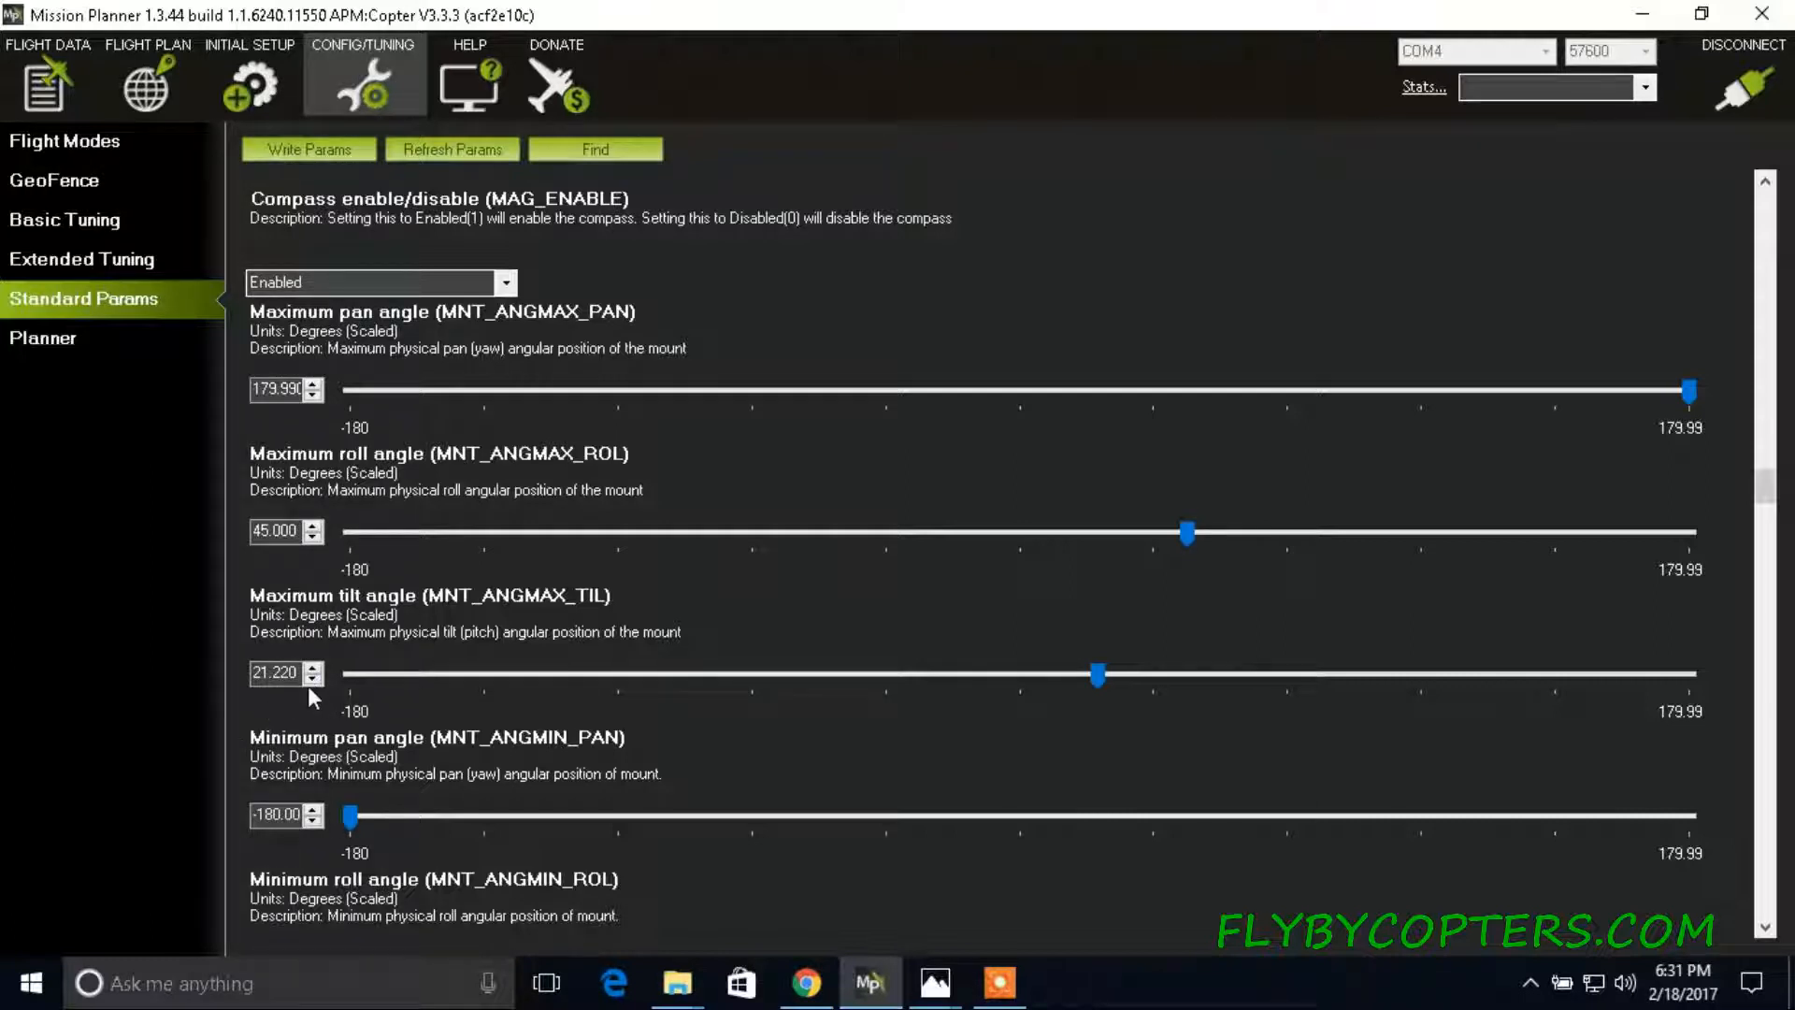
mouse_move(303, 750)
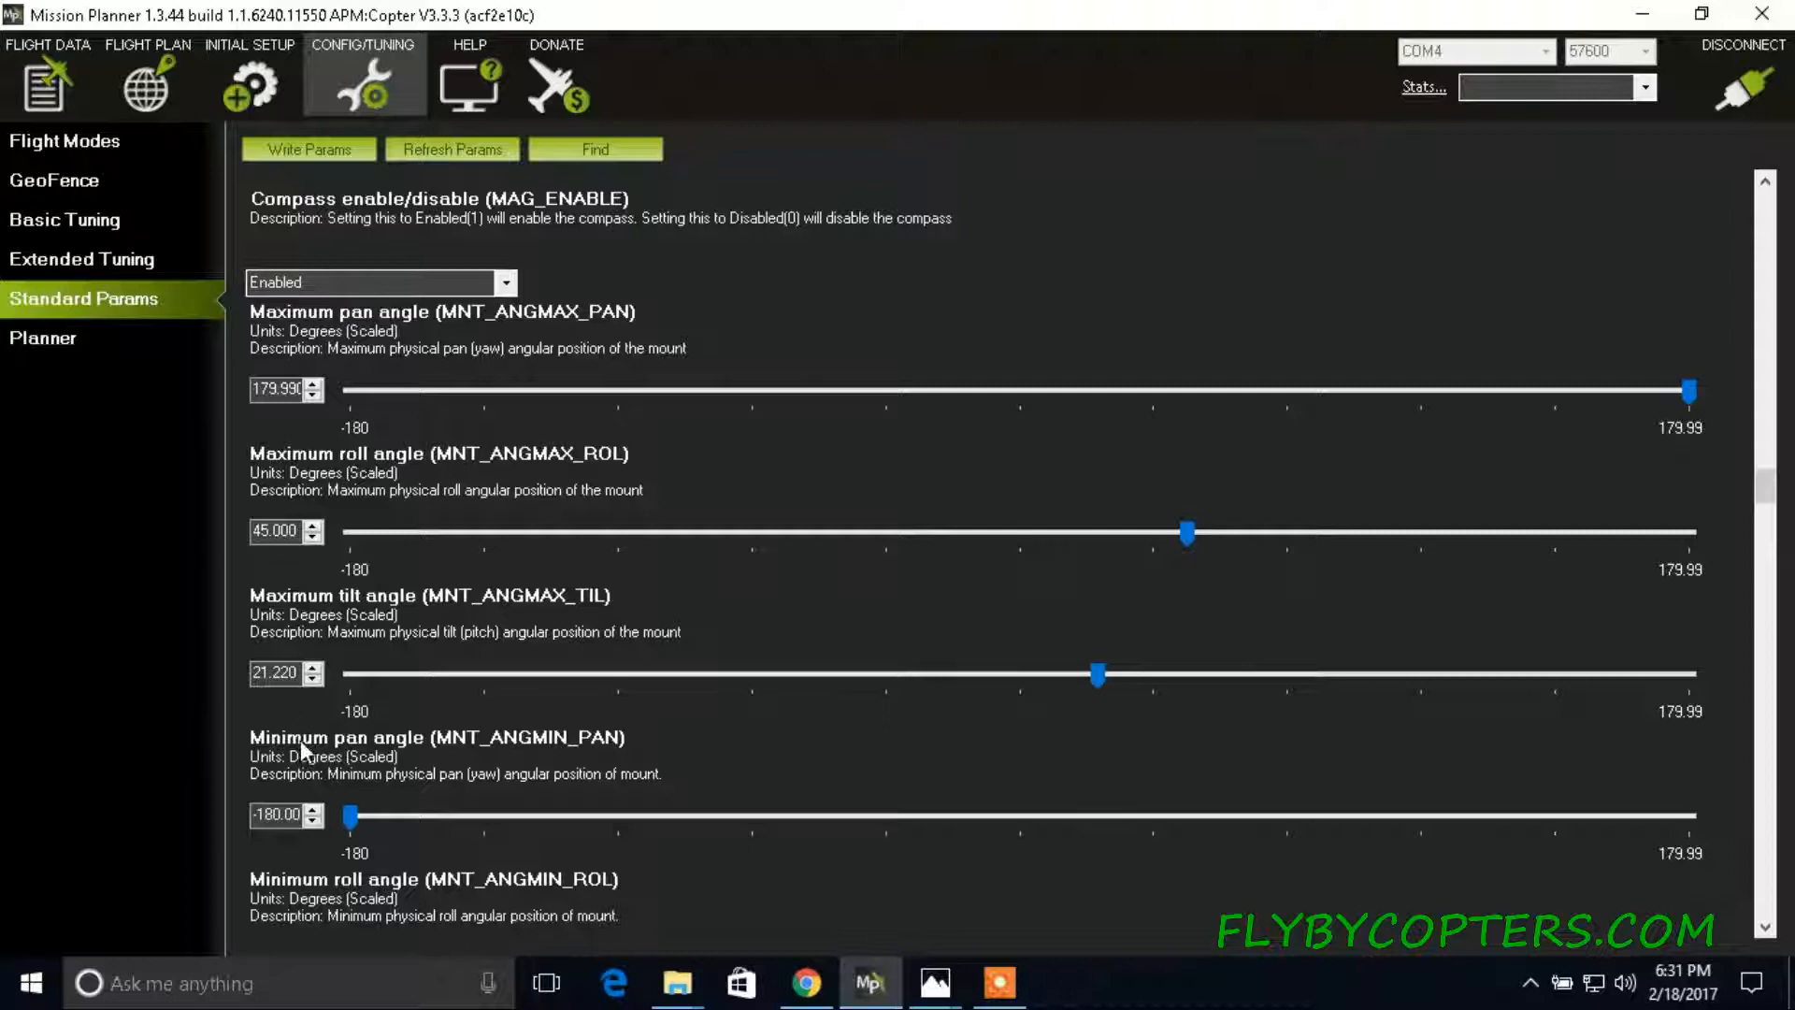
mouse_move(286, 812)
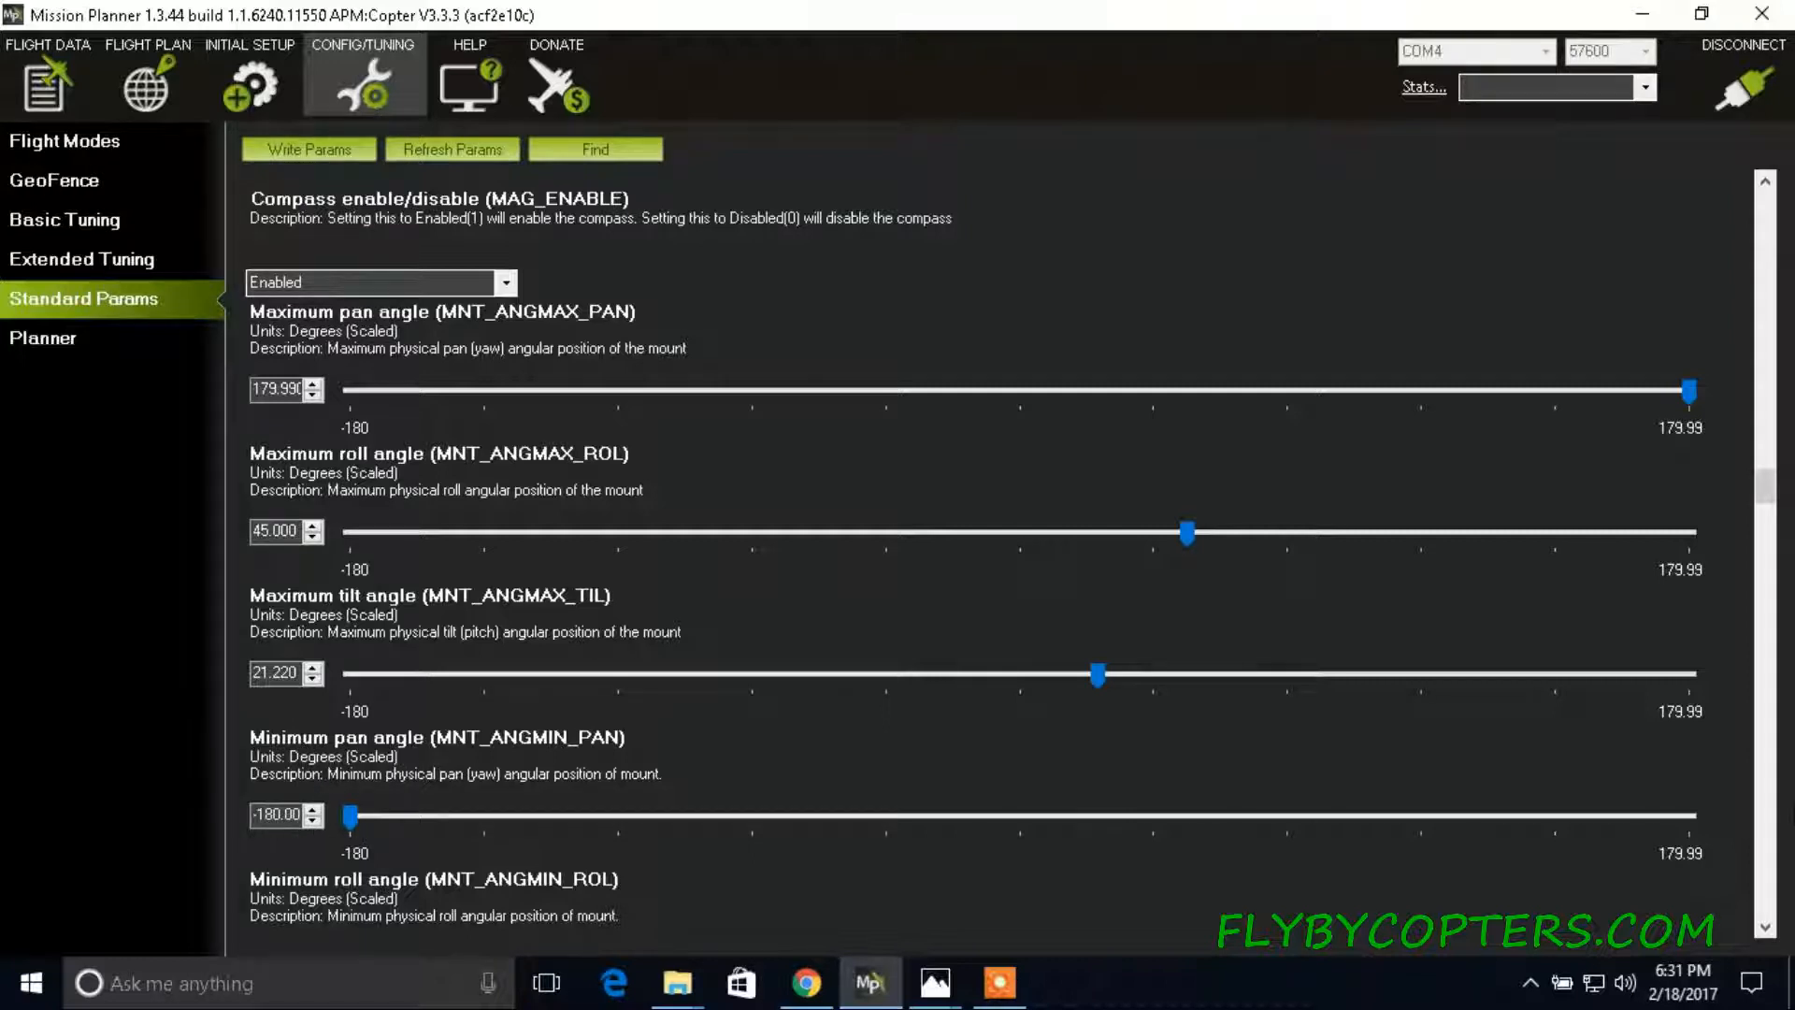
scroll("down", 3)
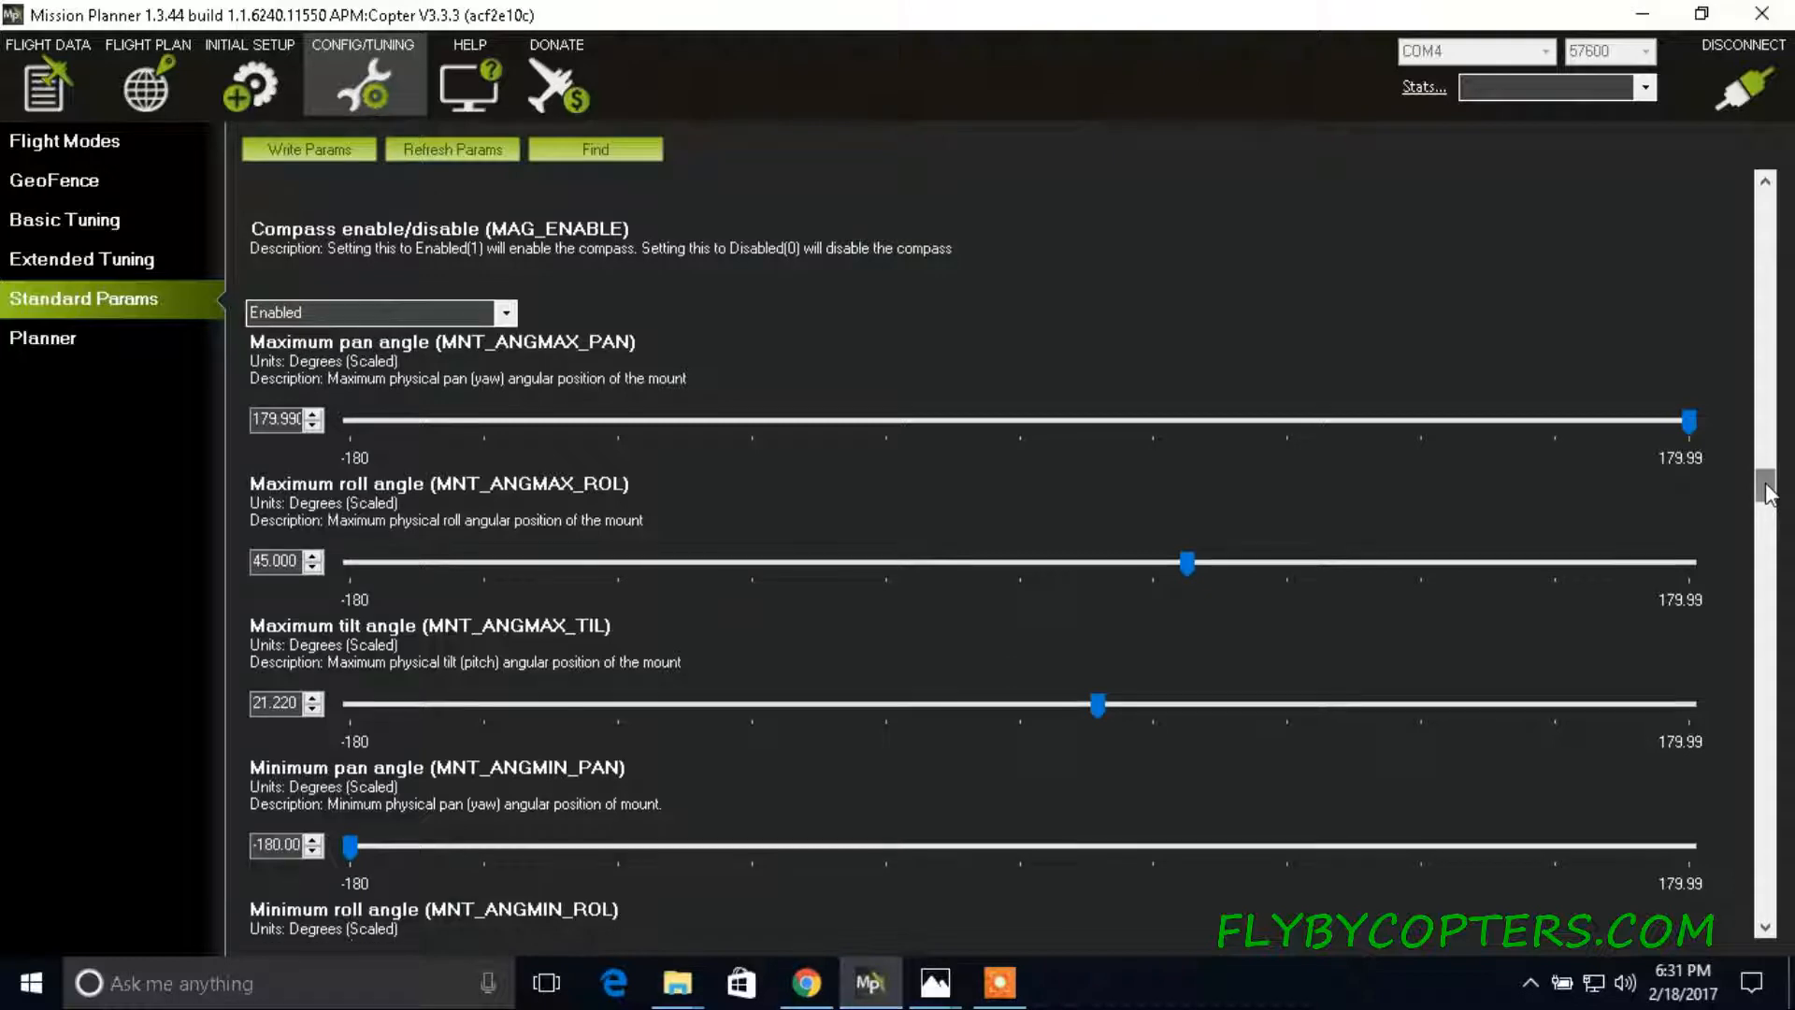
scroll("down", 3)
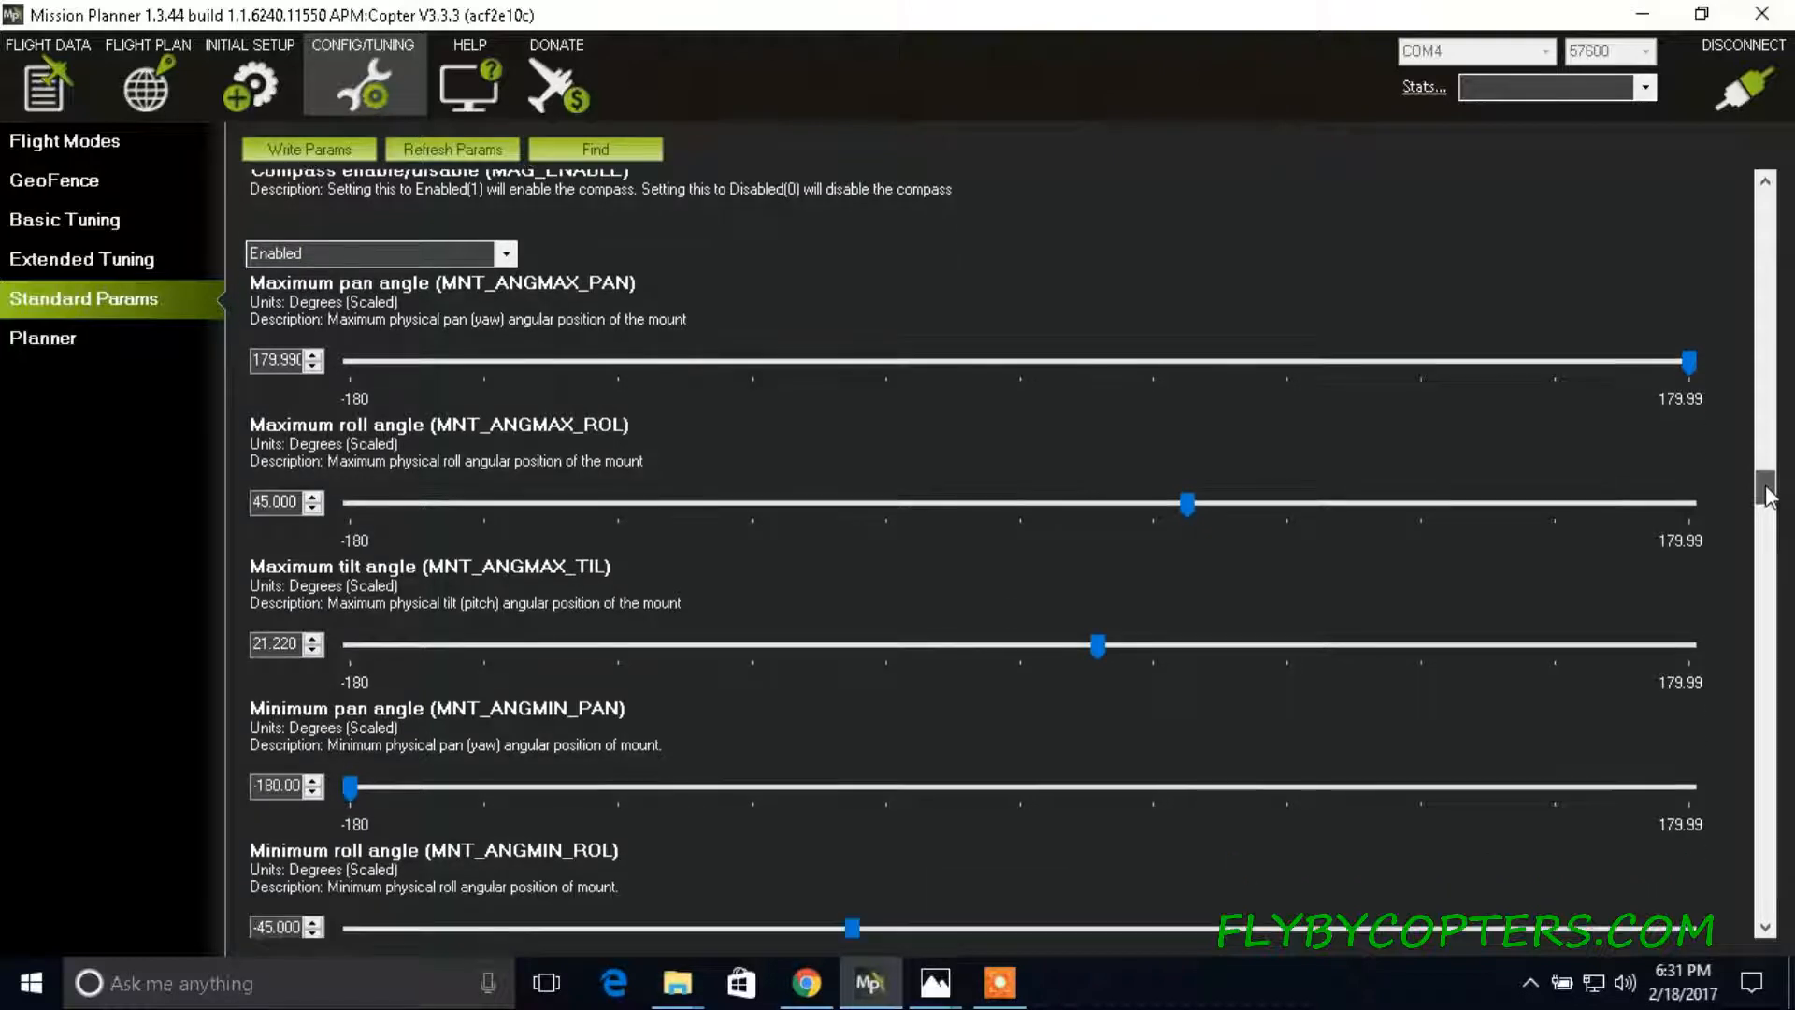
scroll("down", 3)
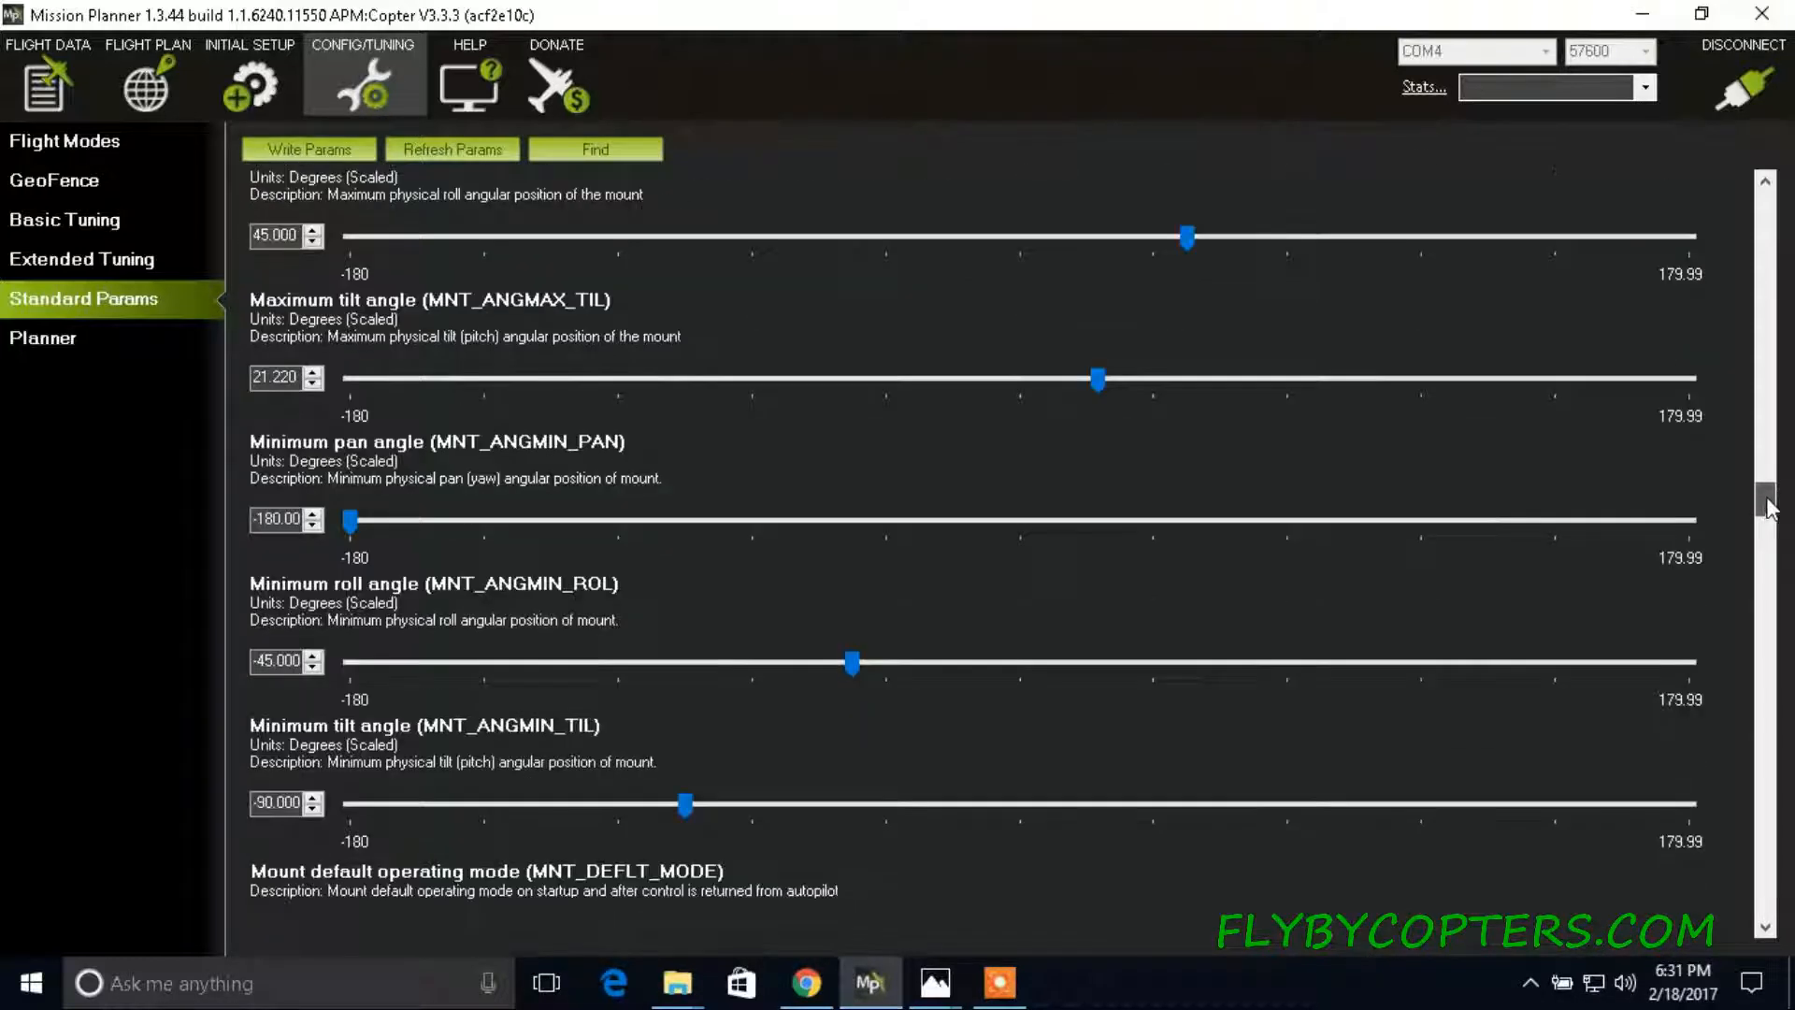
scroll("down", 3)
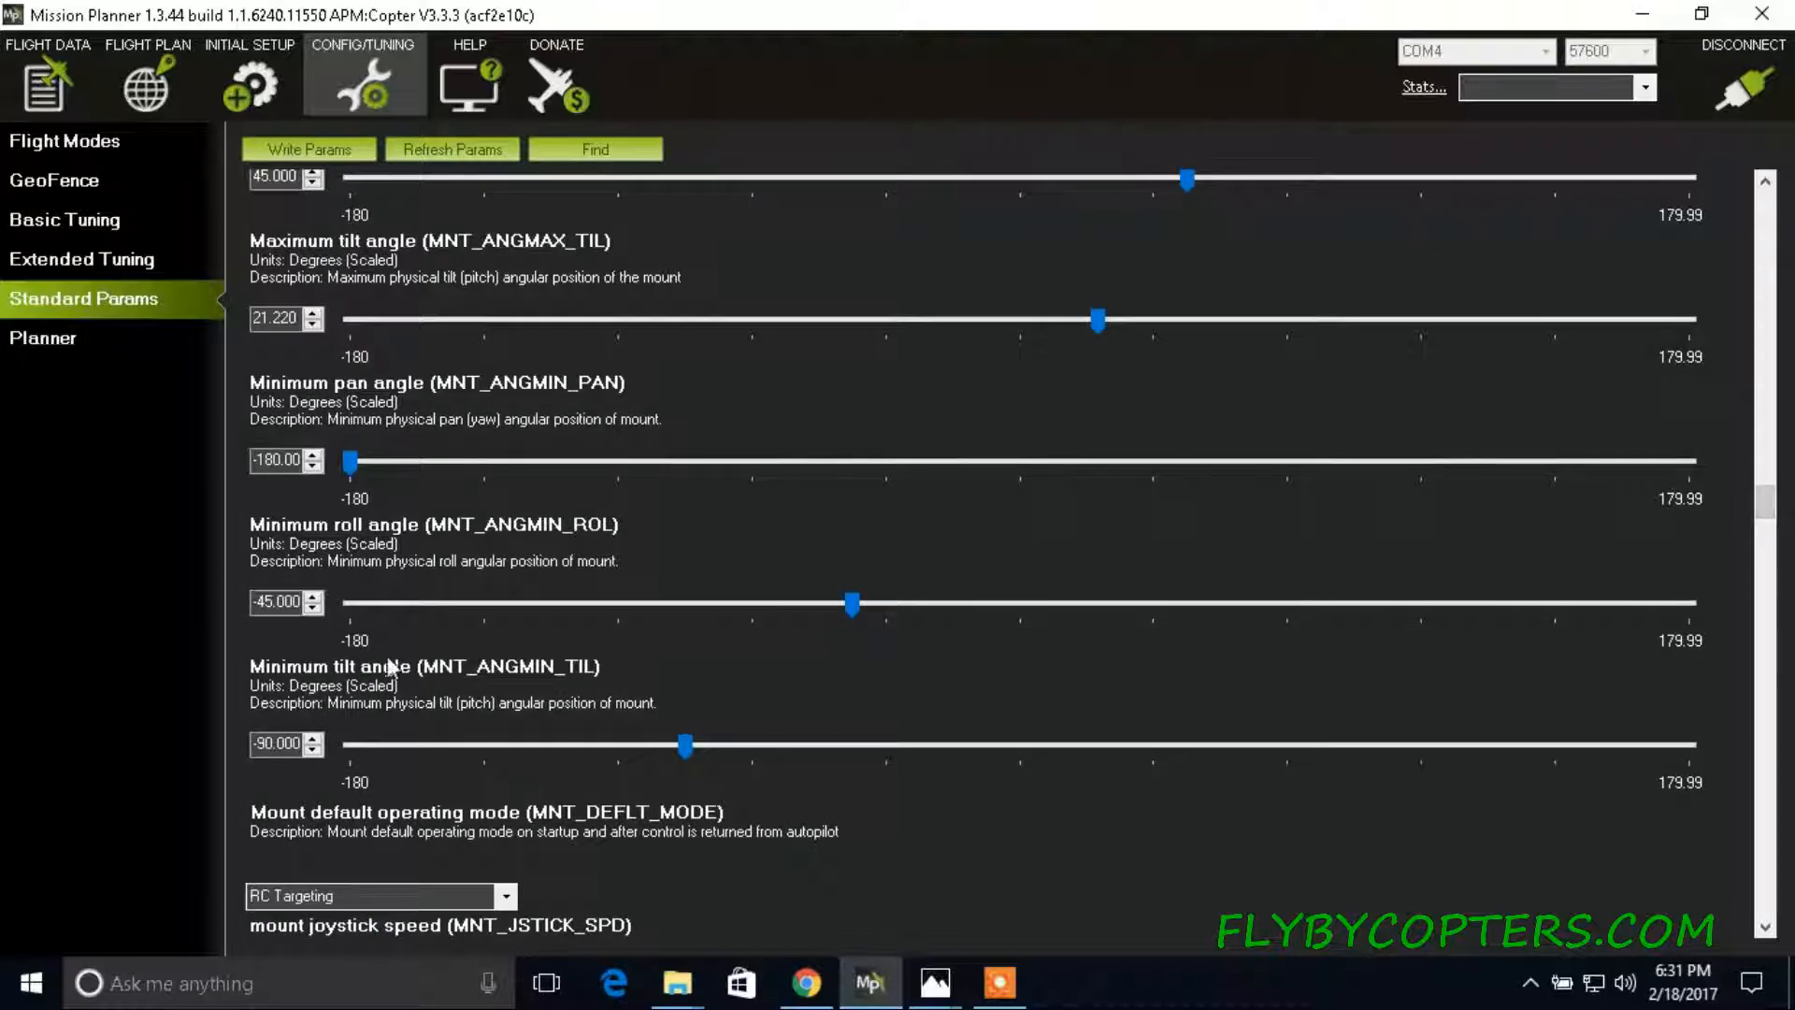
mouse_move(361, 581)
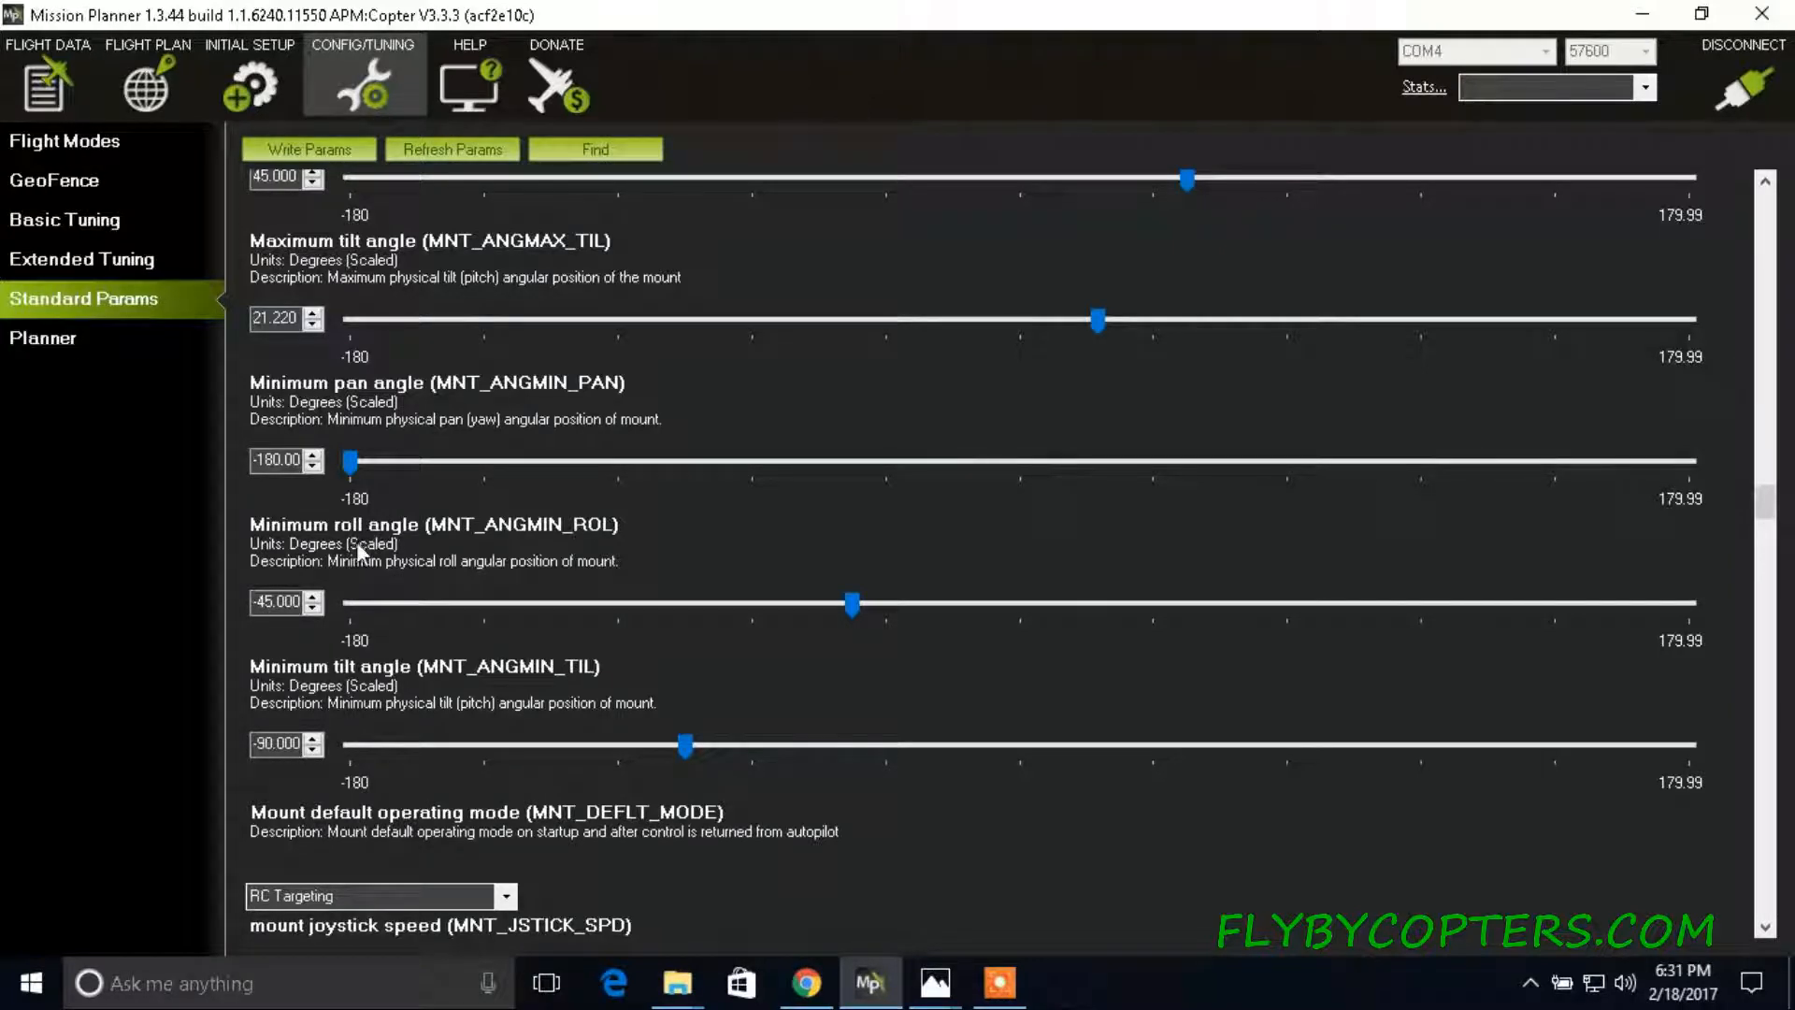
mouse_move(364, 563)
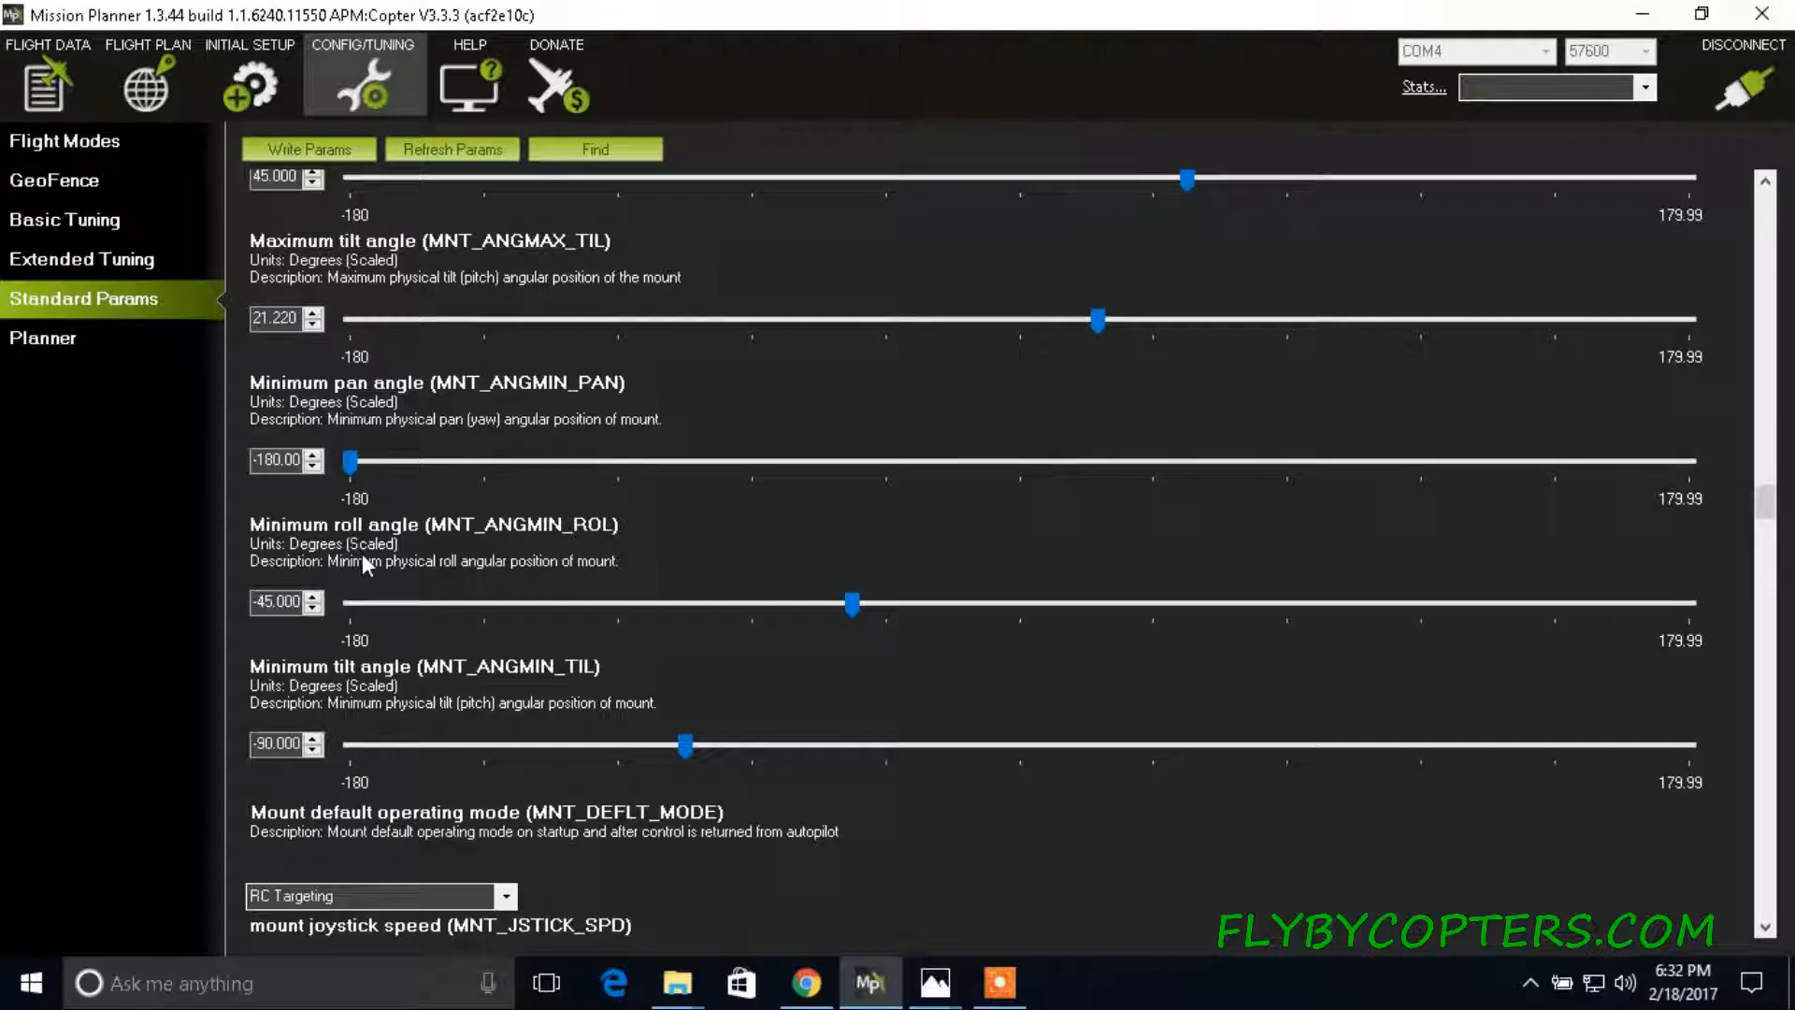
mouse_move(378, 551)
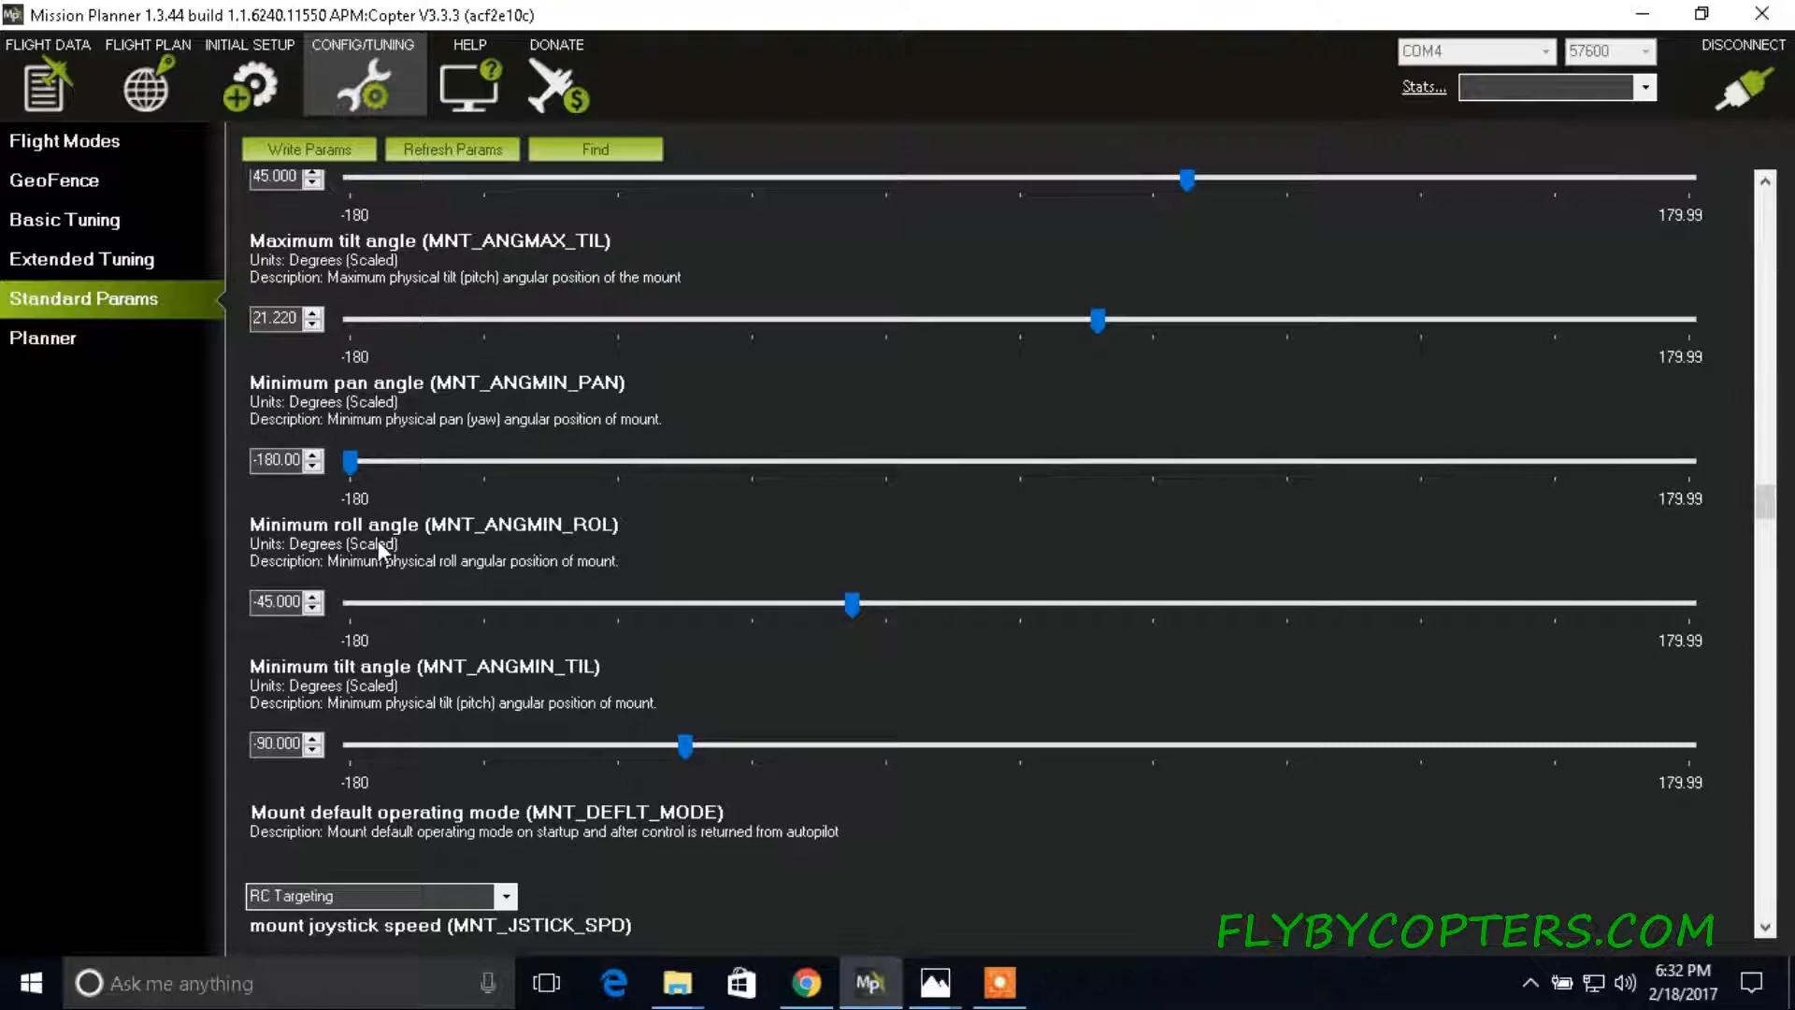
mouse_move(479, 561)
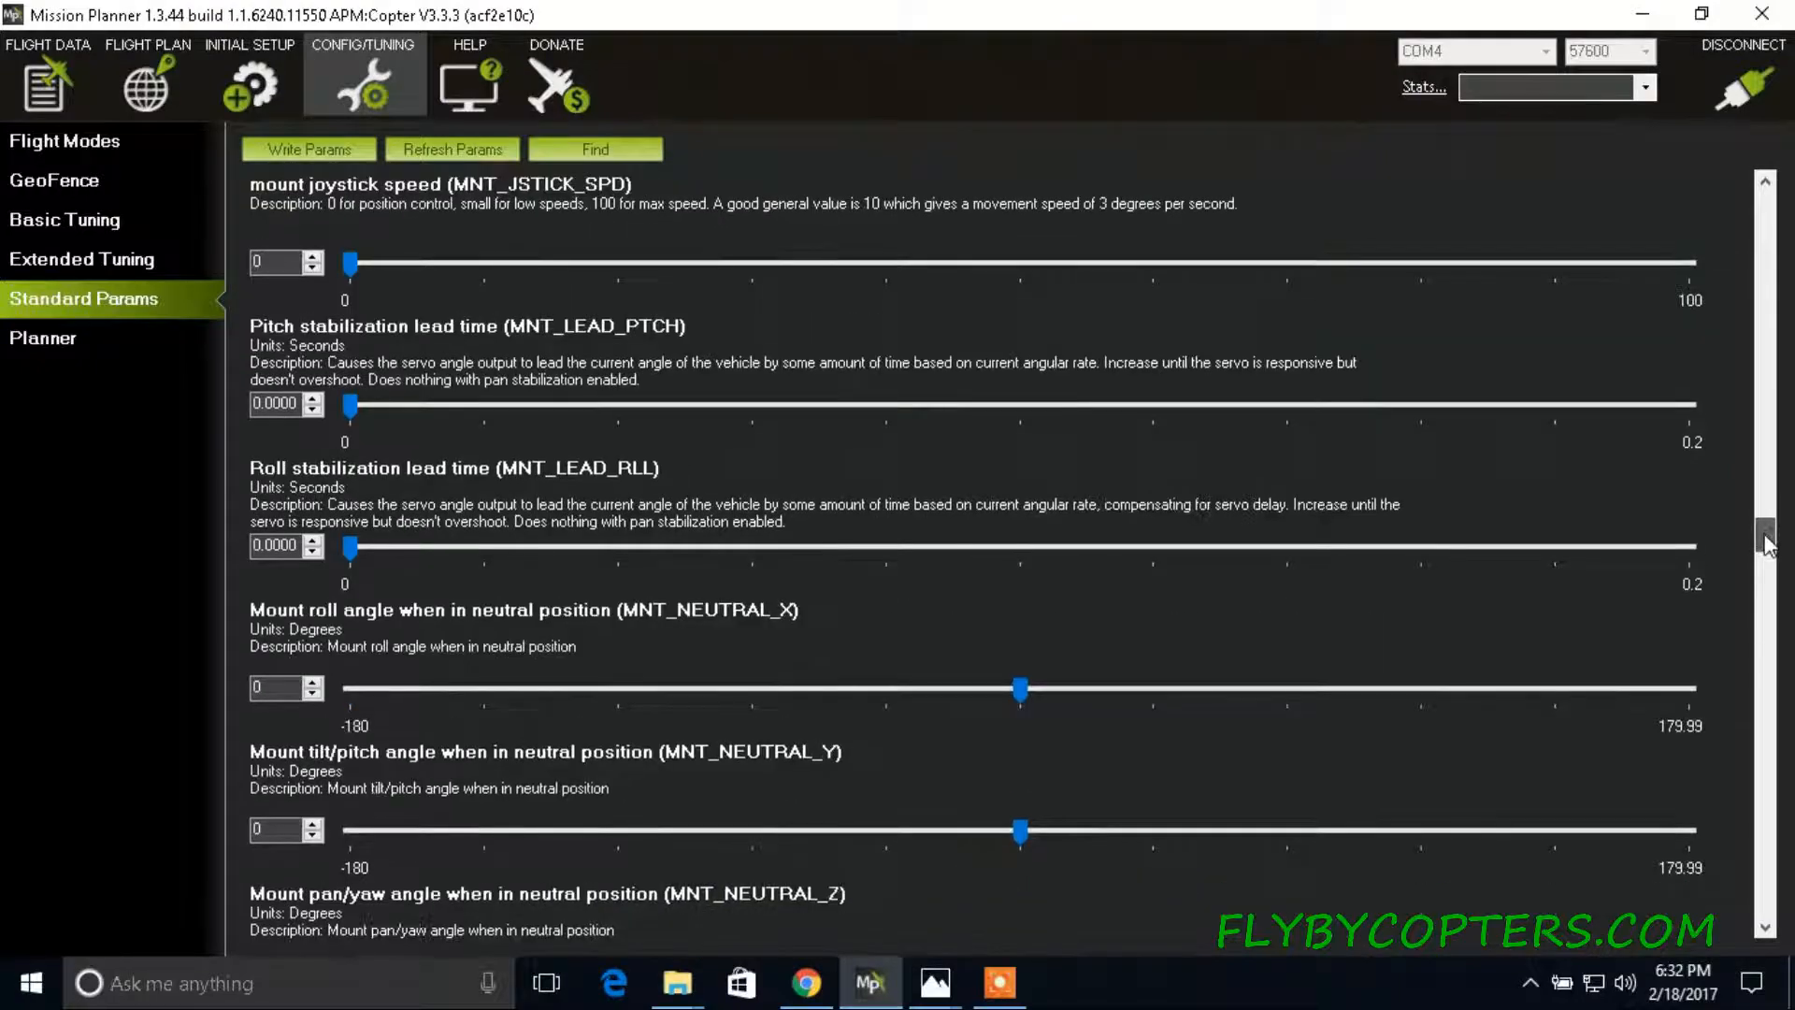
scroll("down", 3)
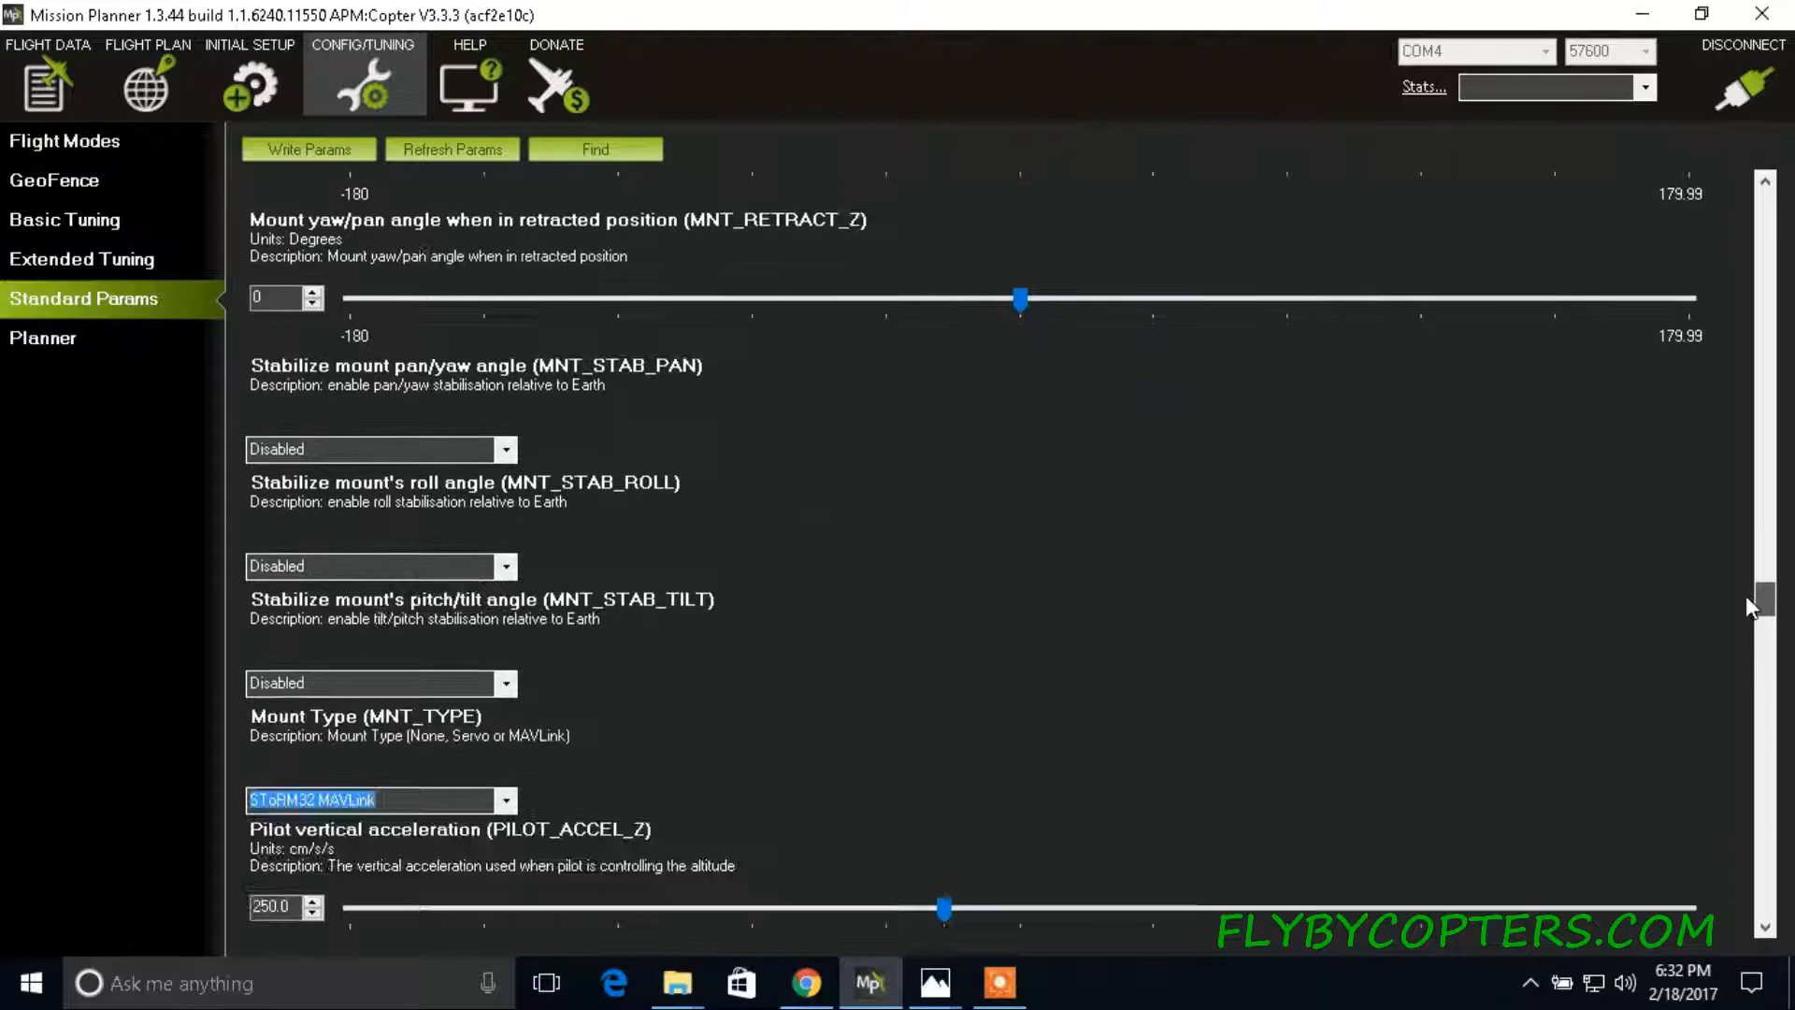
scroll("down", 3)
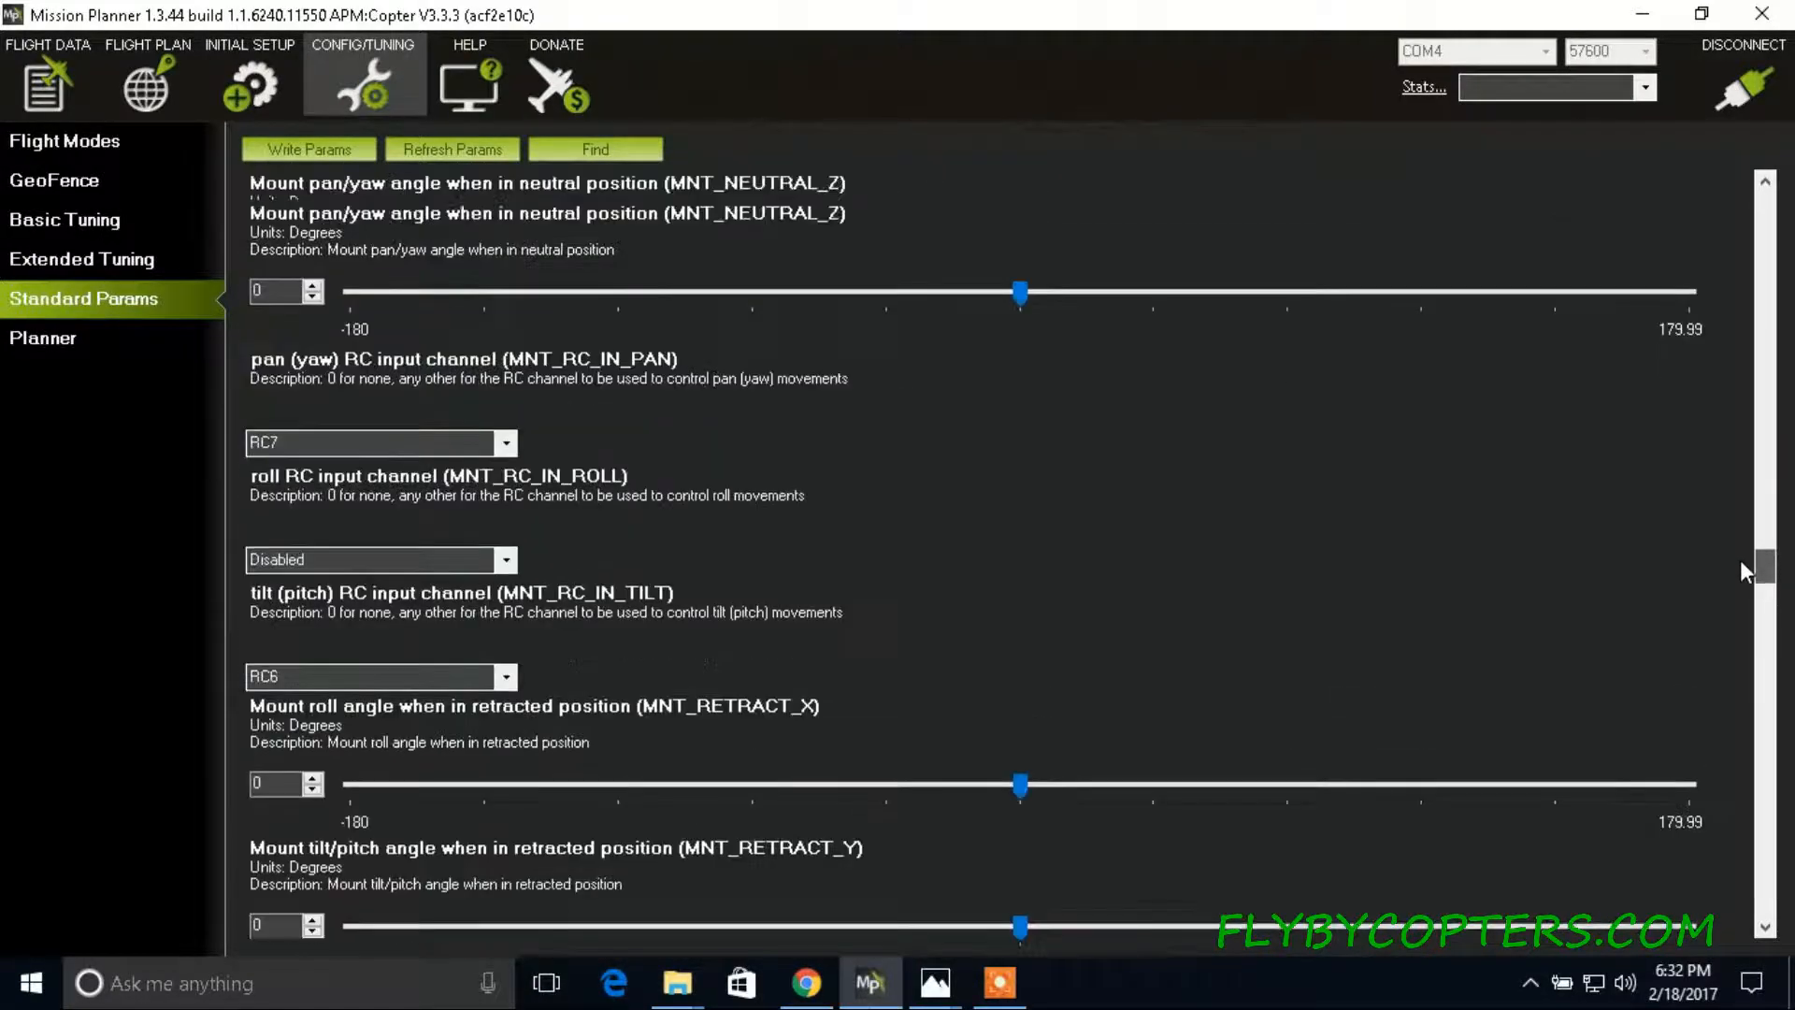
scroll("down", 3)
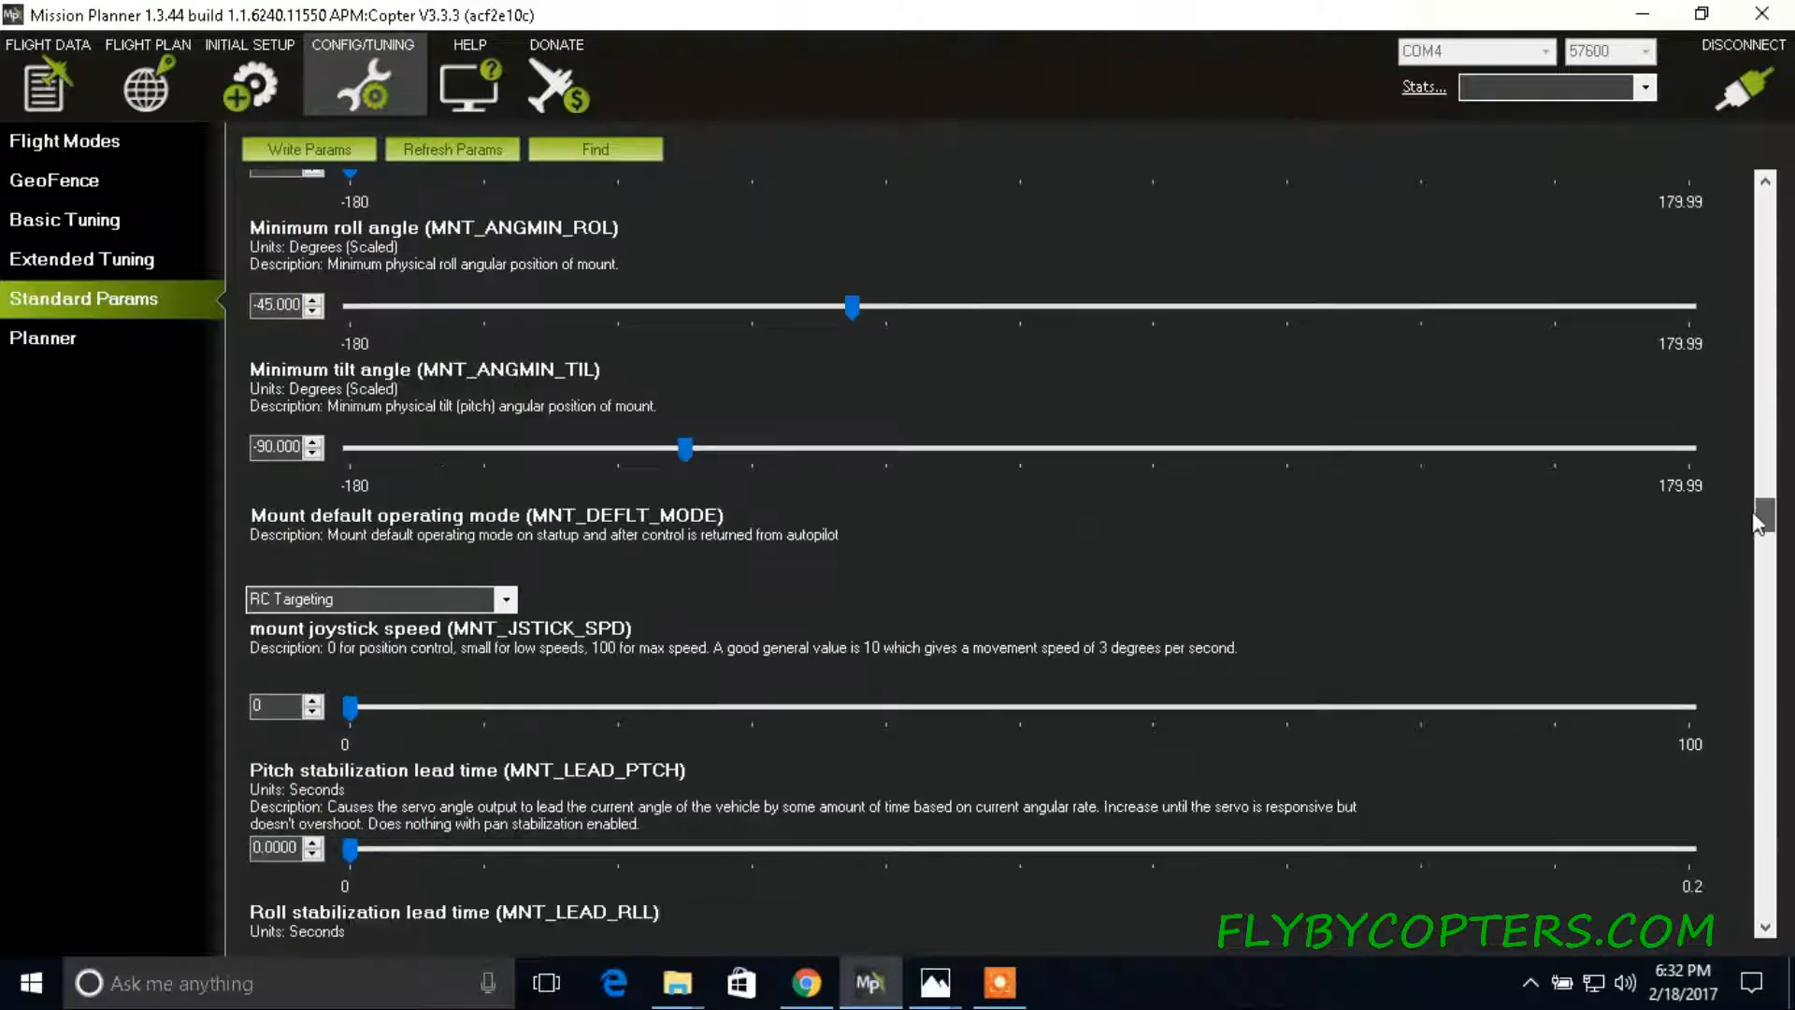
scroll("down", 3)
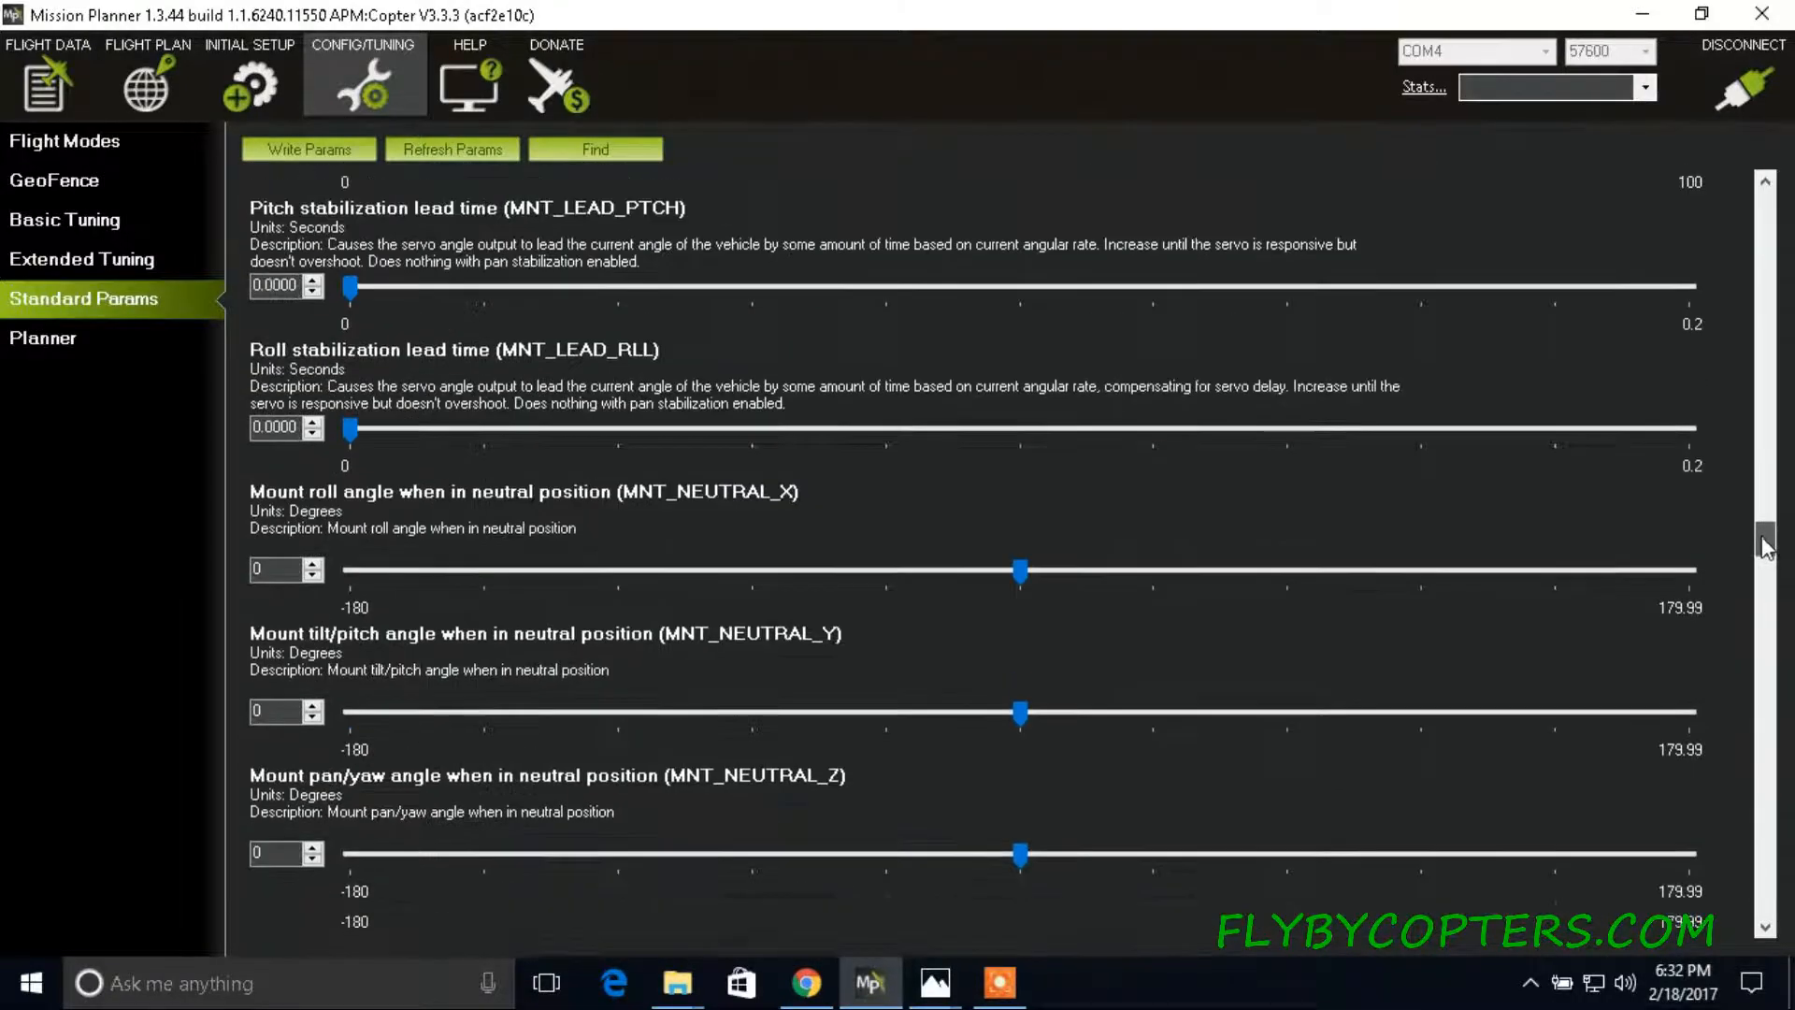
scroll("down", 3)
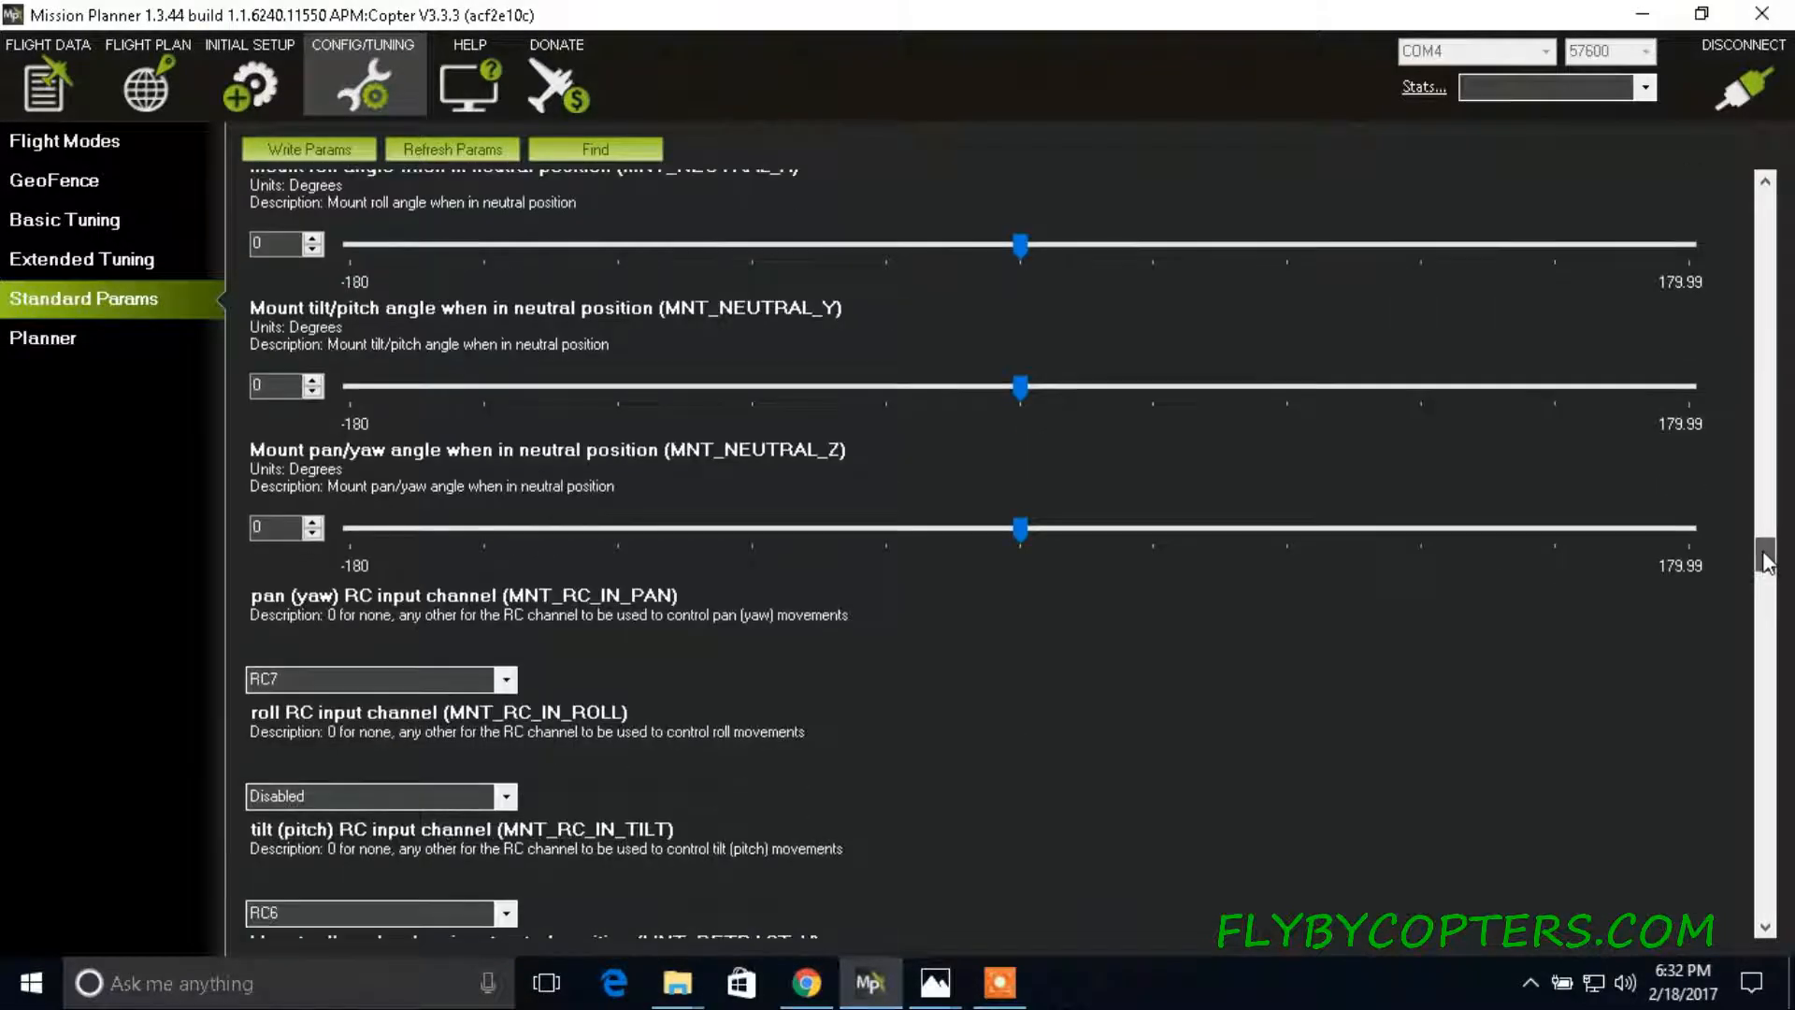
scroll("down", 3)
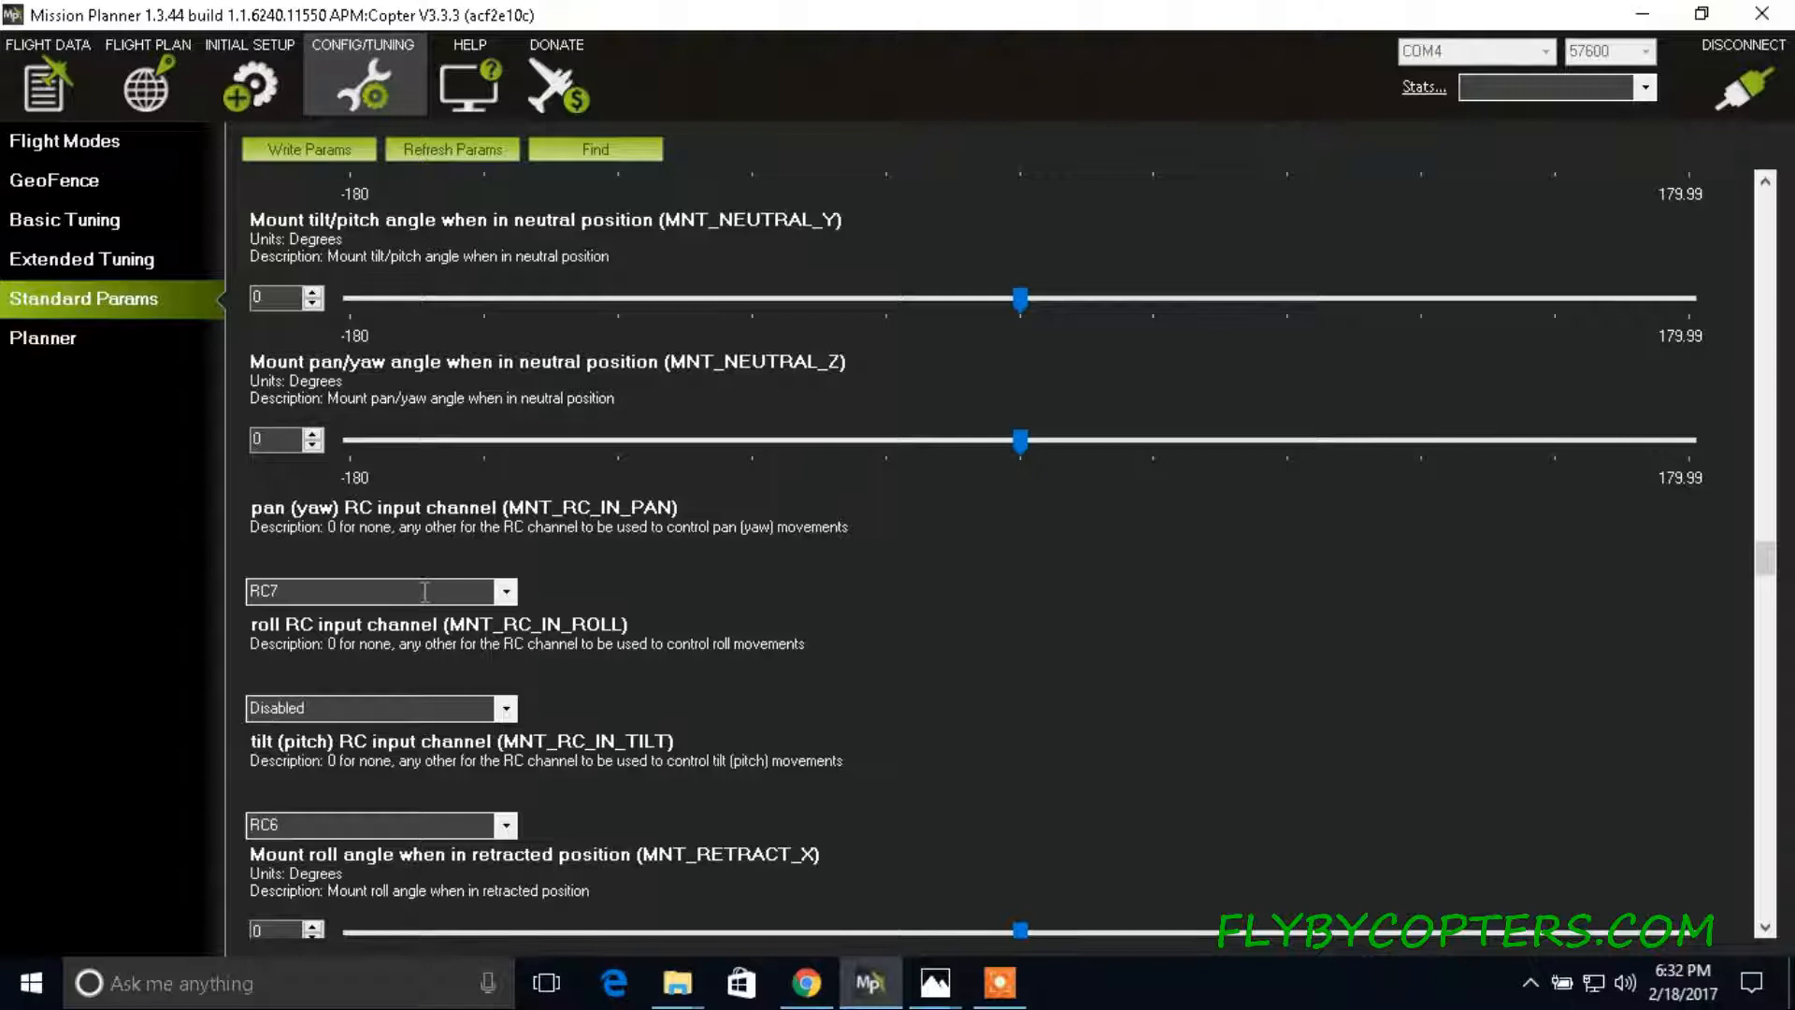
mouse_move(421, 702)
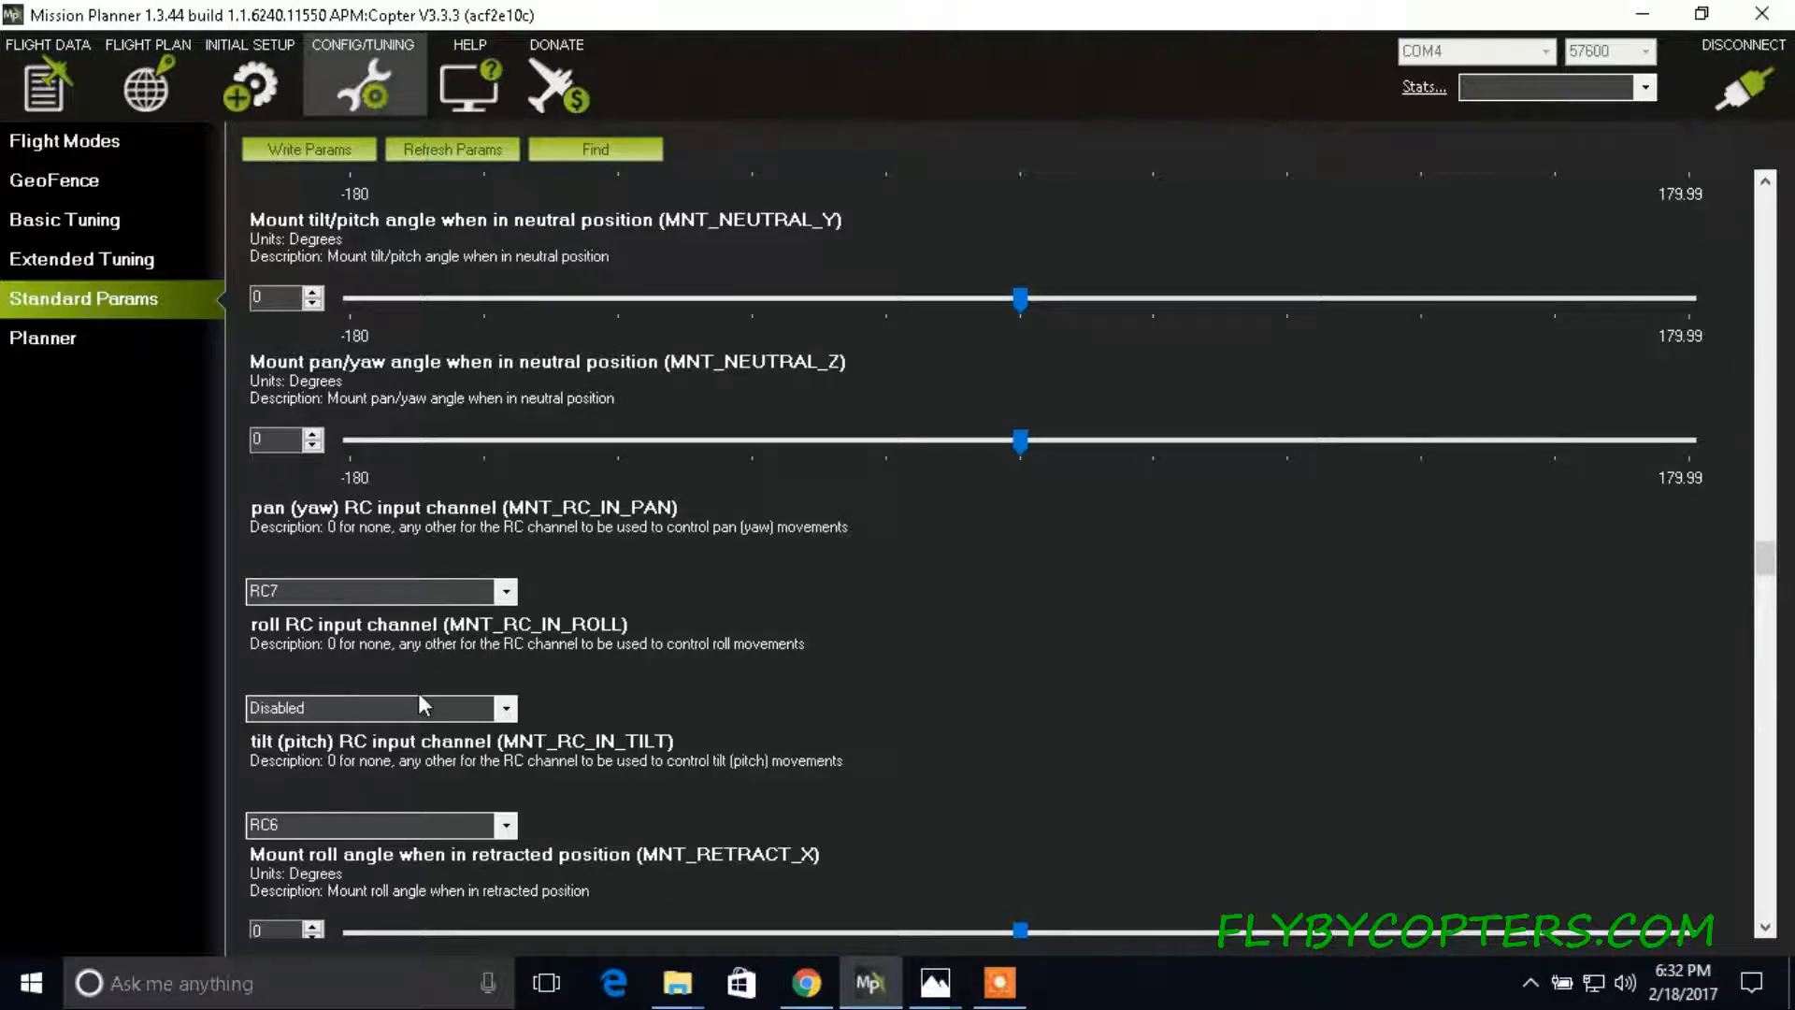
mouse_move(358, 642)
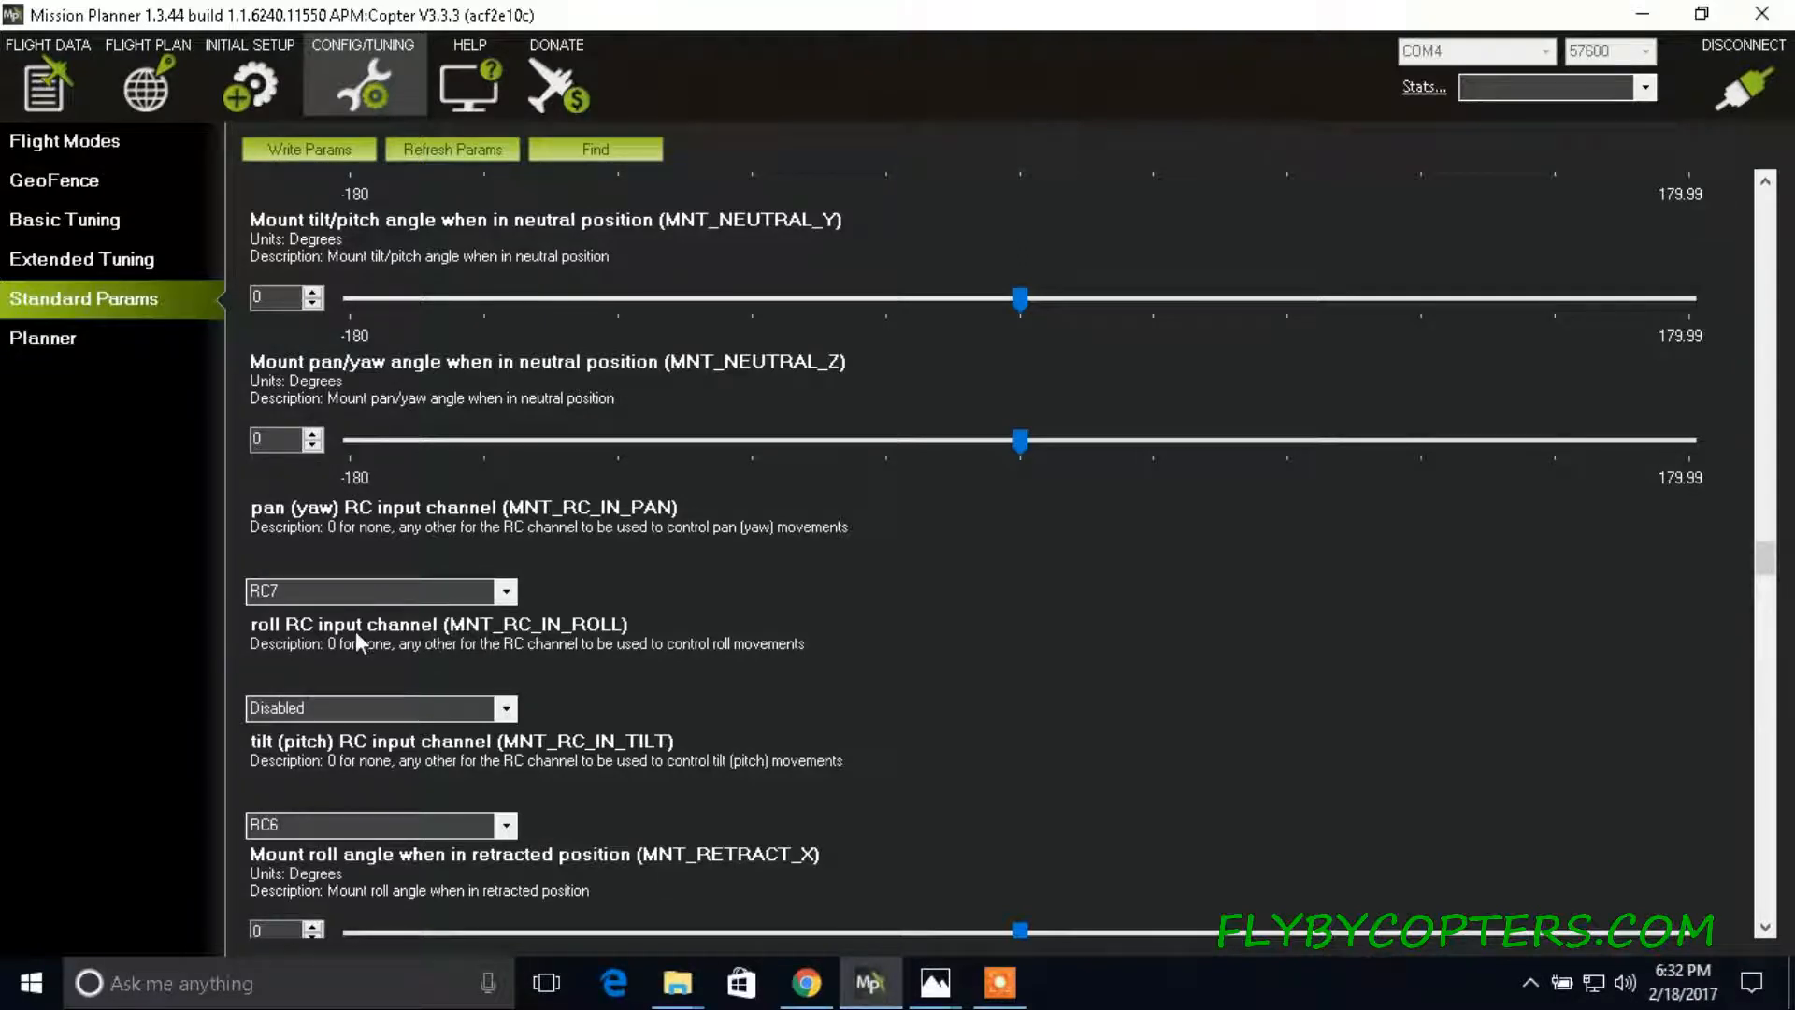
mouse_move(376, 692)
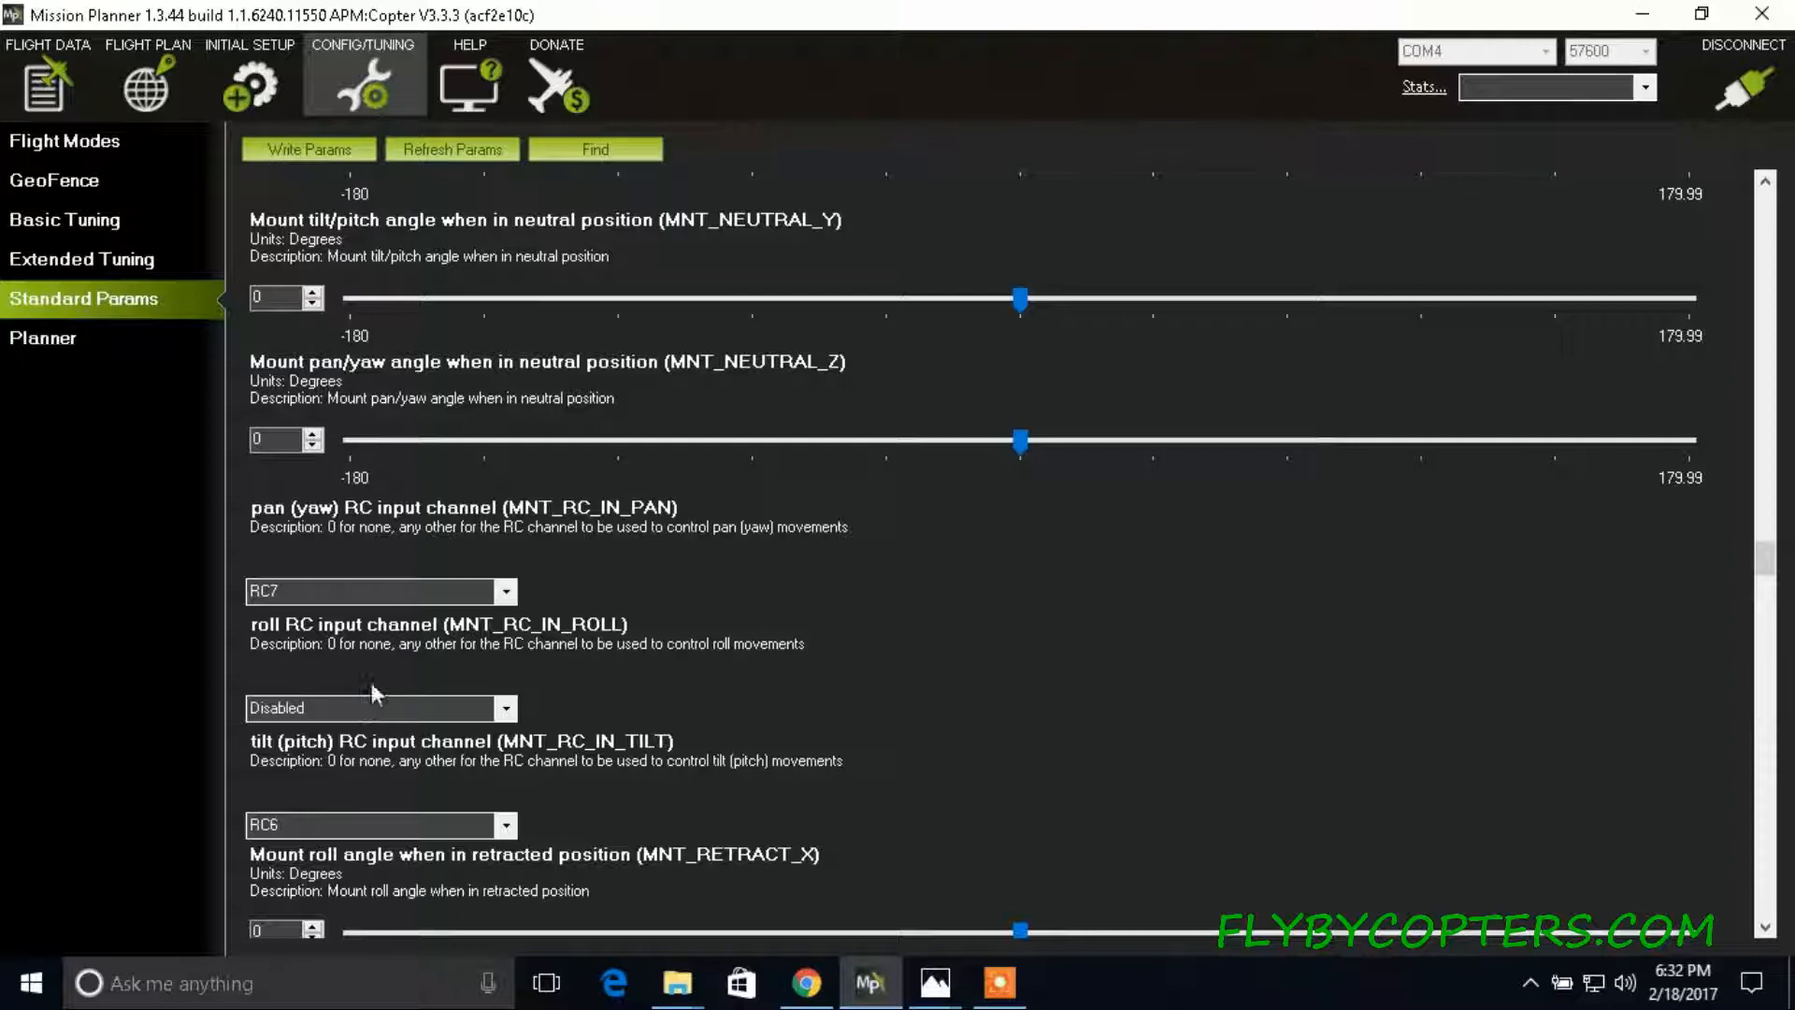
mouse_move(321, 812)
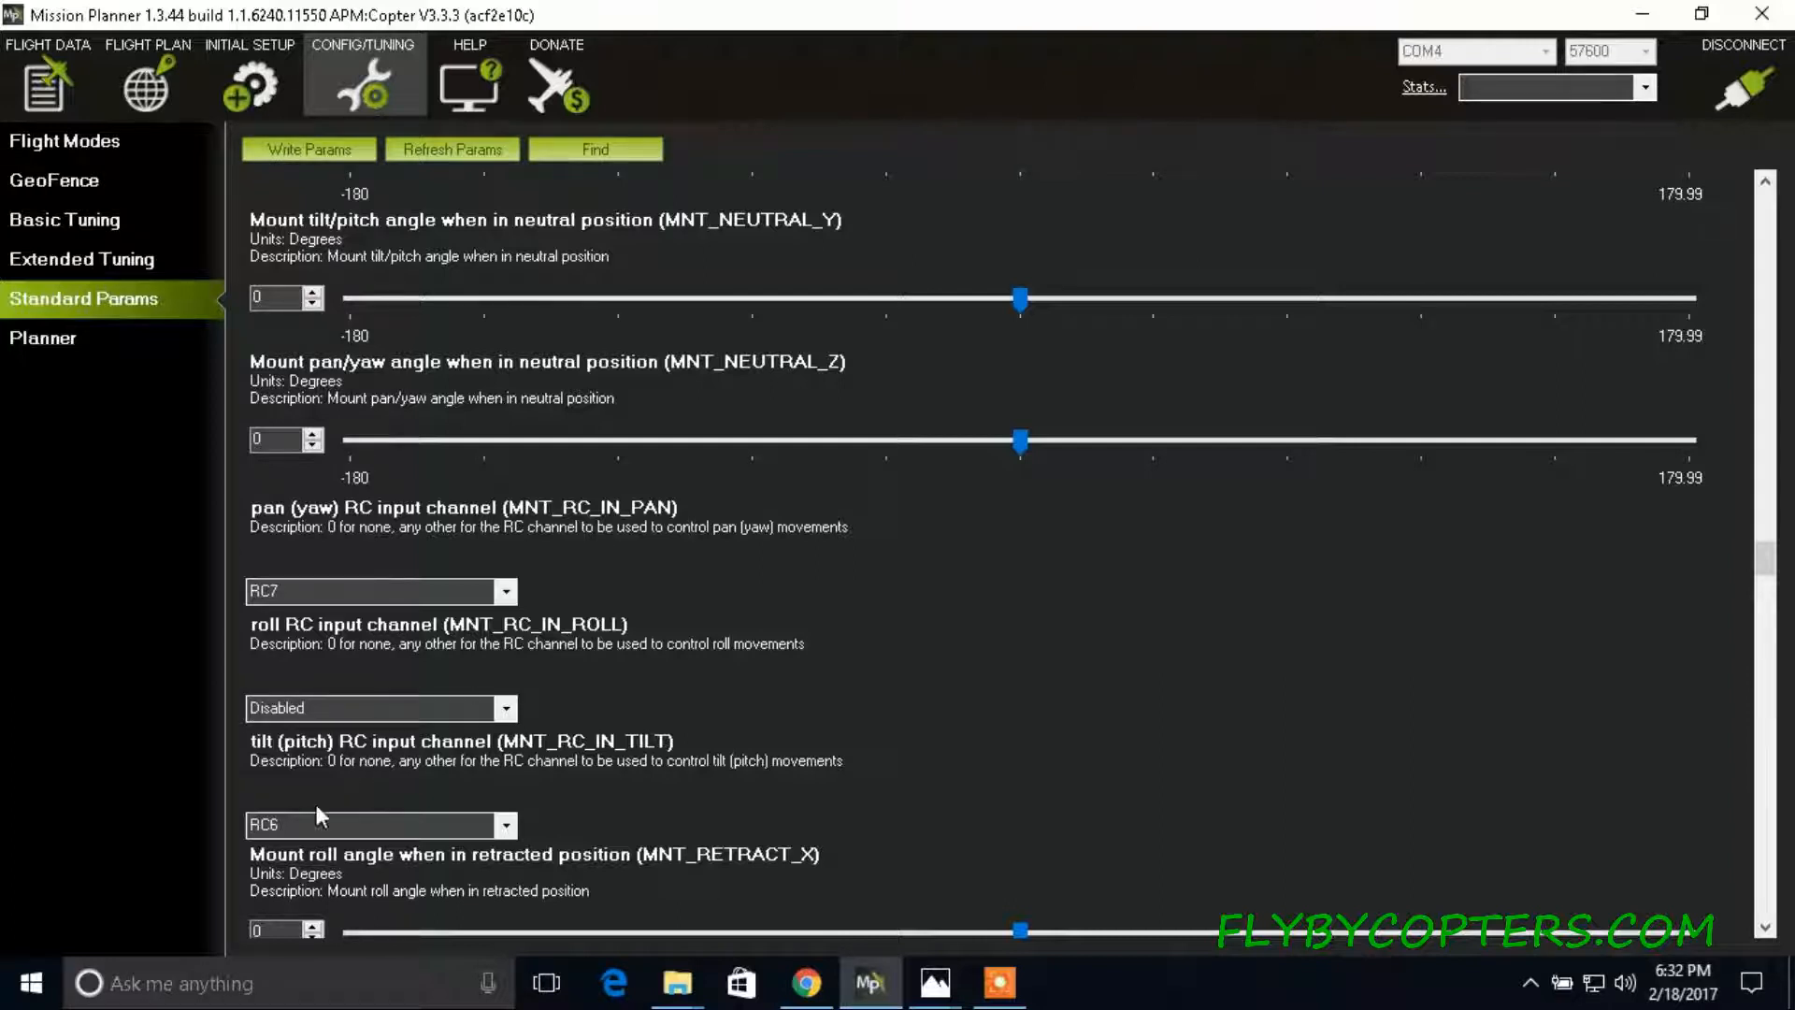
mouse_move(349, 761)
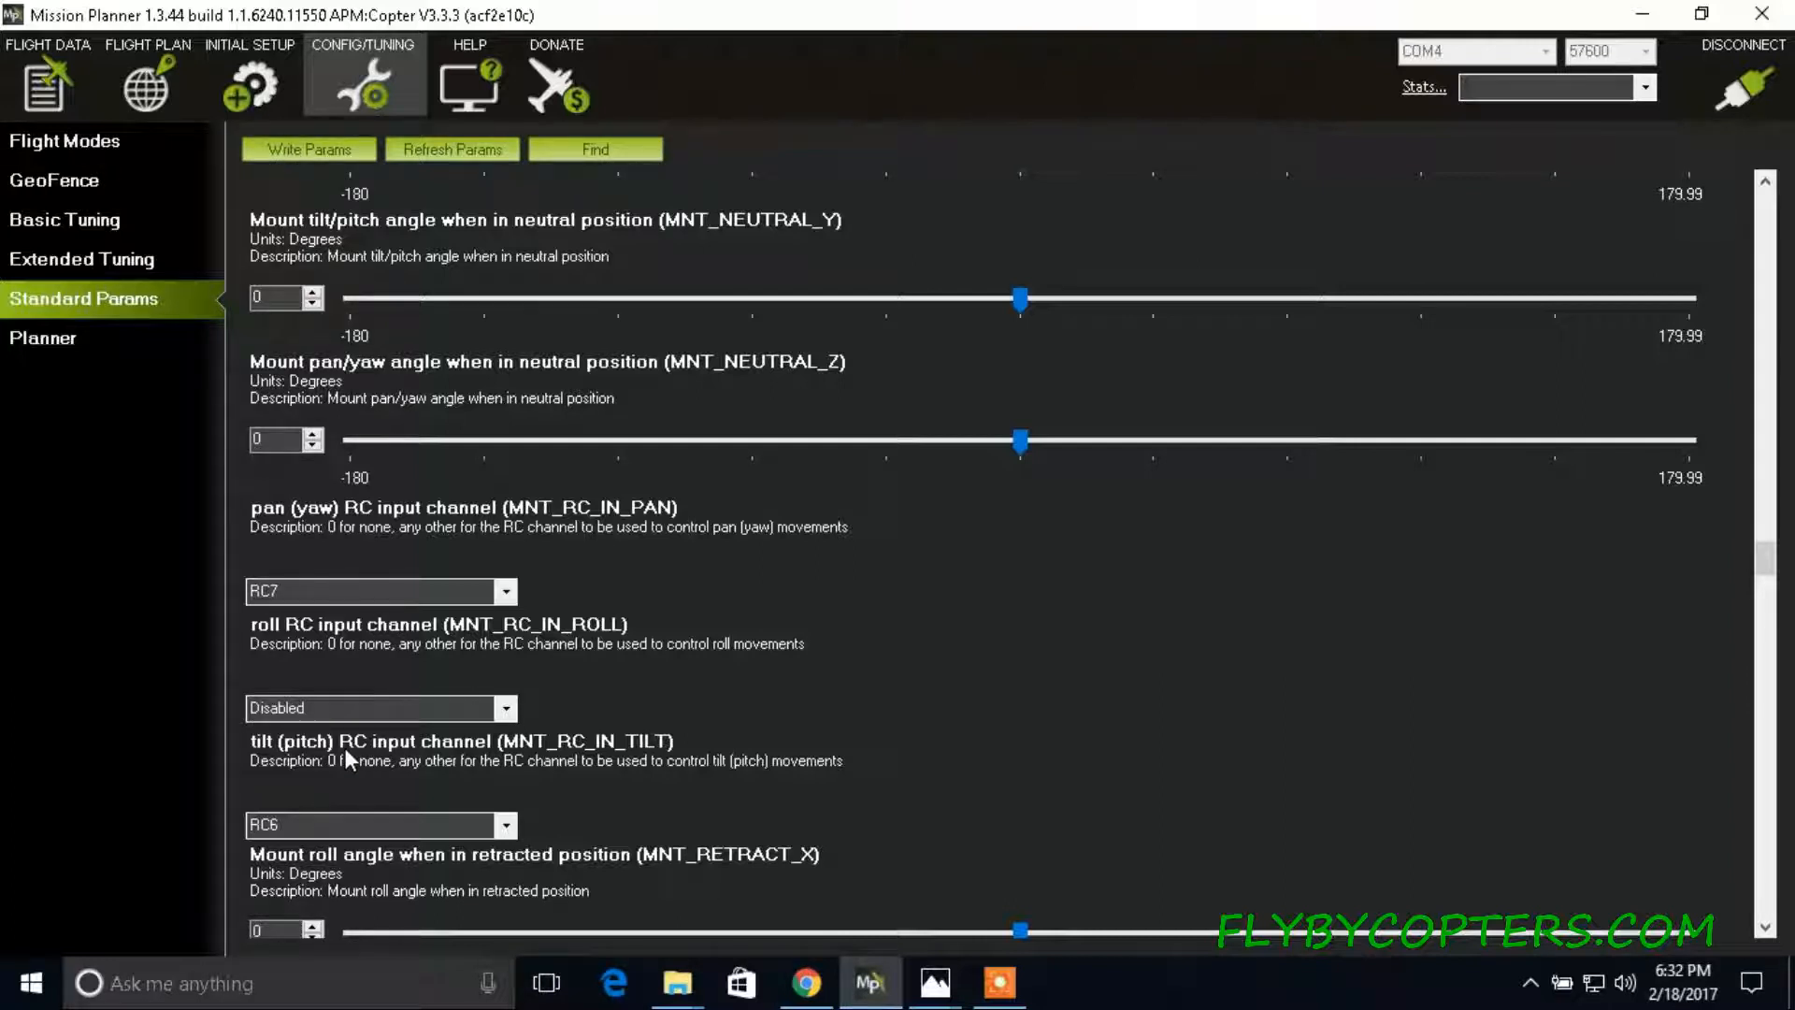
mouse_move(290, 767)
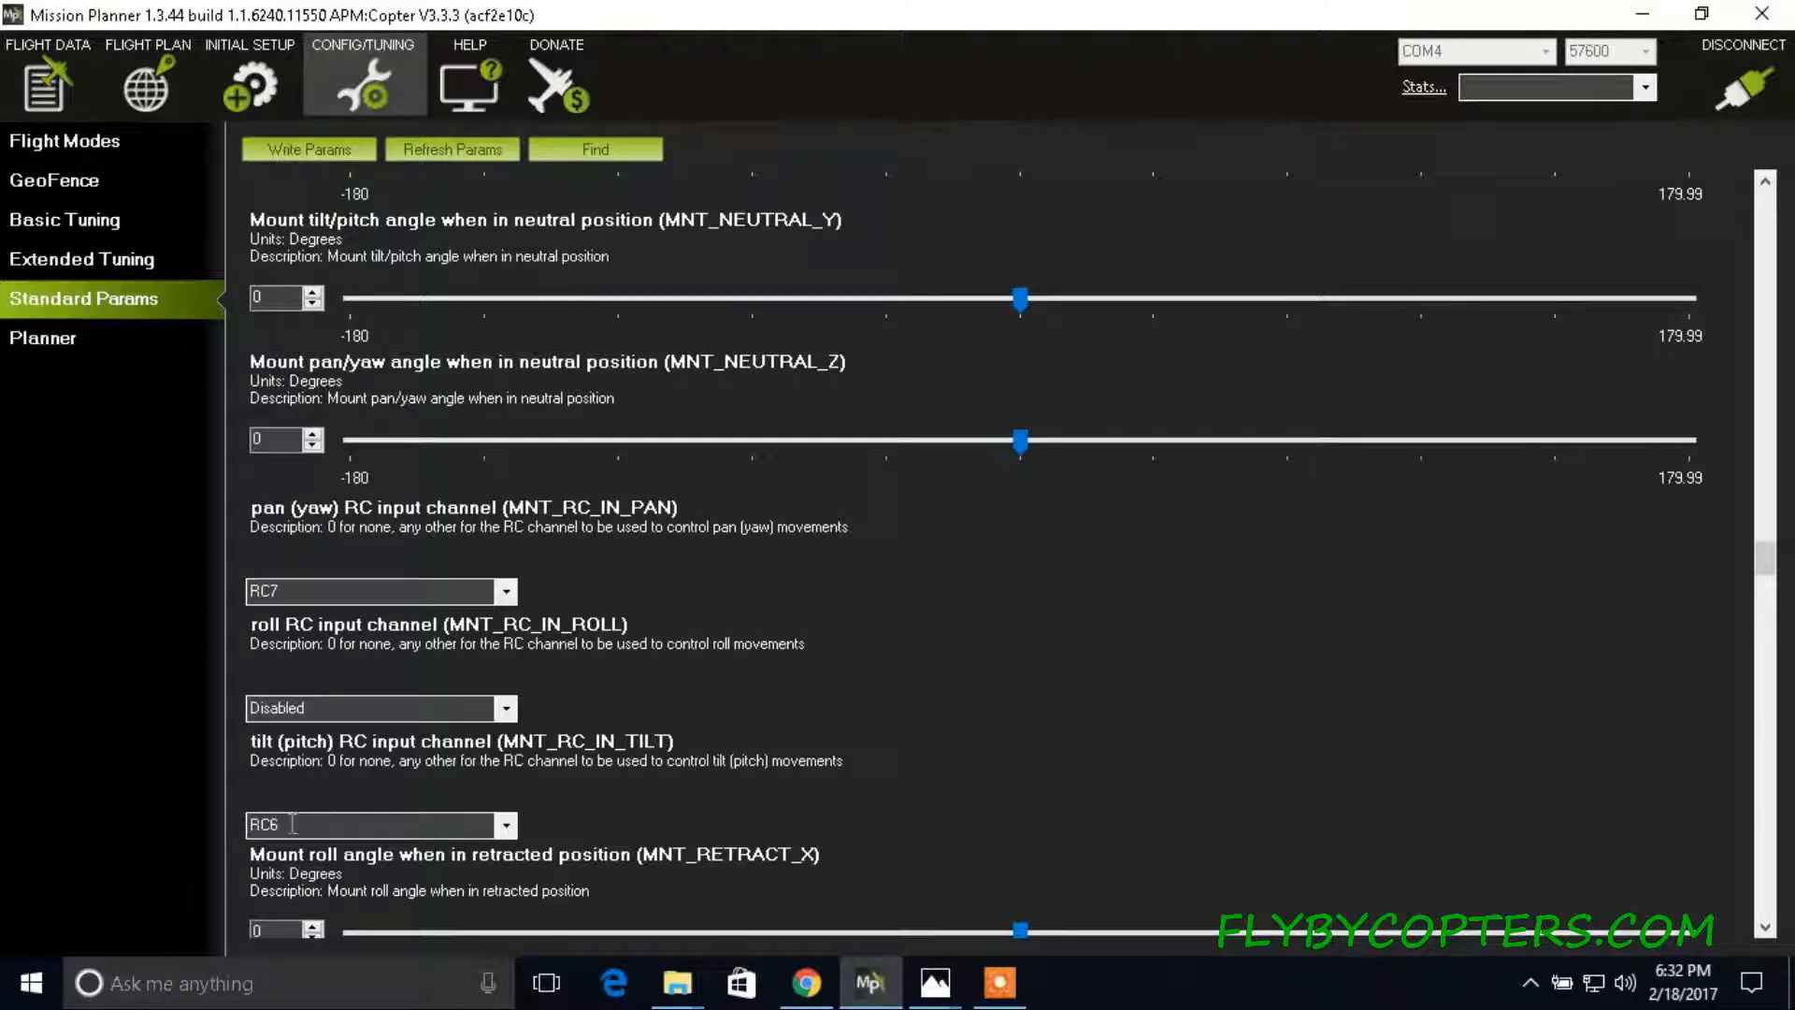
mouse_move(336, 559)
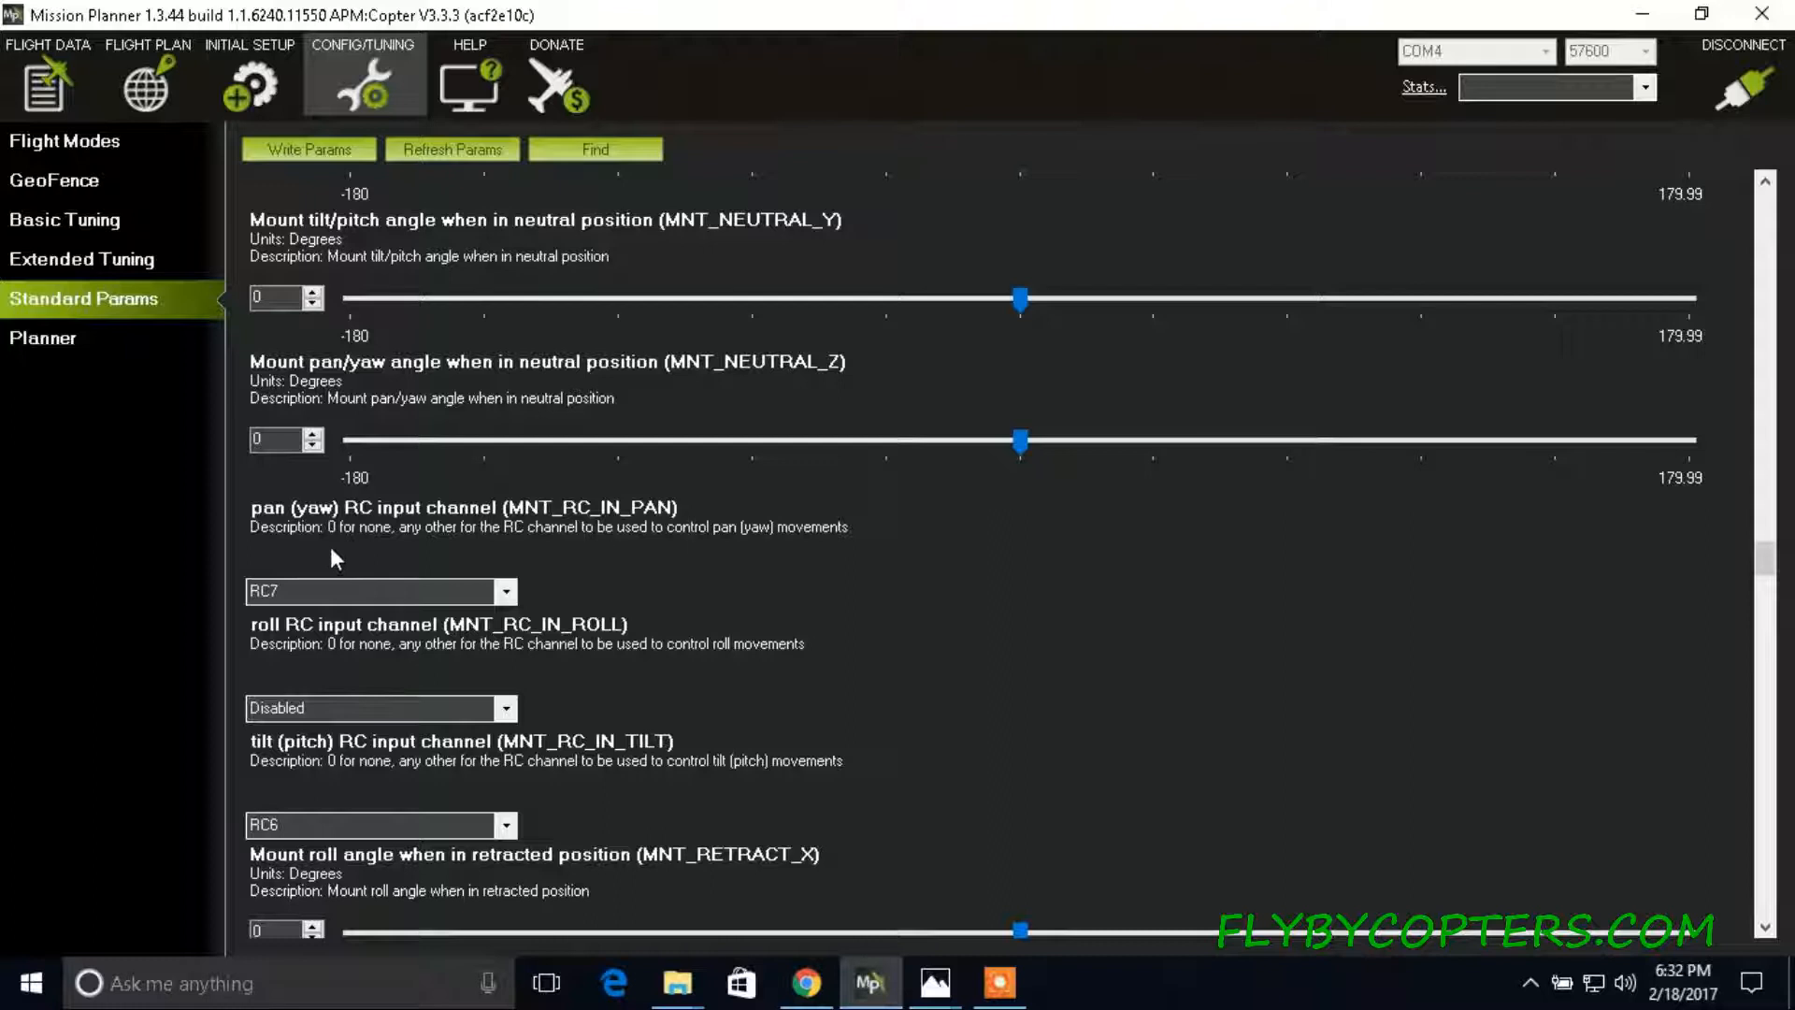
mouse_move(633, 702)
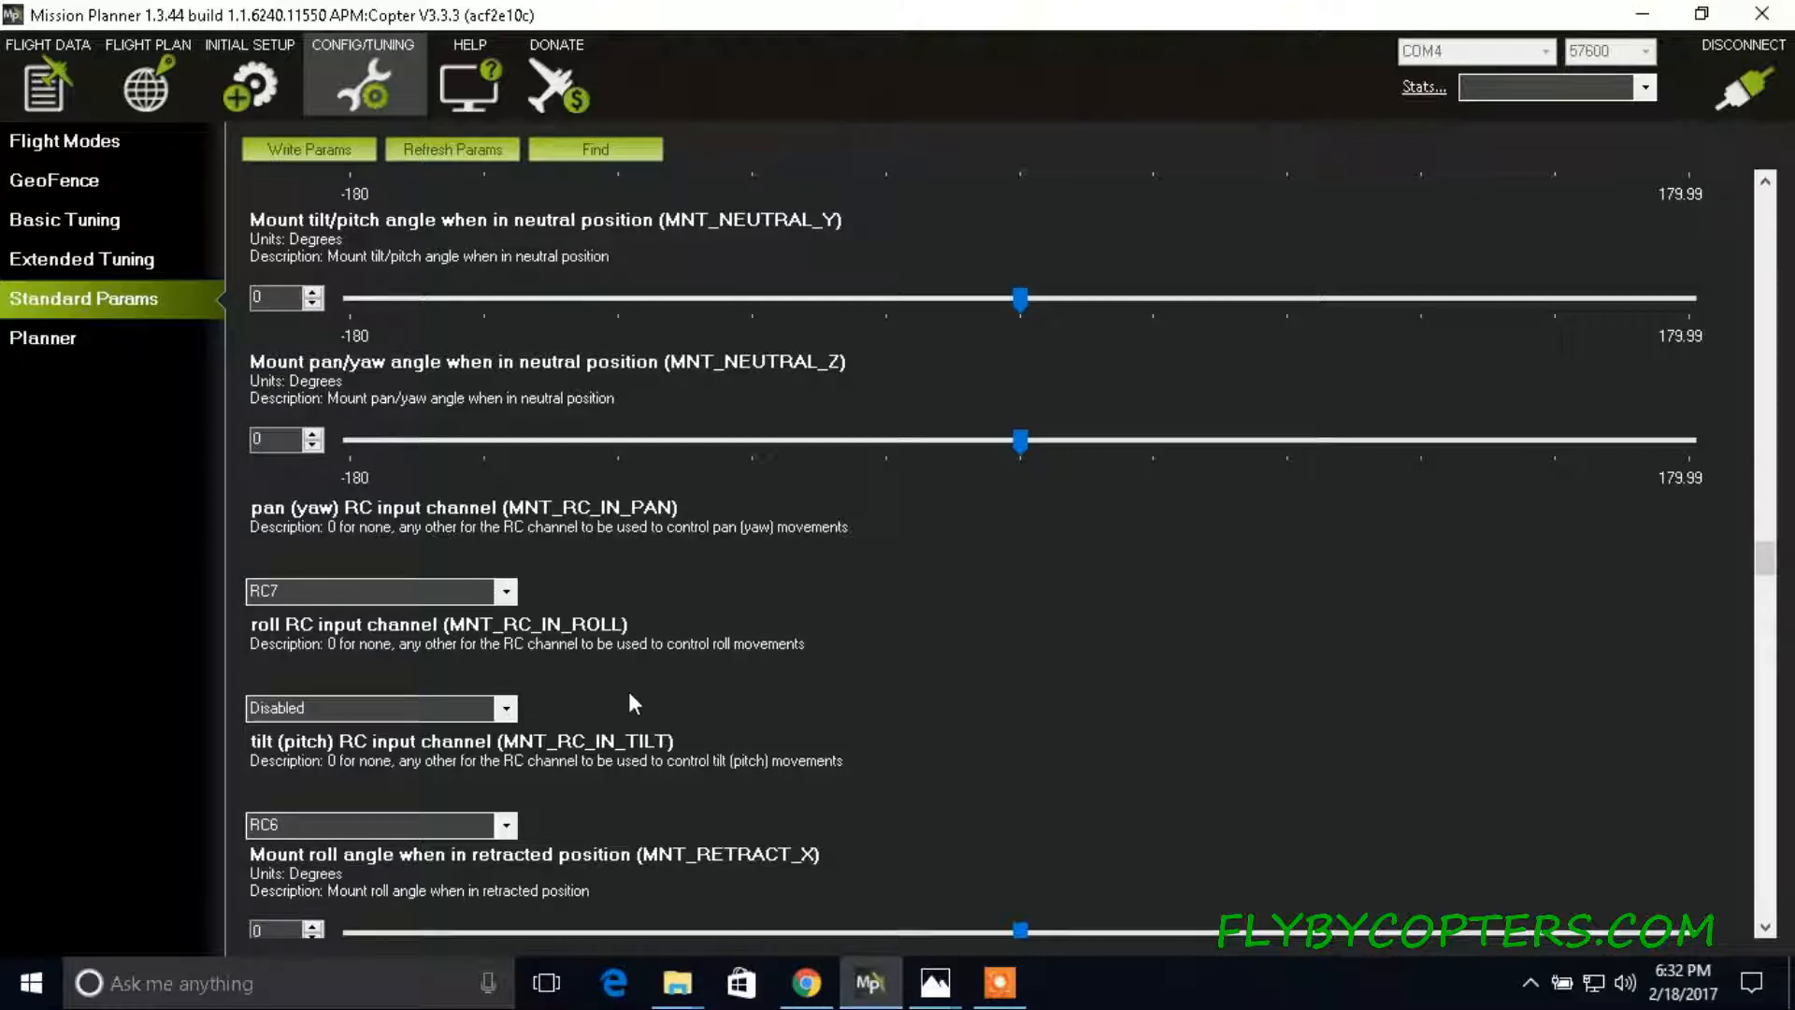
mouse_move(1766, 561)
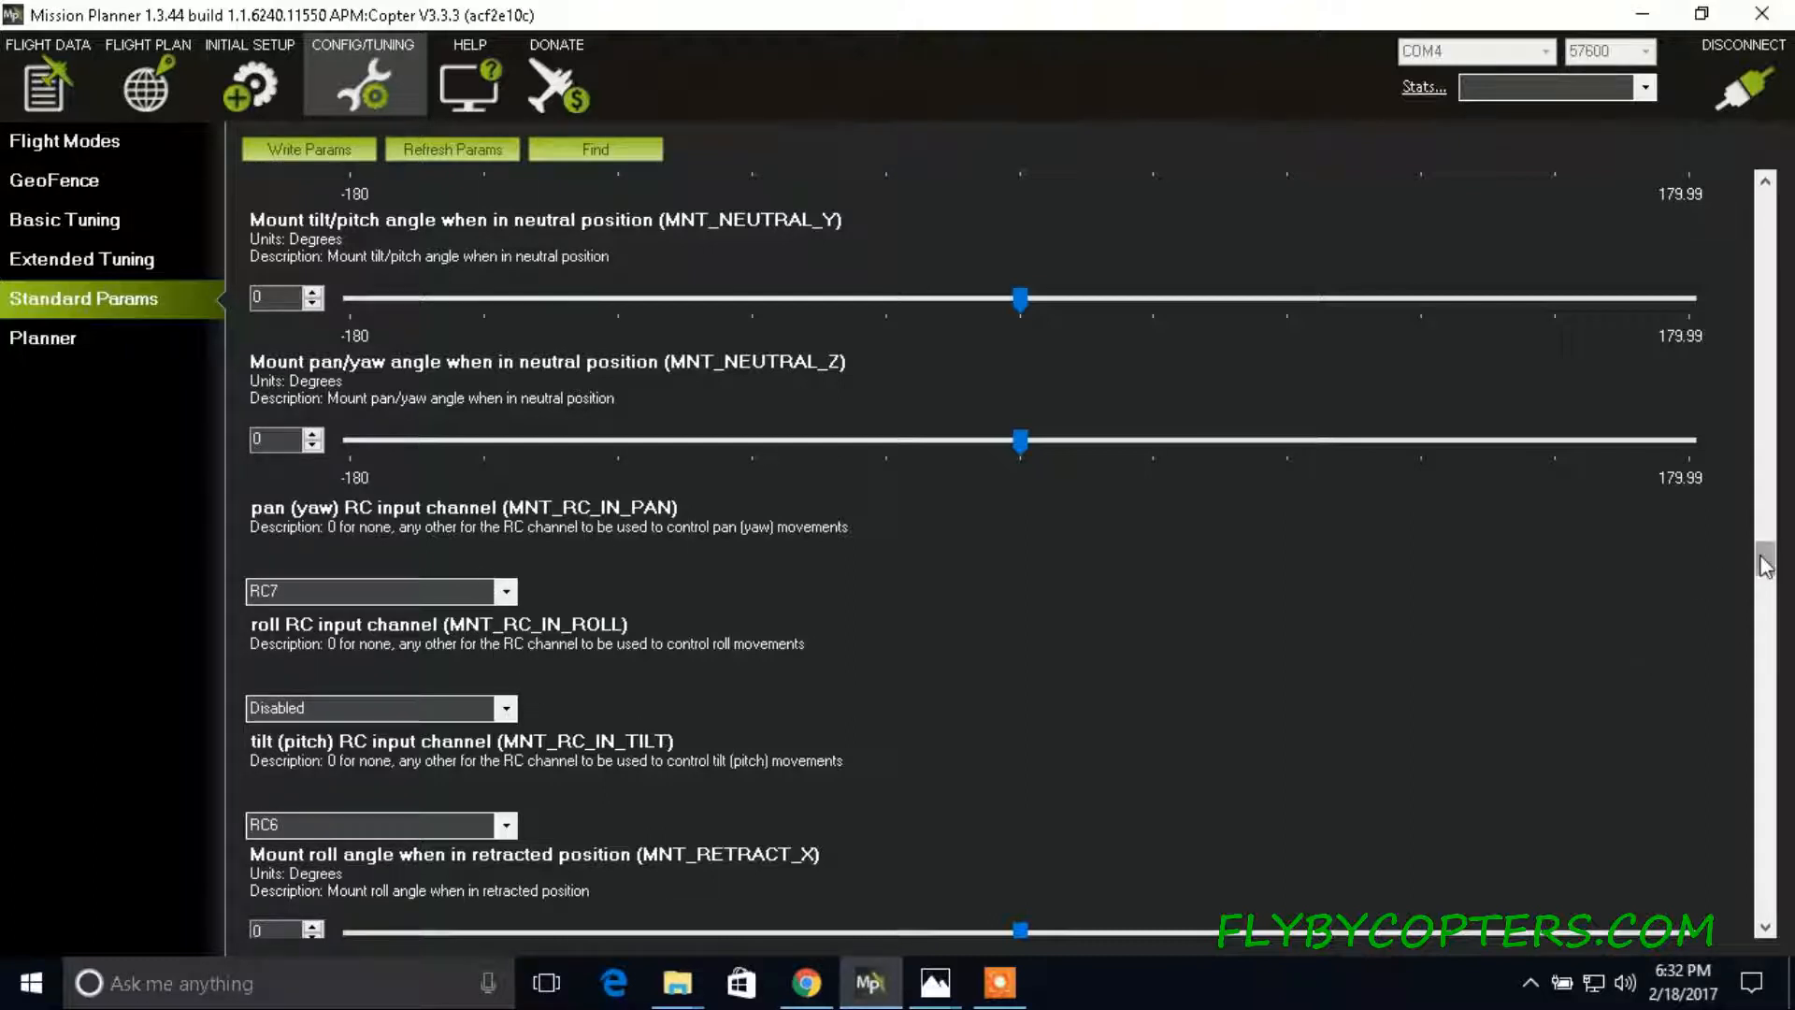
Set MNT_TYPE to STorM32 MAVLink from the Mount Type dropdown.
scroll("down", 3)
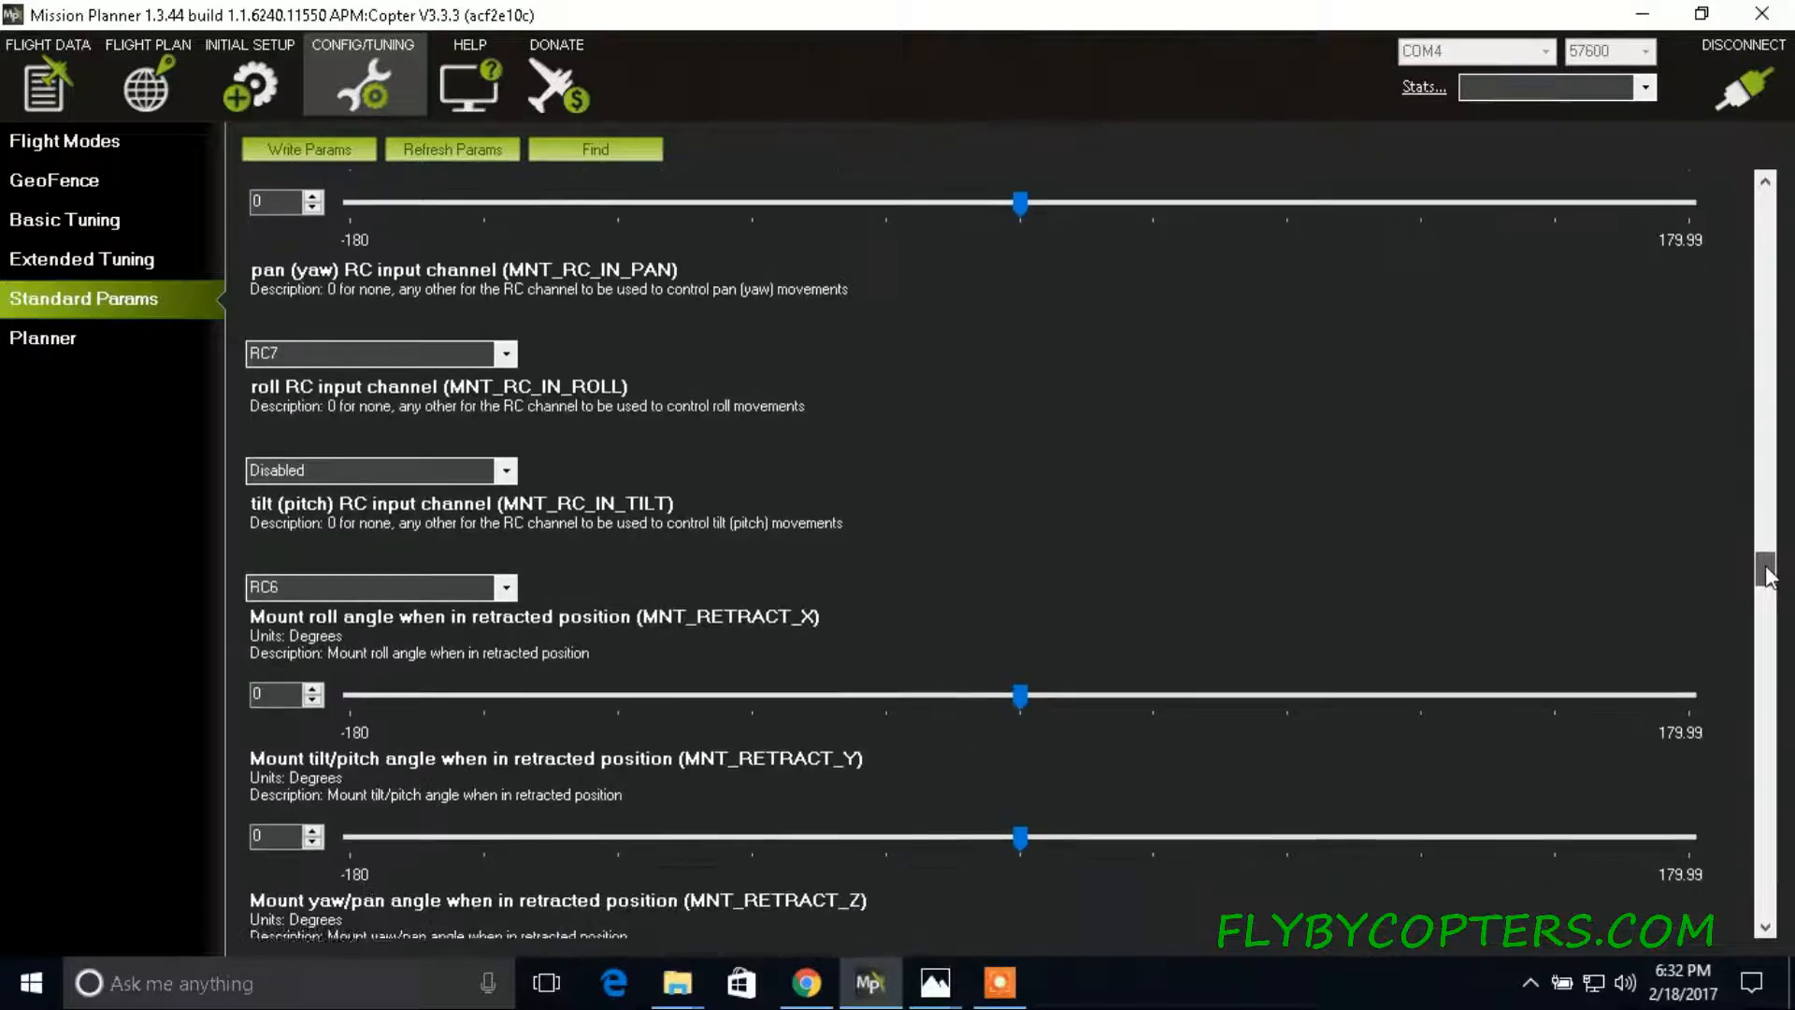
scroll("down", 3)
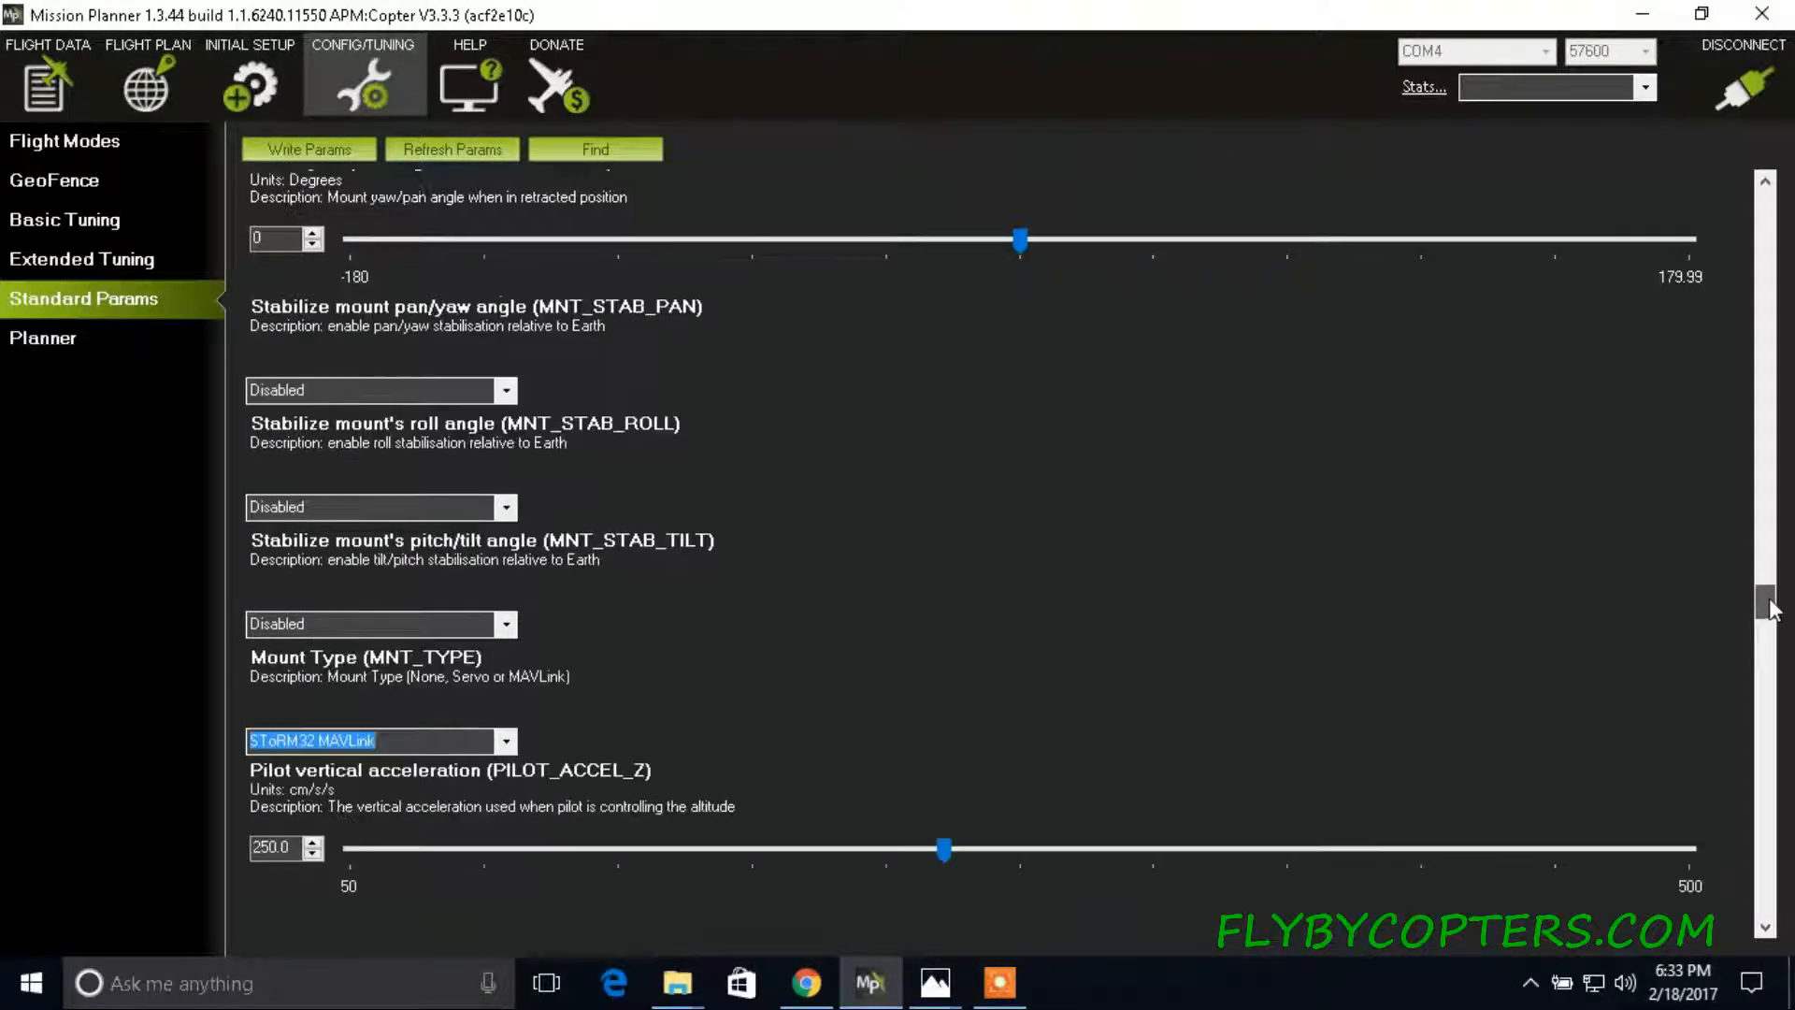
scroll("down", 3)
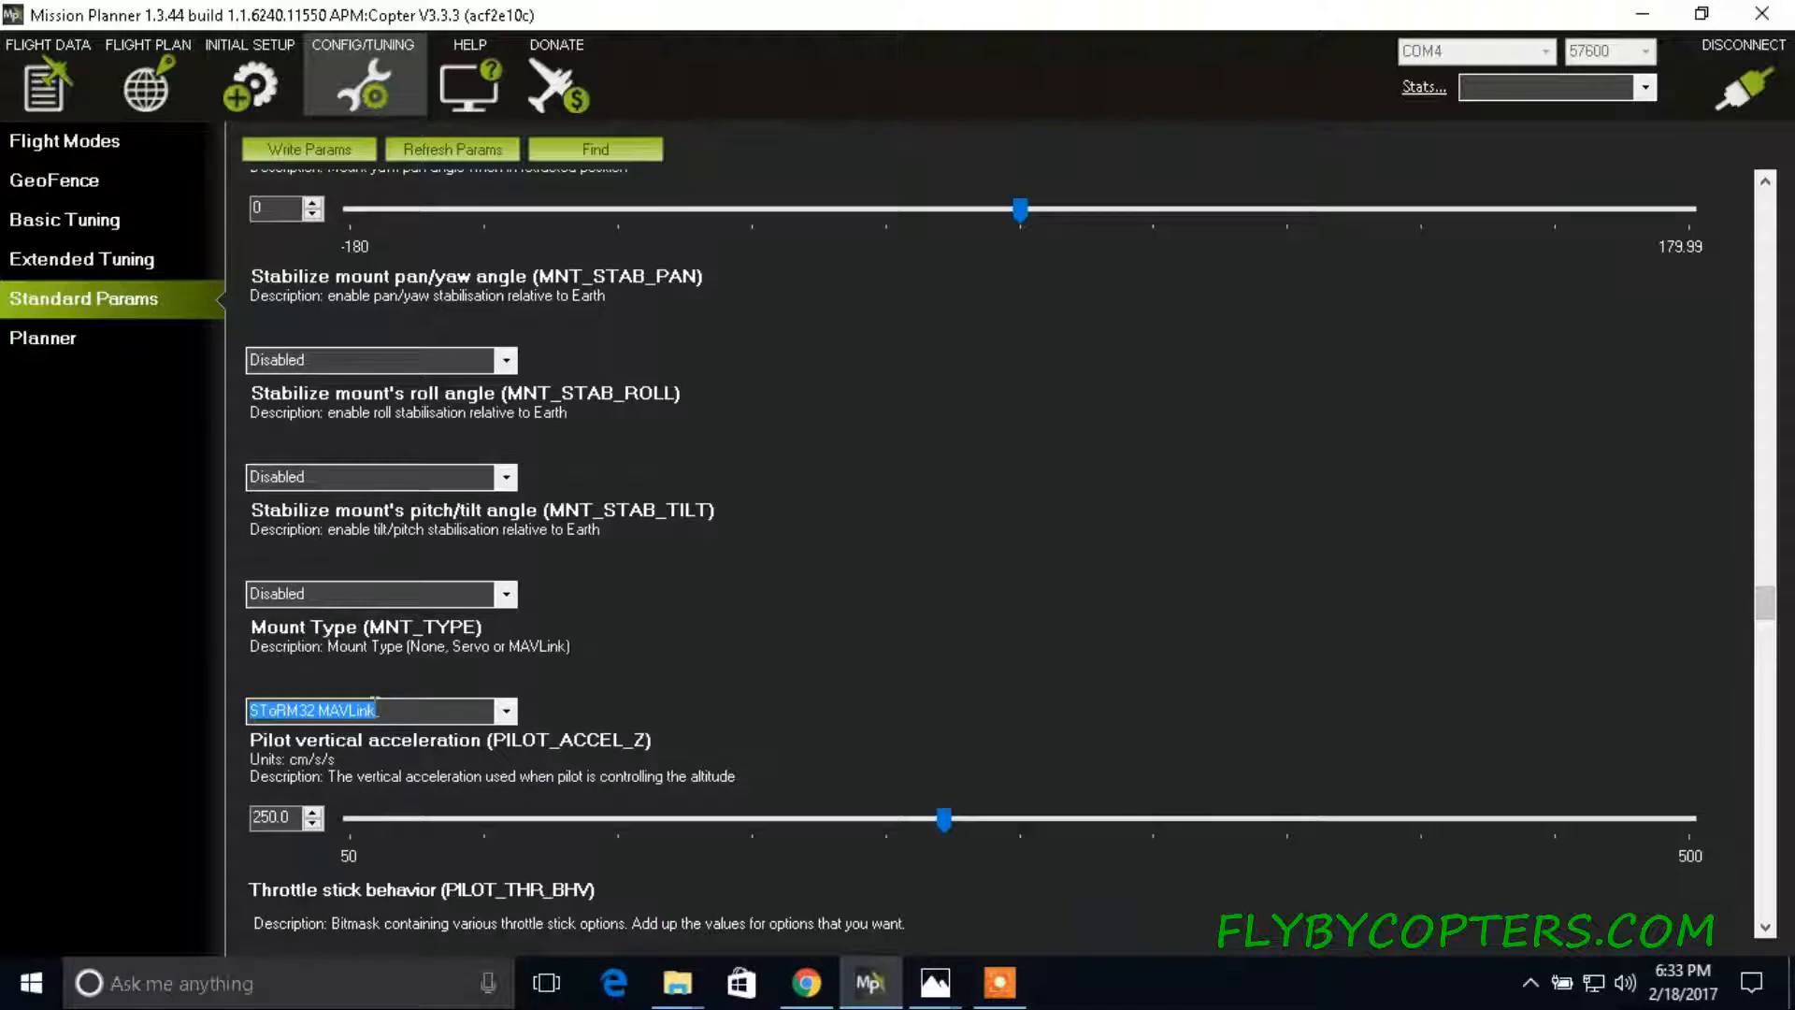
left_click(505, 710)
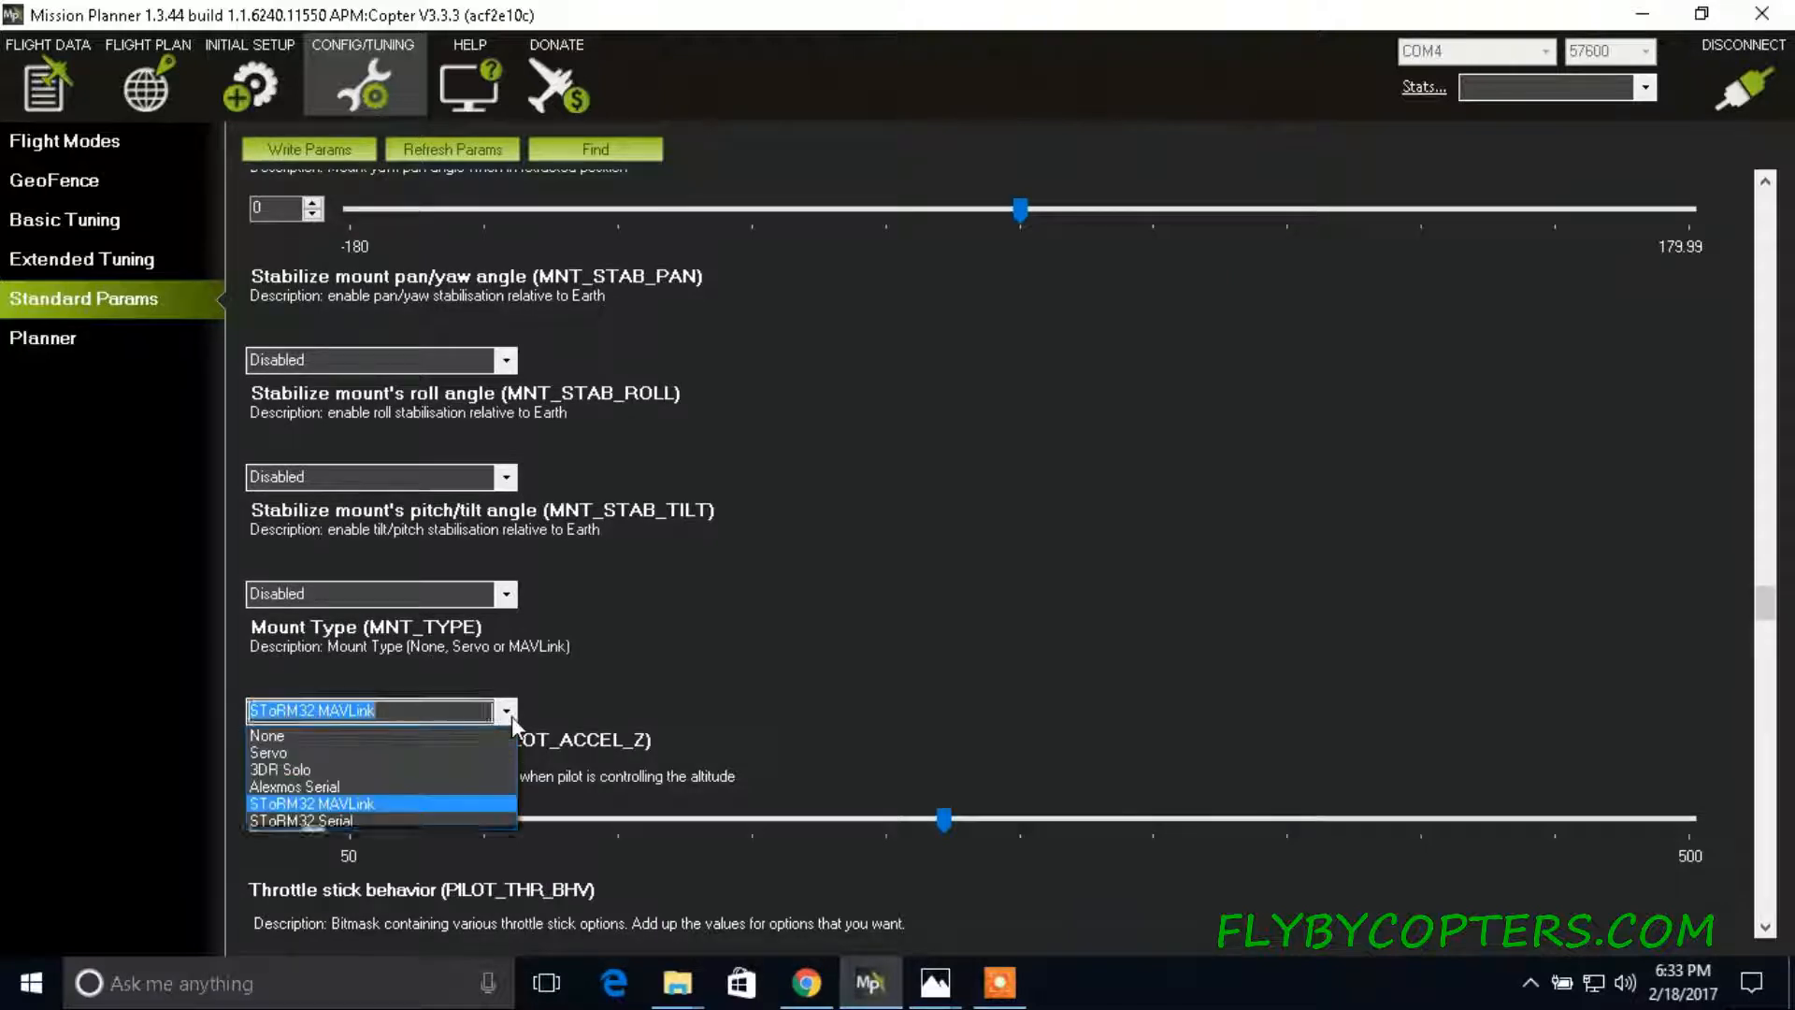
left_click(311, 803)
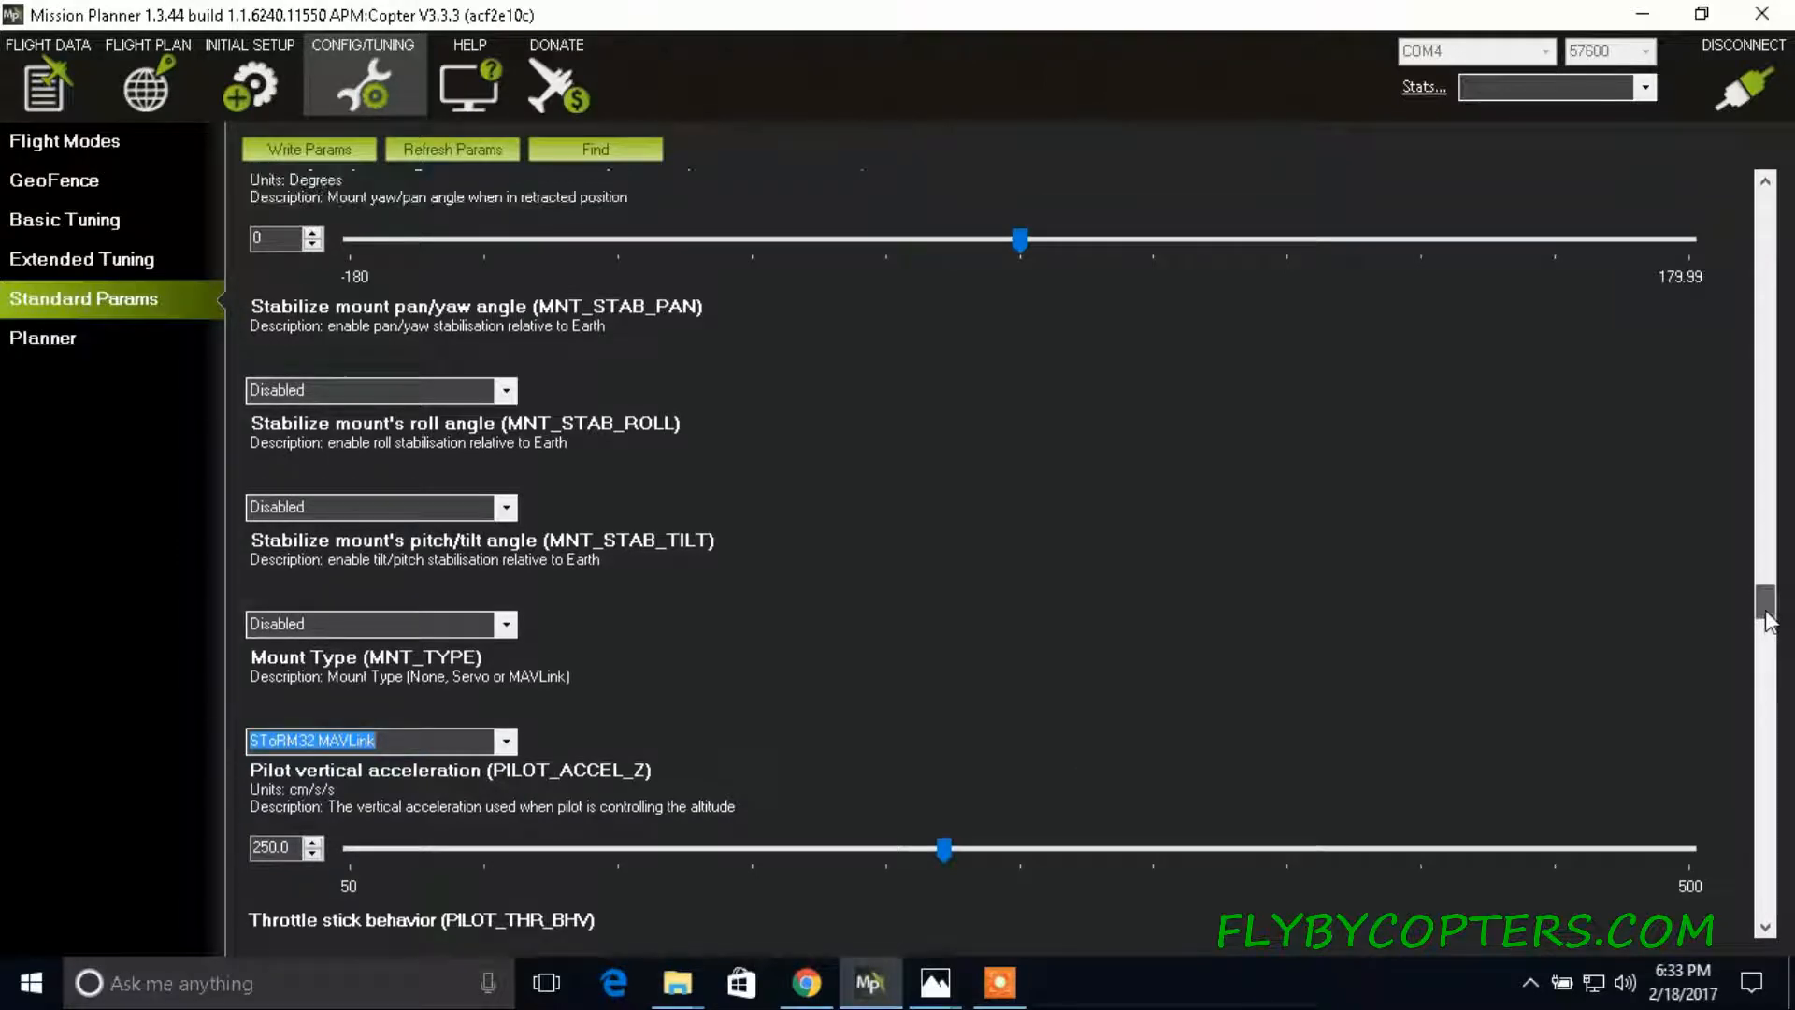
scroll("down", 3)
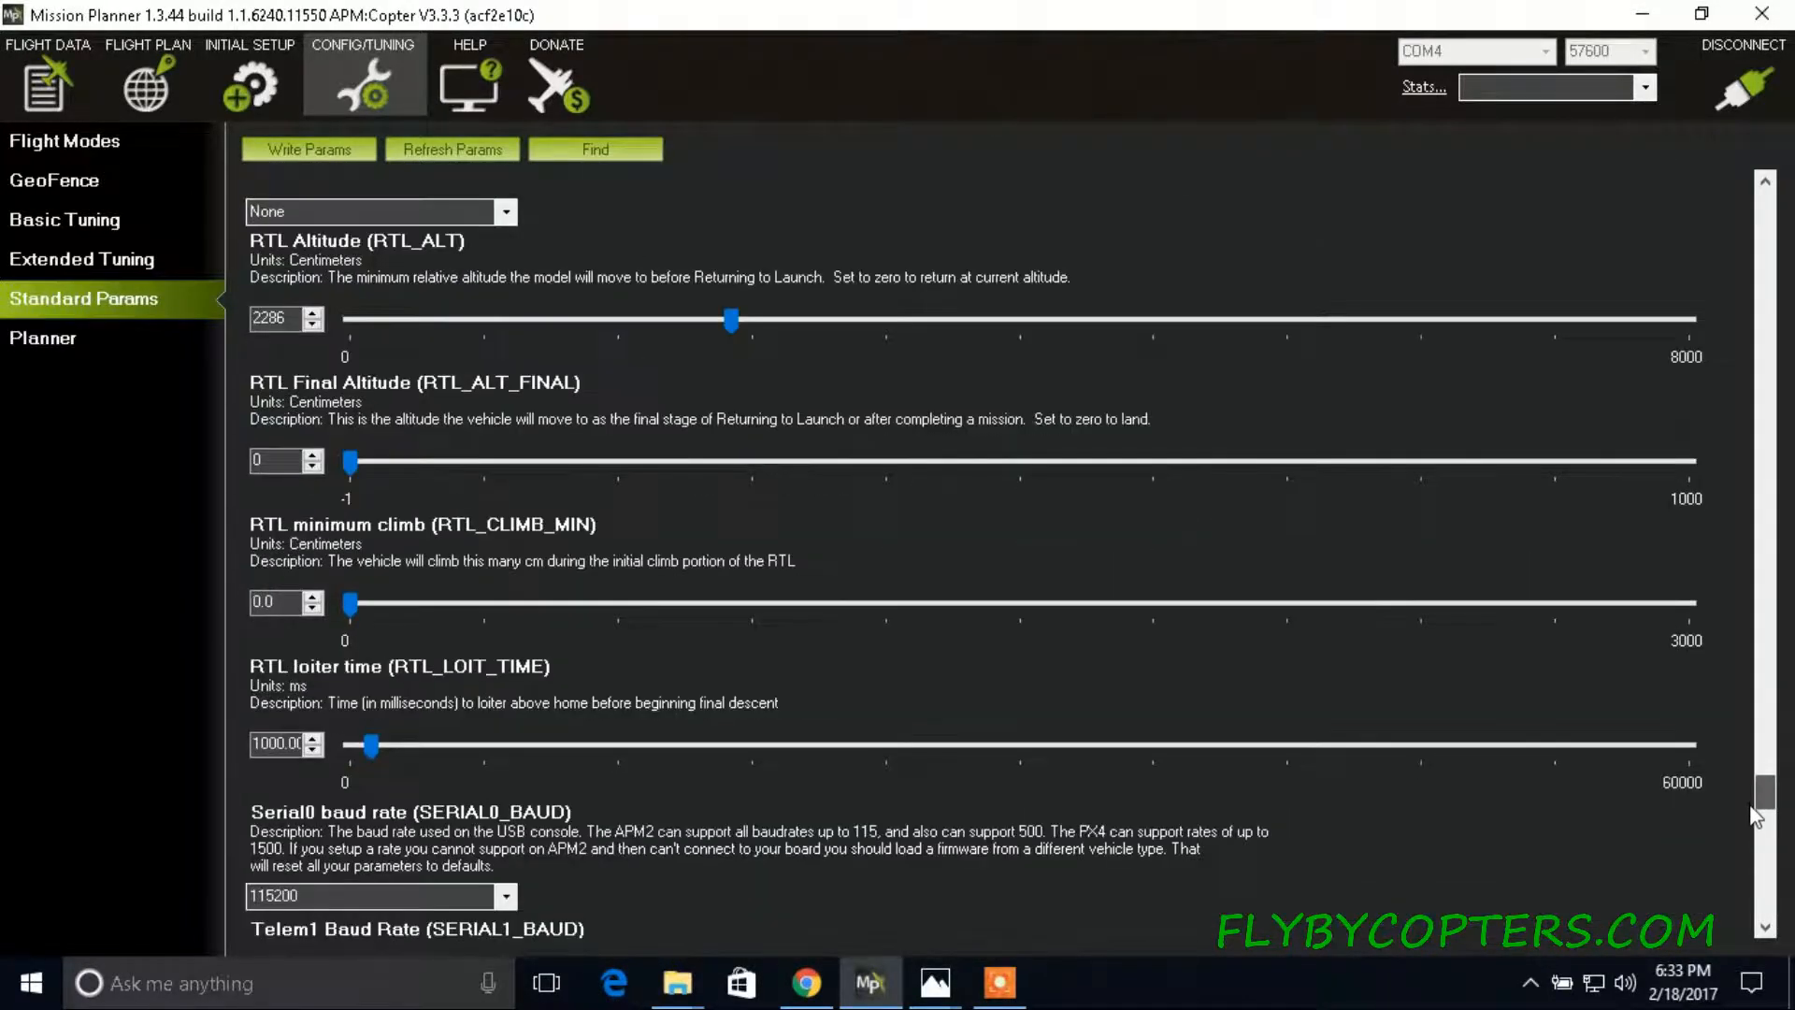
scroll("down", 3)
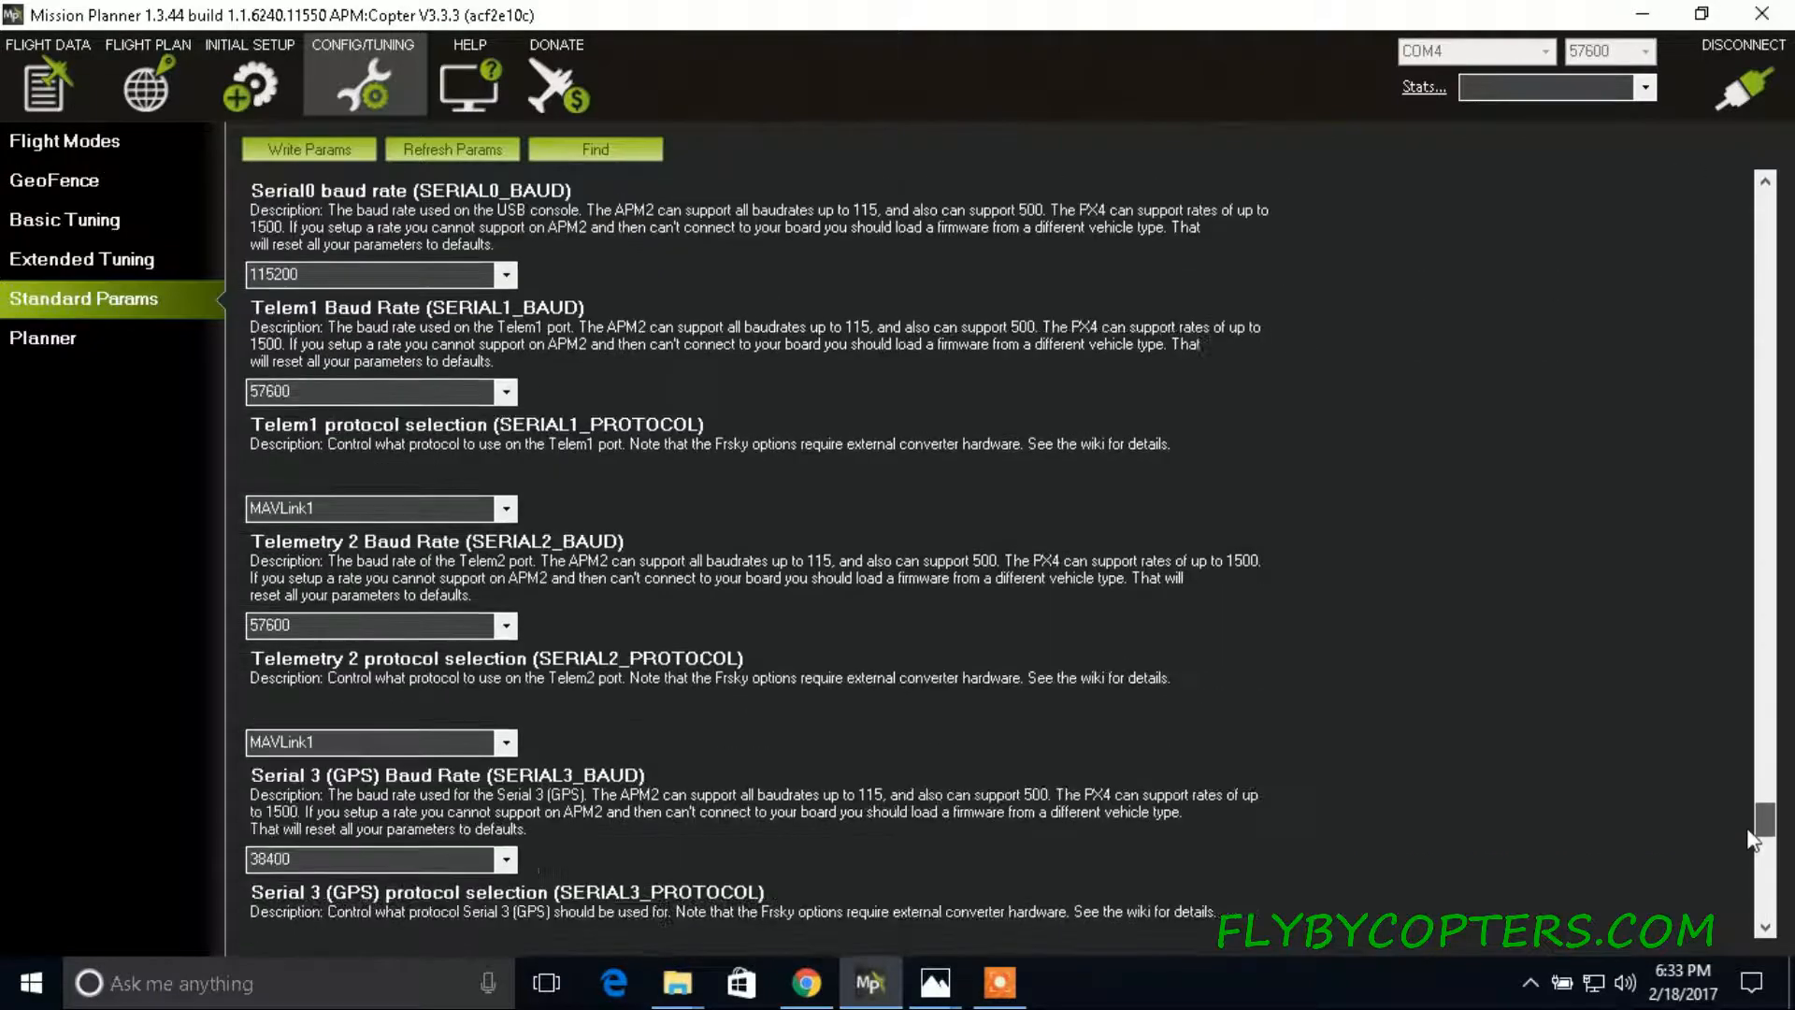
scroll("down", 3)
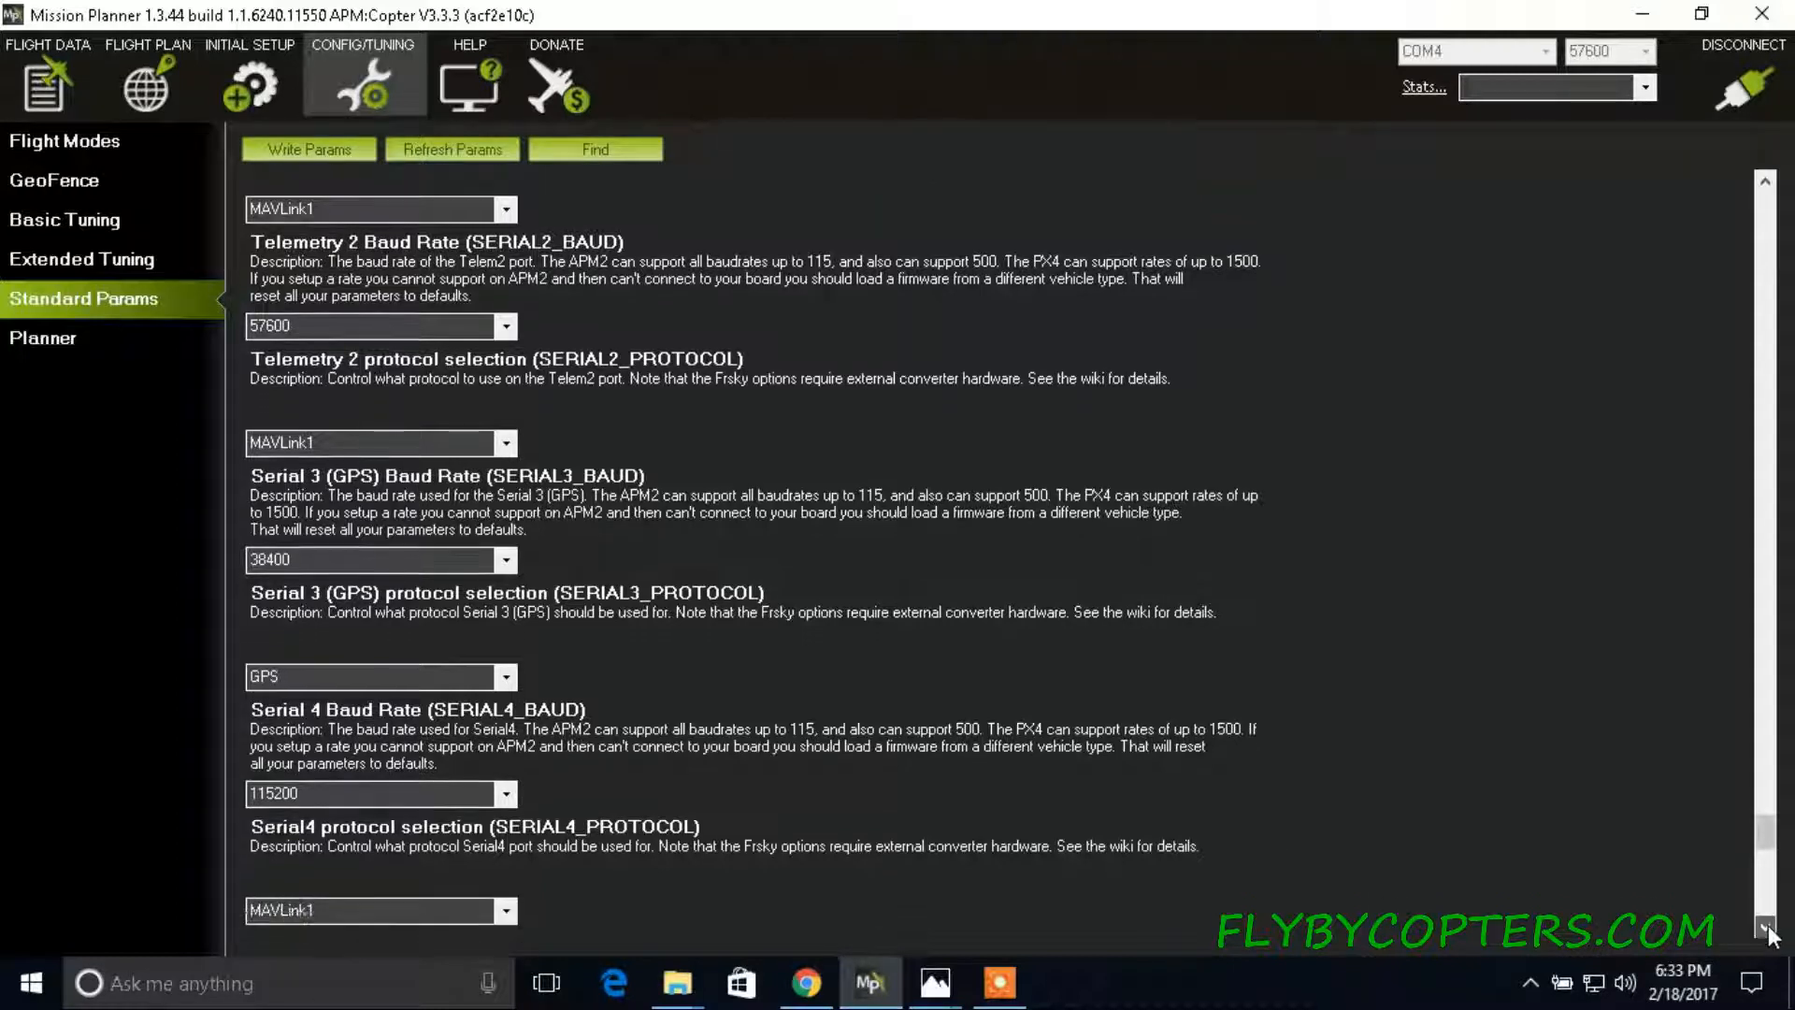
scroll("down", 3)
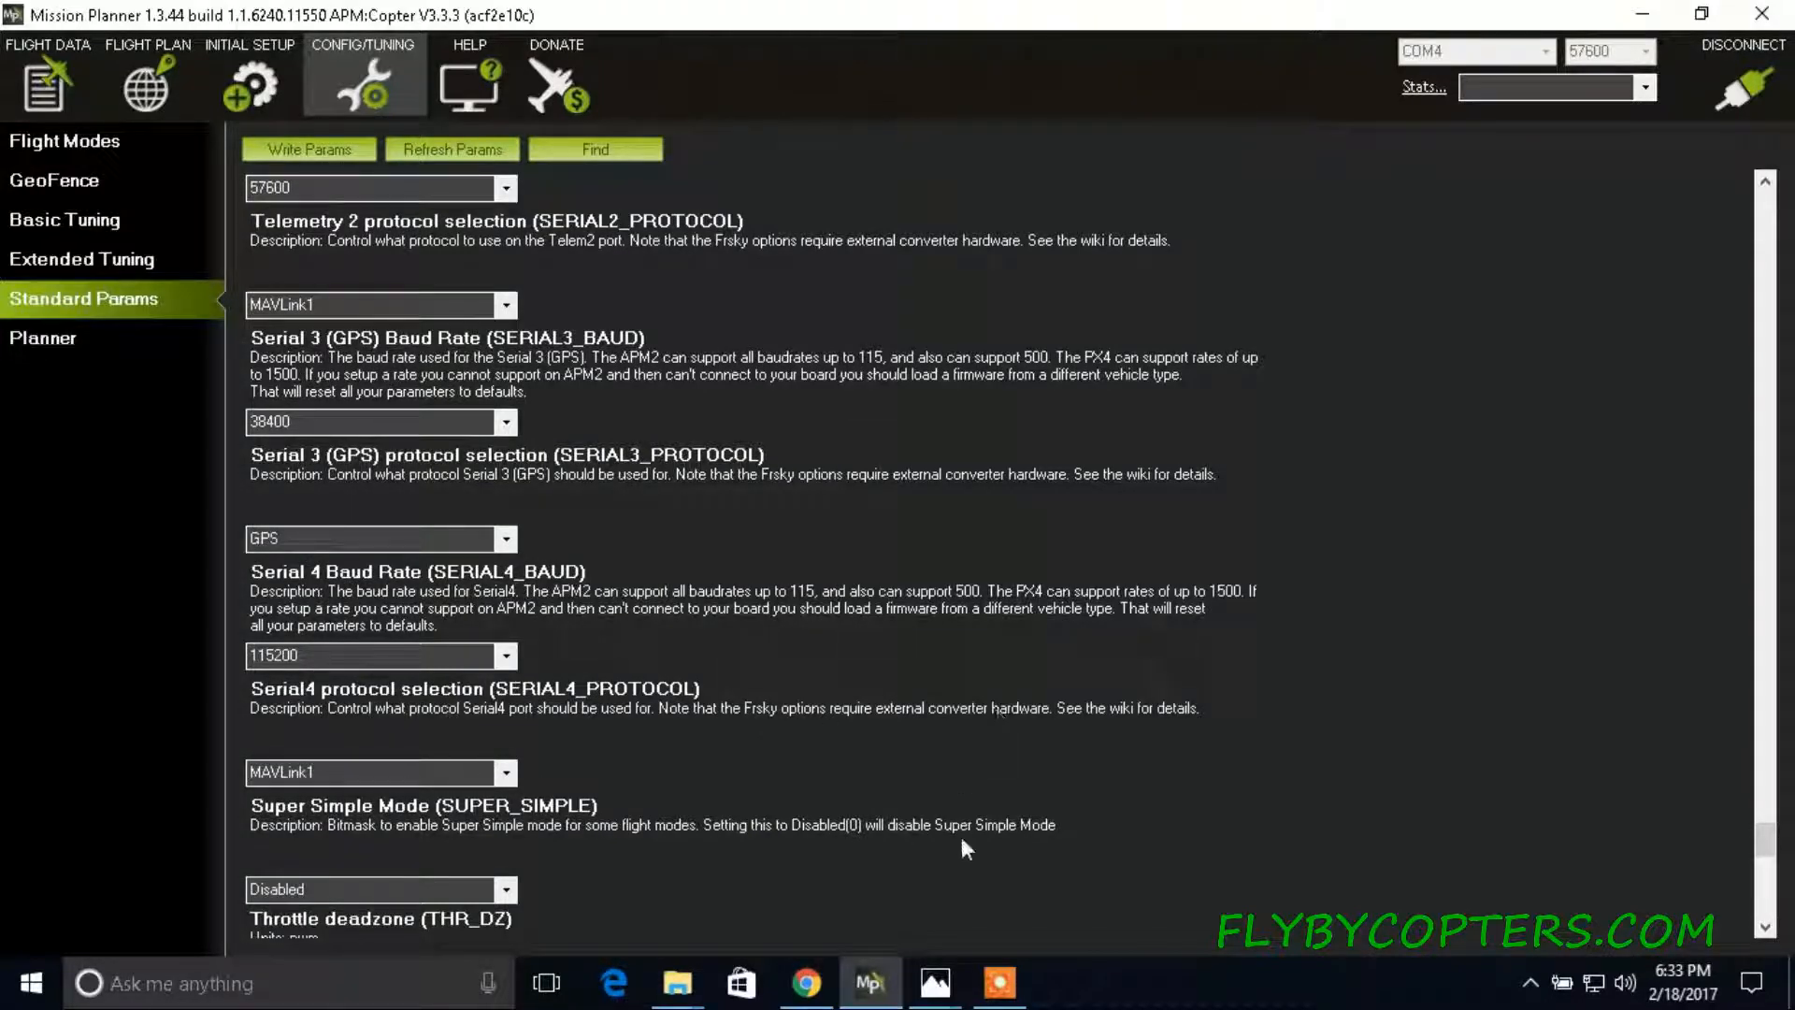
mouse_move(937, 983)
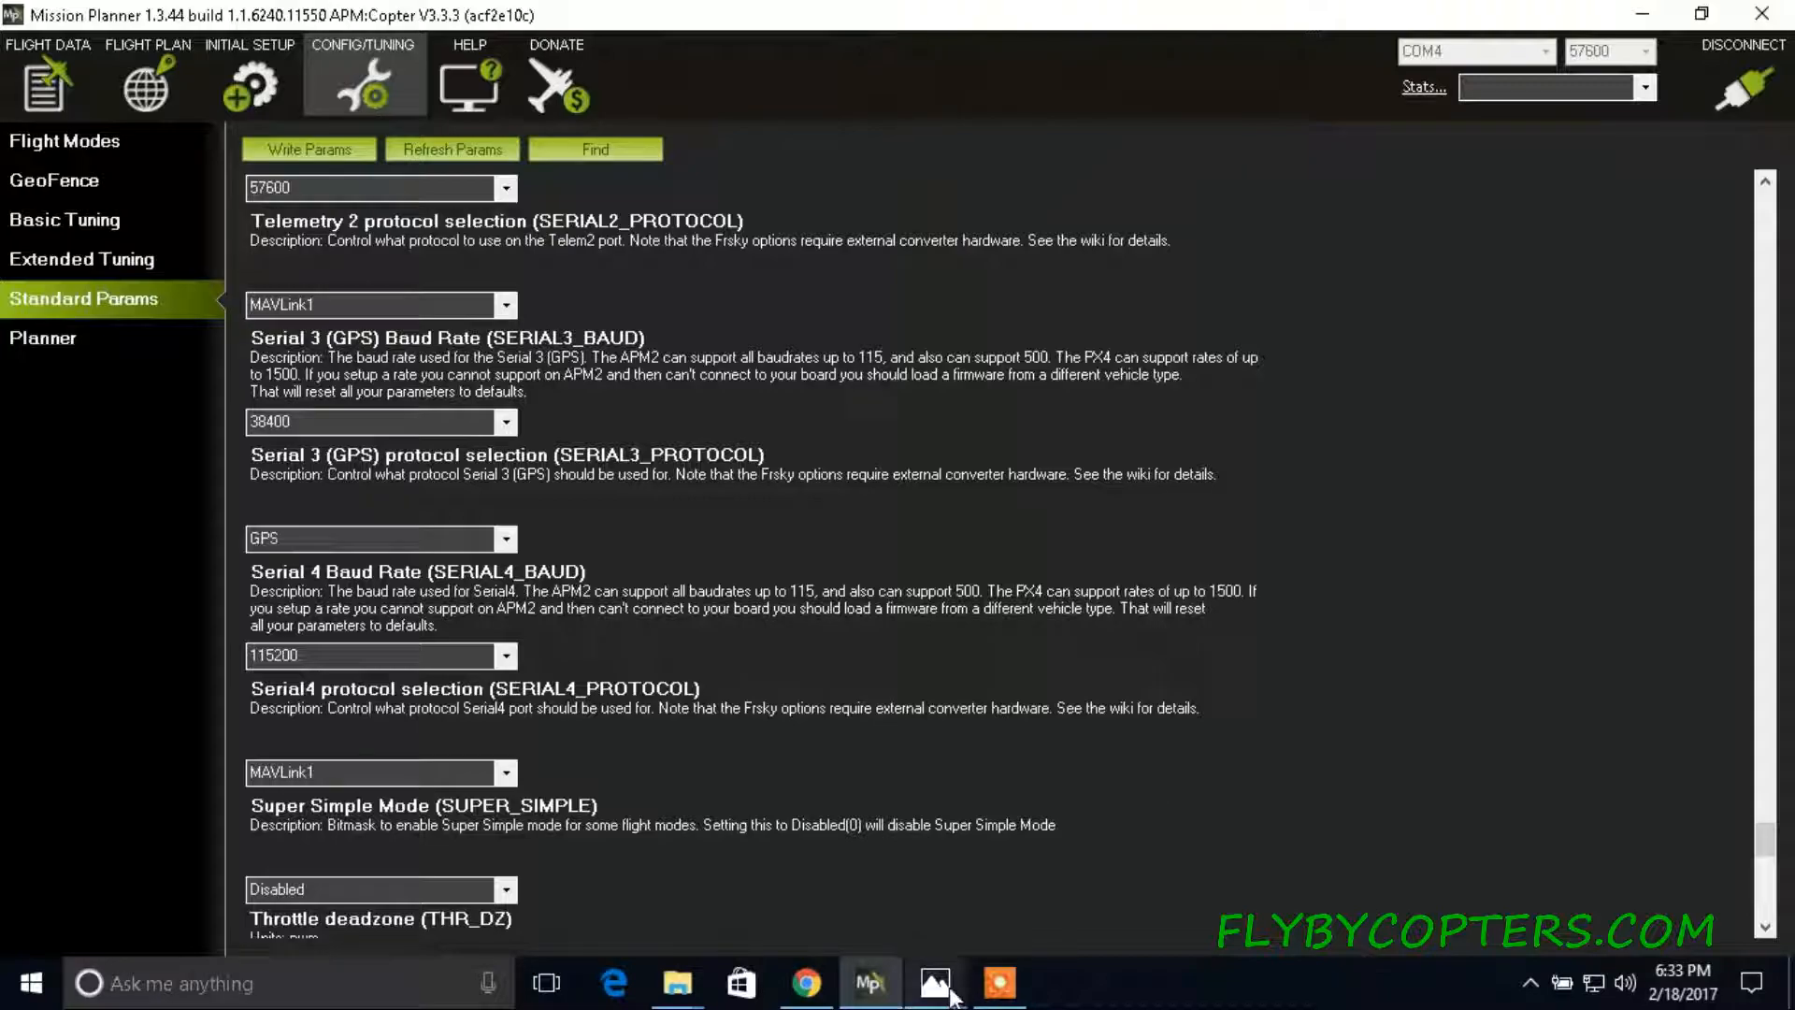
View the STorM32_enableMavlink.png screenshot showing Mavlink Configuration set to emit heartbeat.
left_click(934, 983)
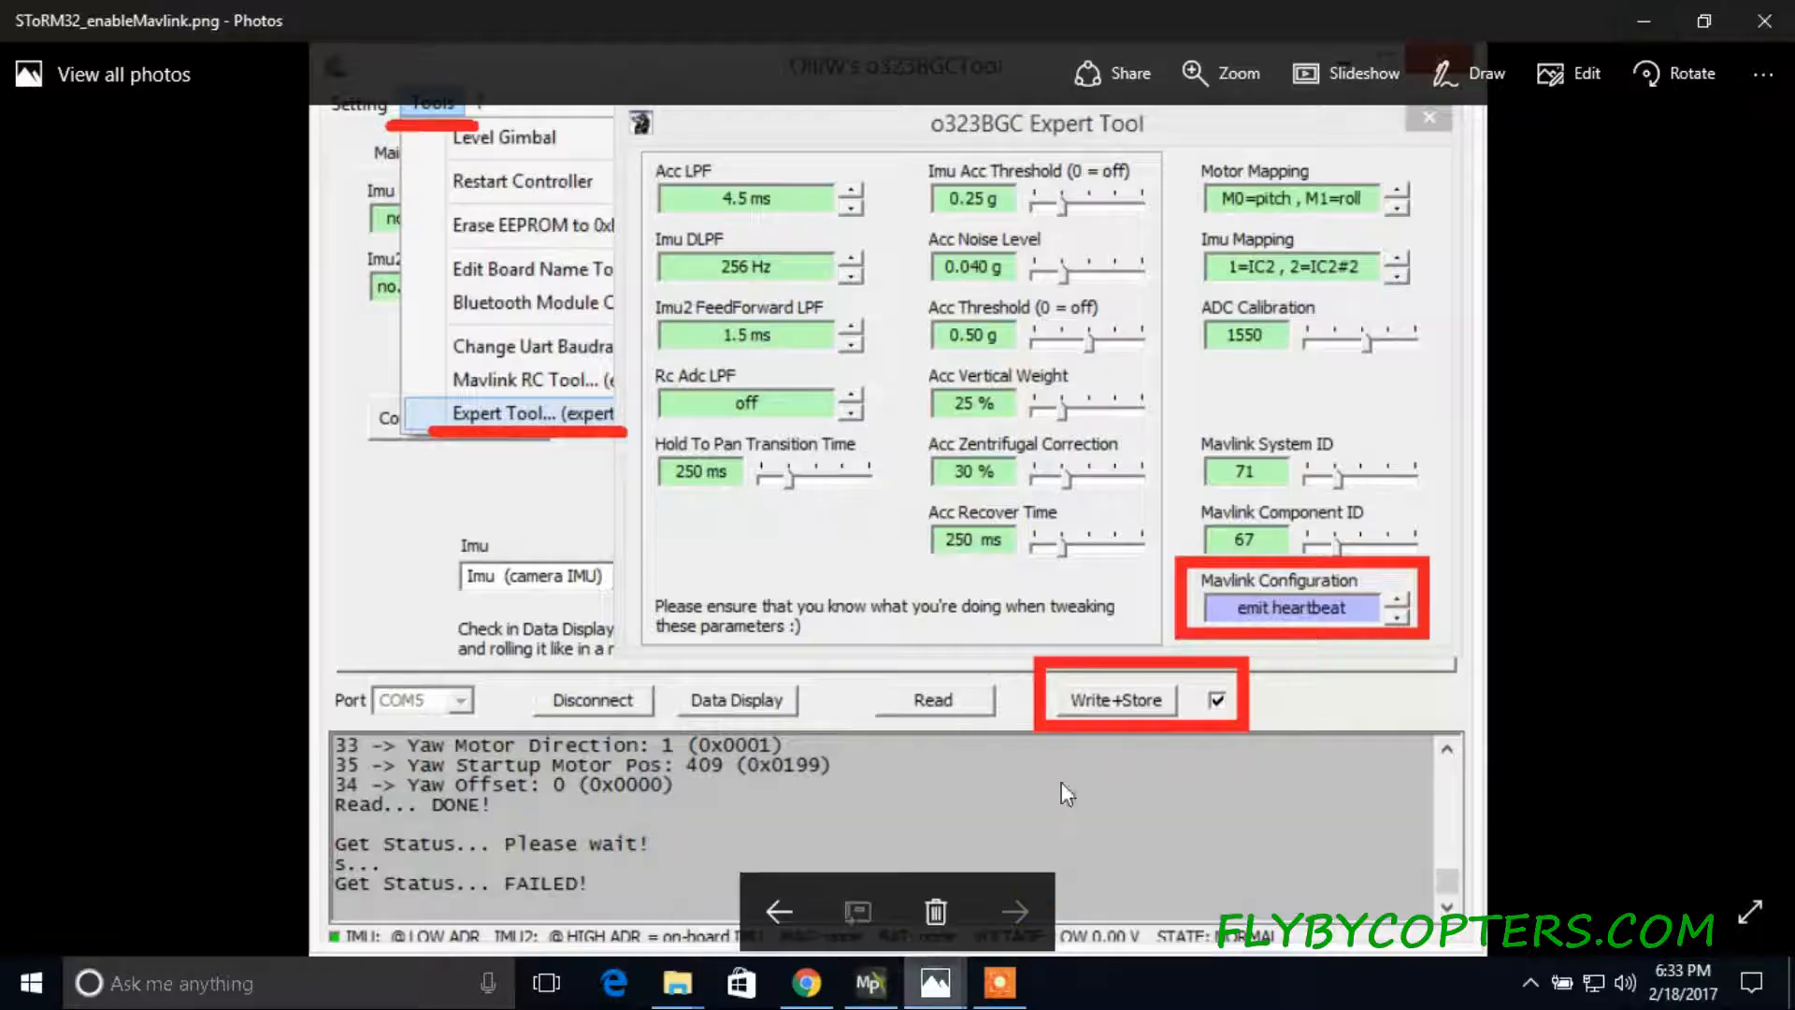
mouse_move(822, 429)
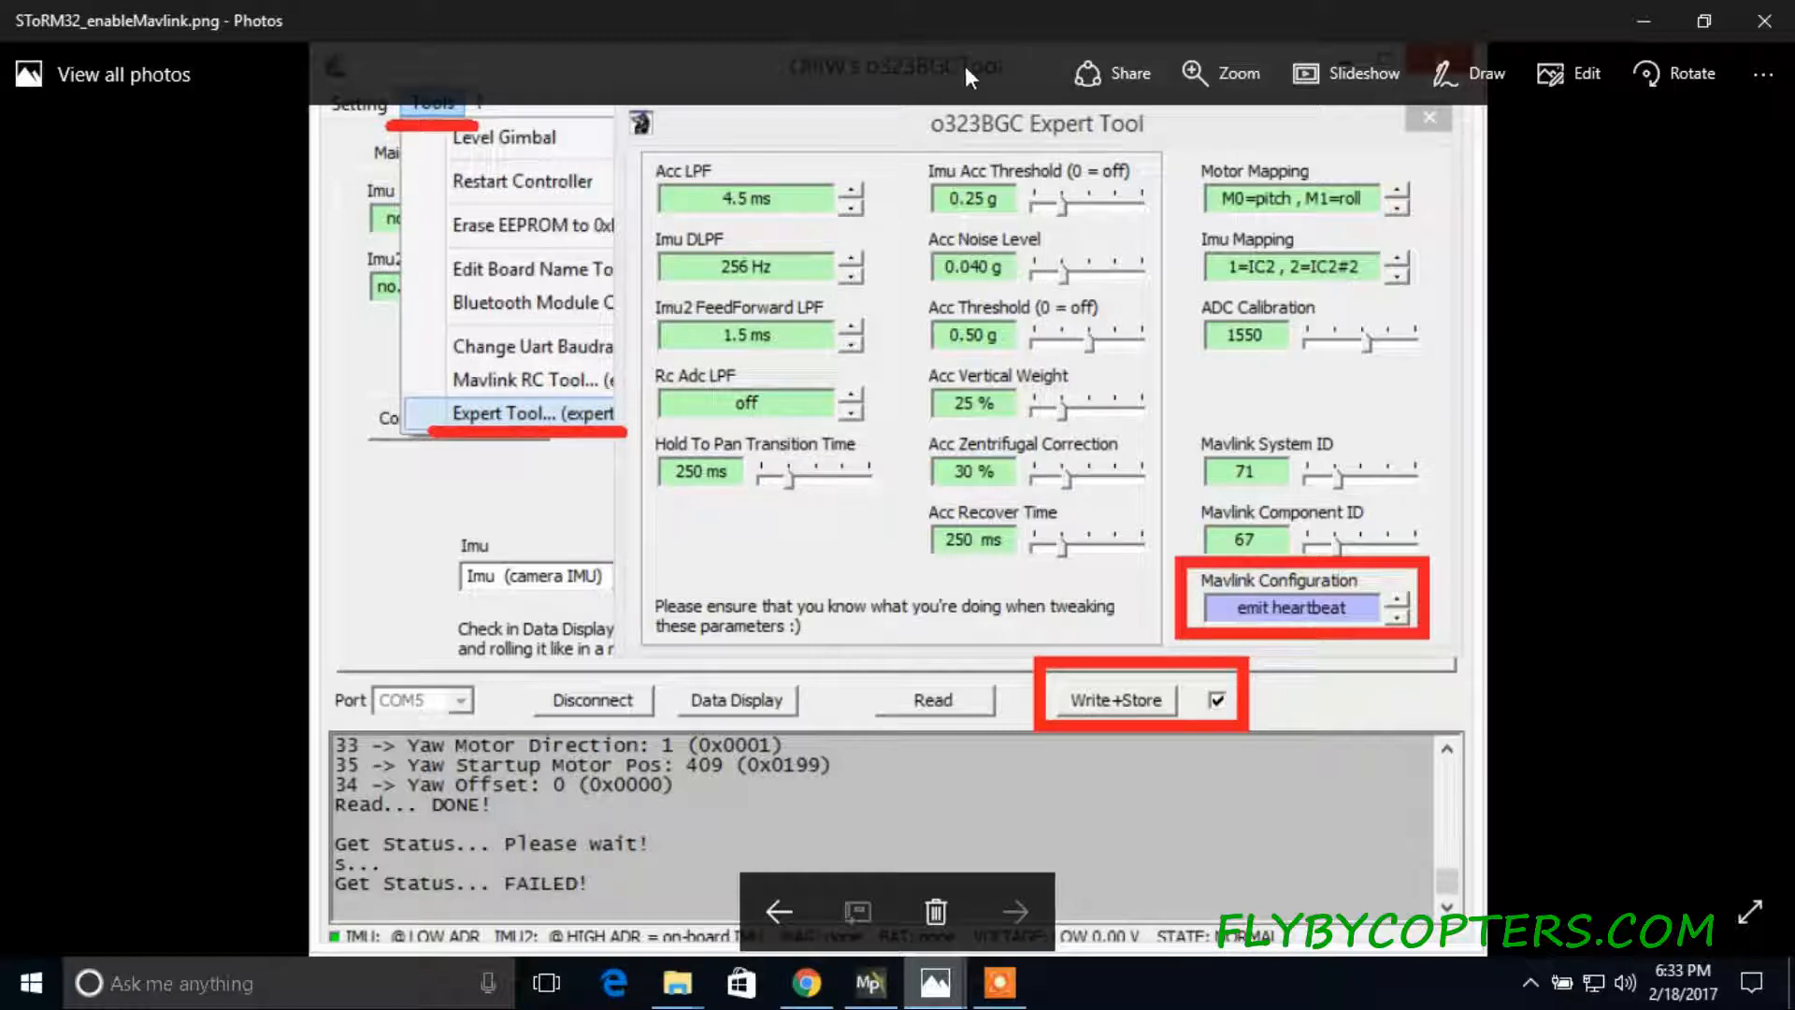
mouse_move(1059, 474)
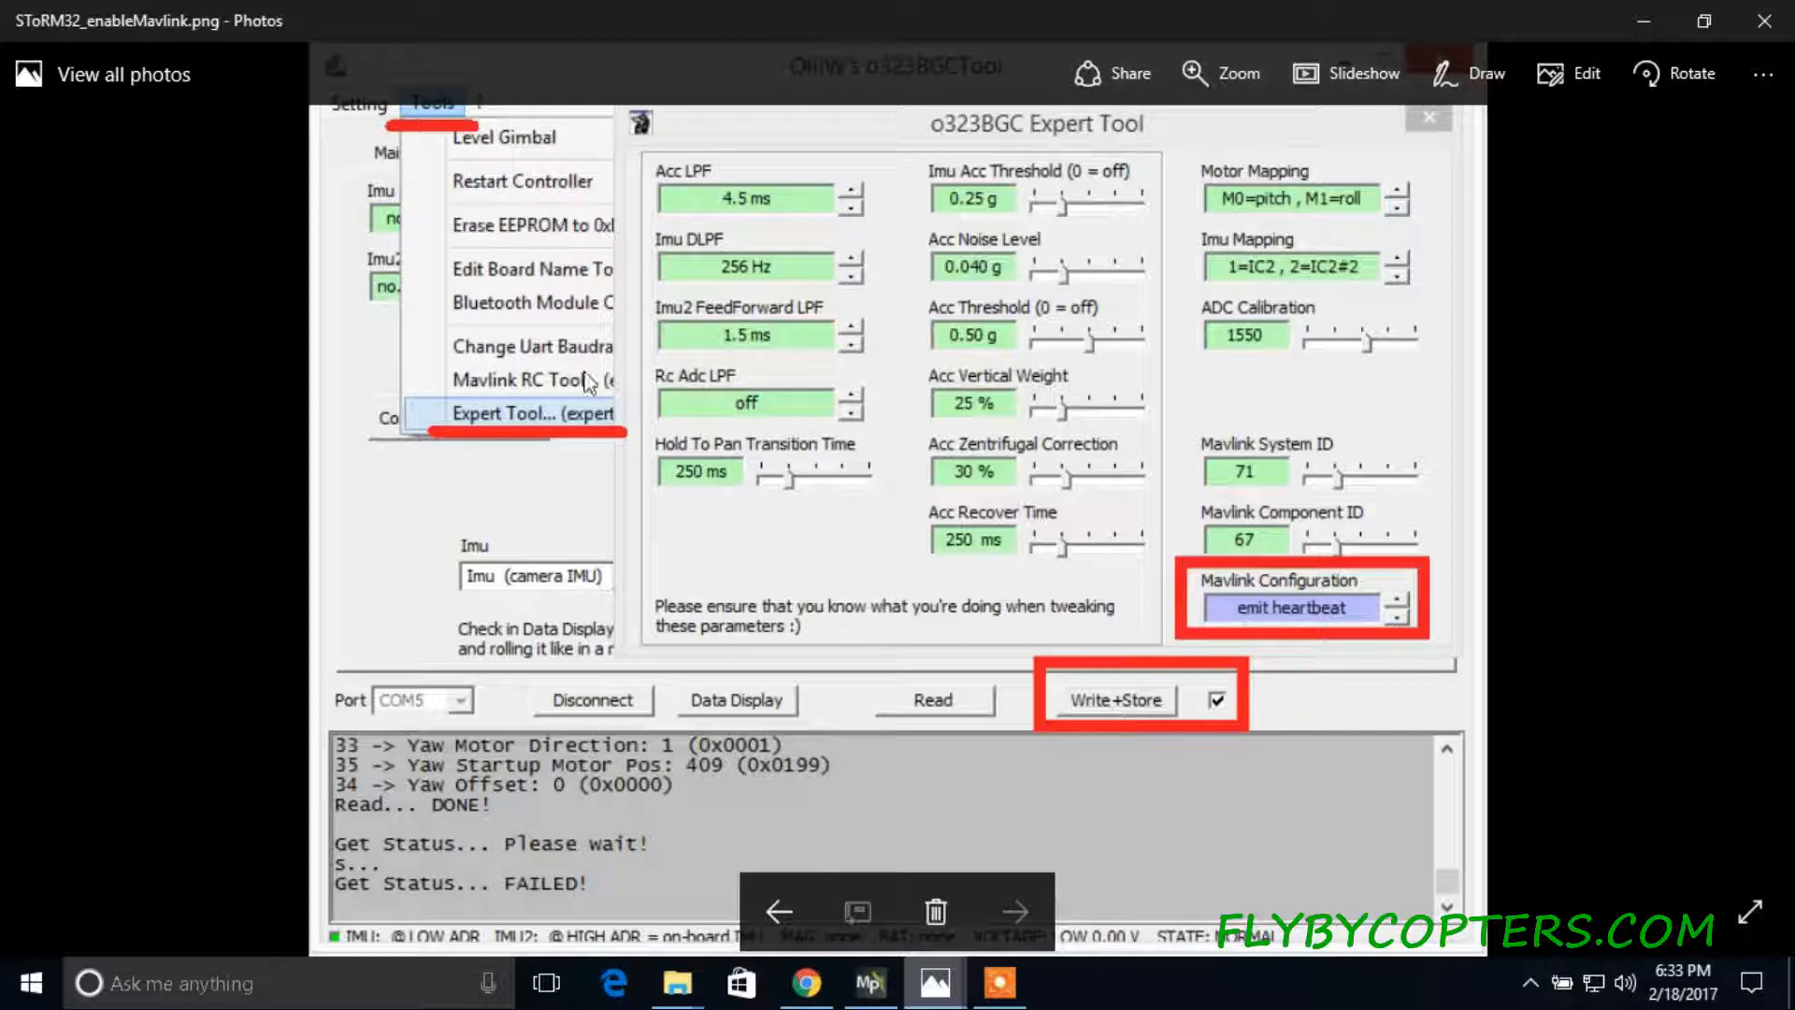
mouse_move(547, 412)
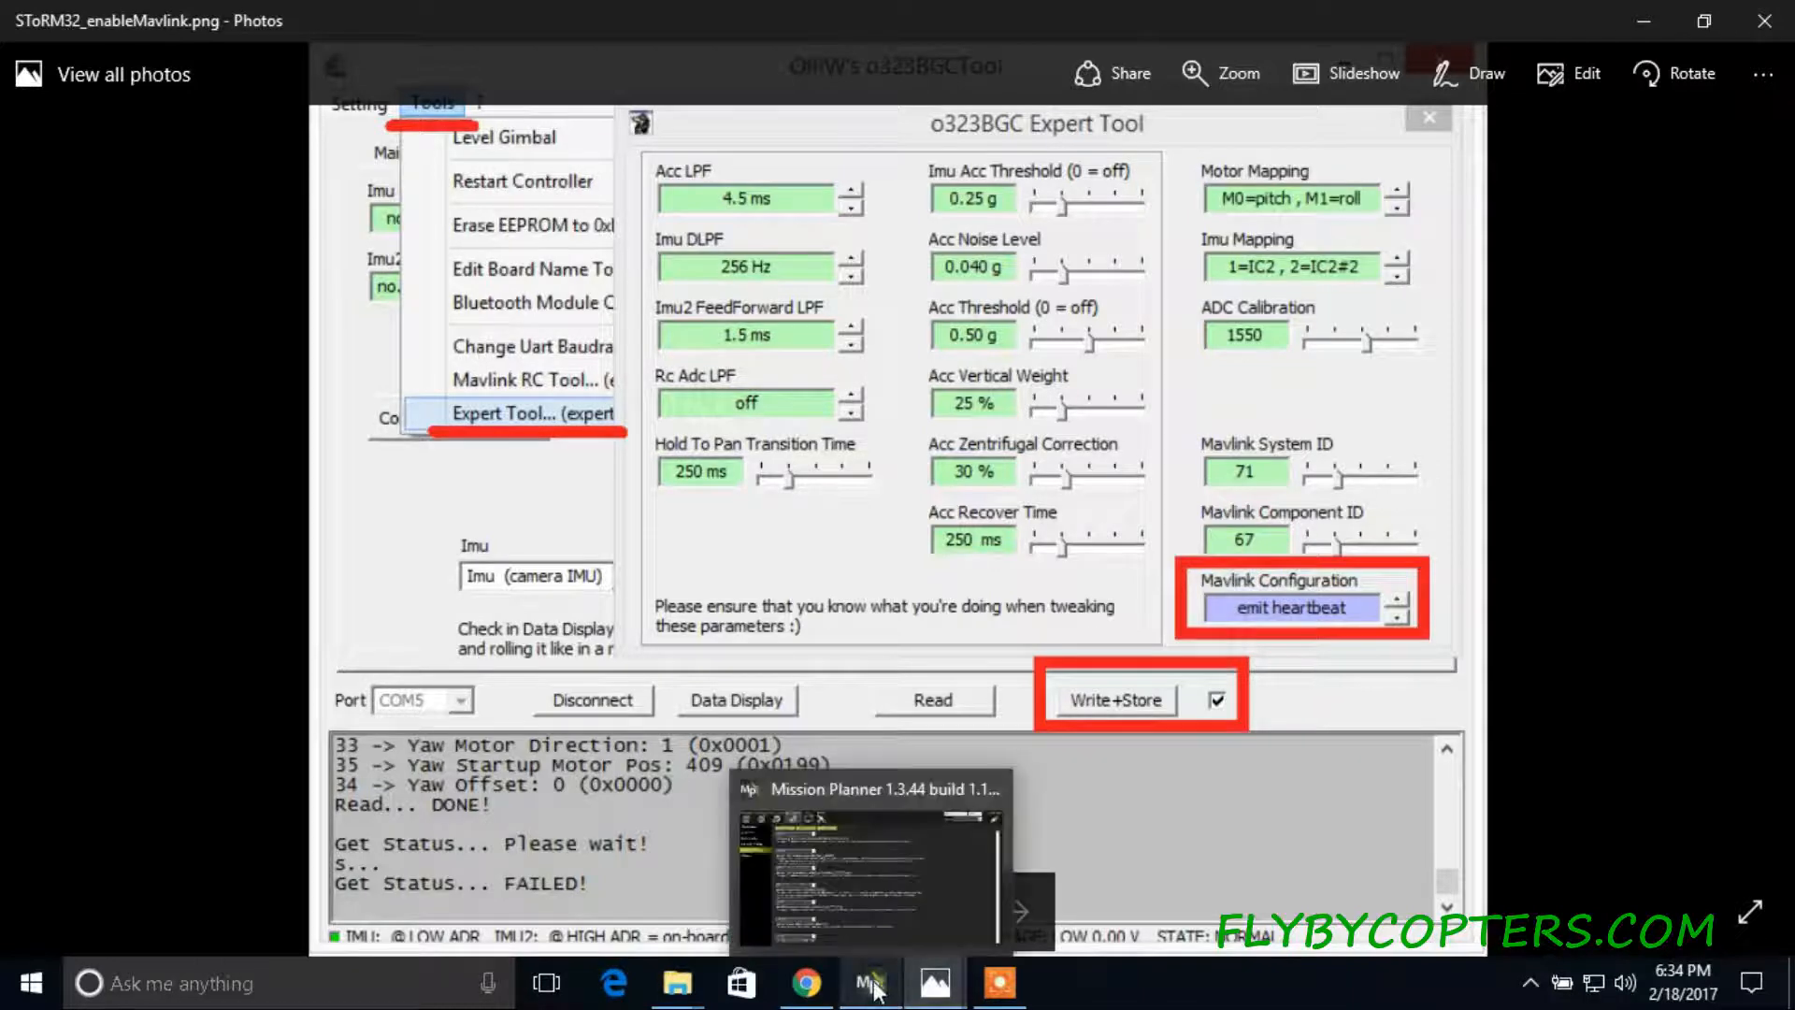
Return to Mission Planner and switch to the Flight Data screen.
left_click(868, 982)
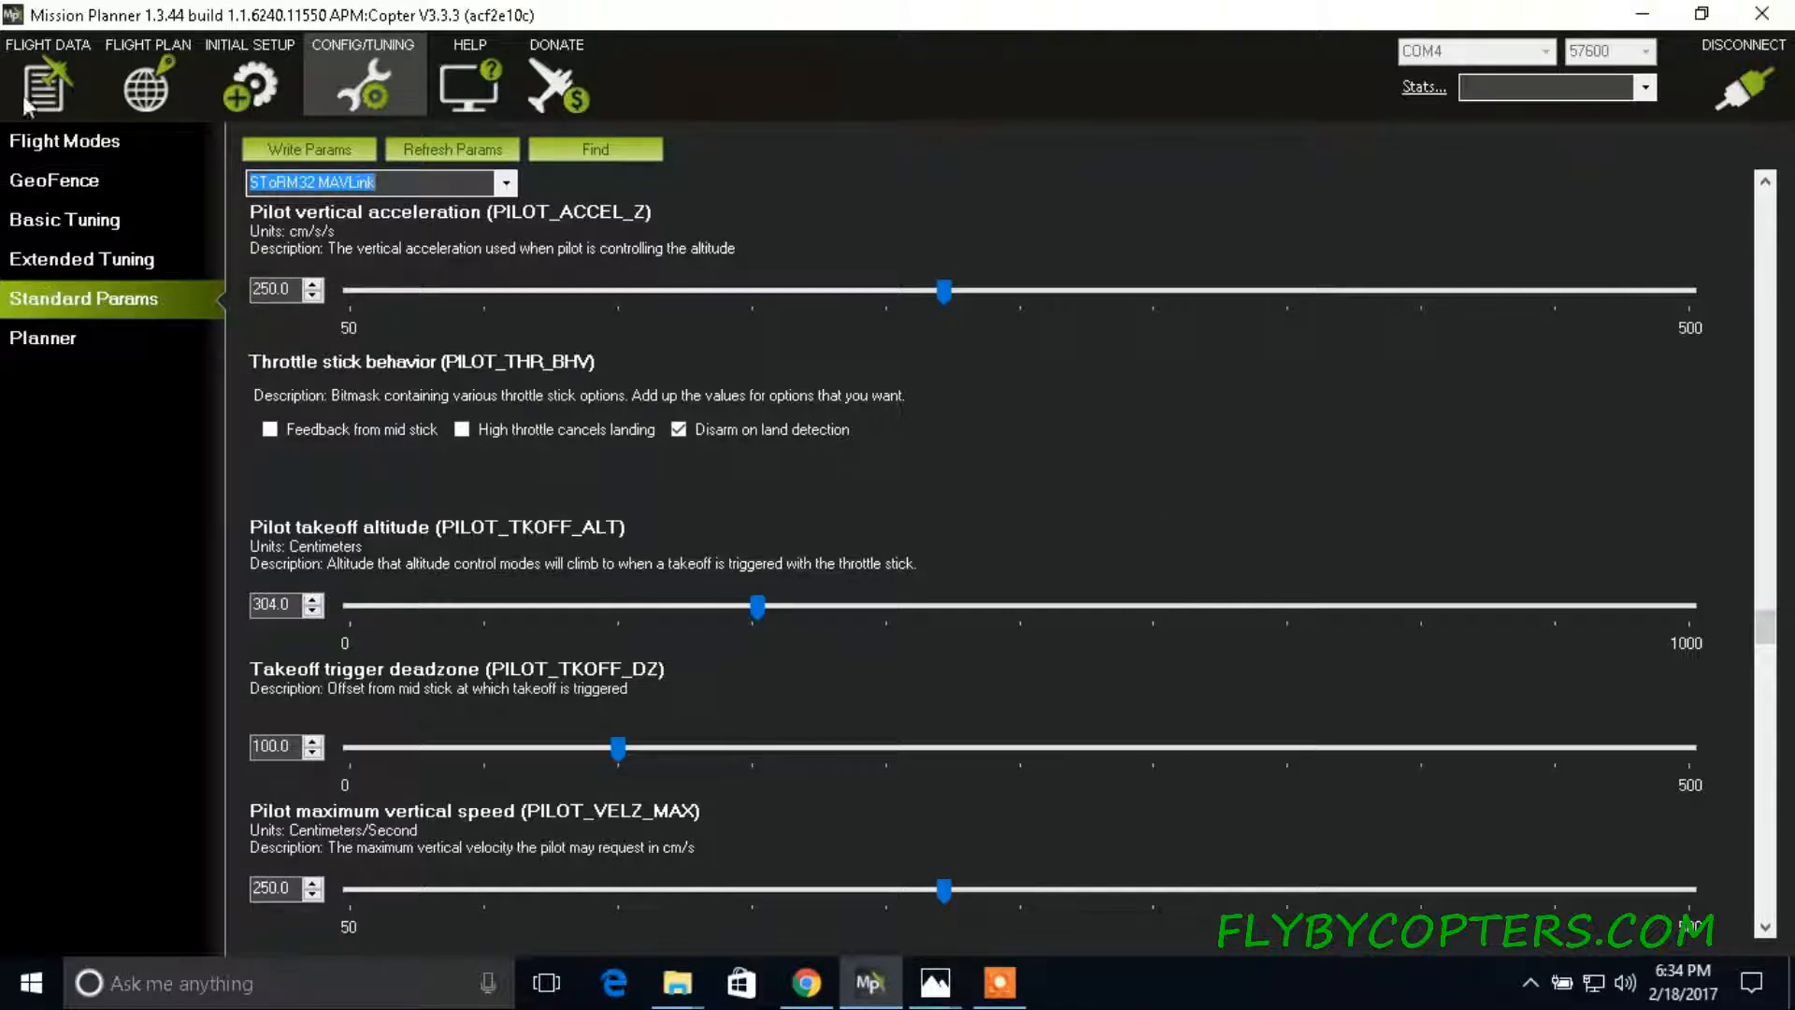
left_click(47, 75)
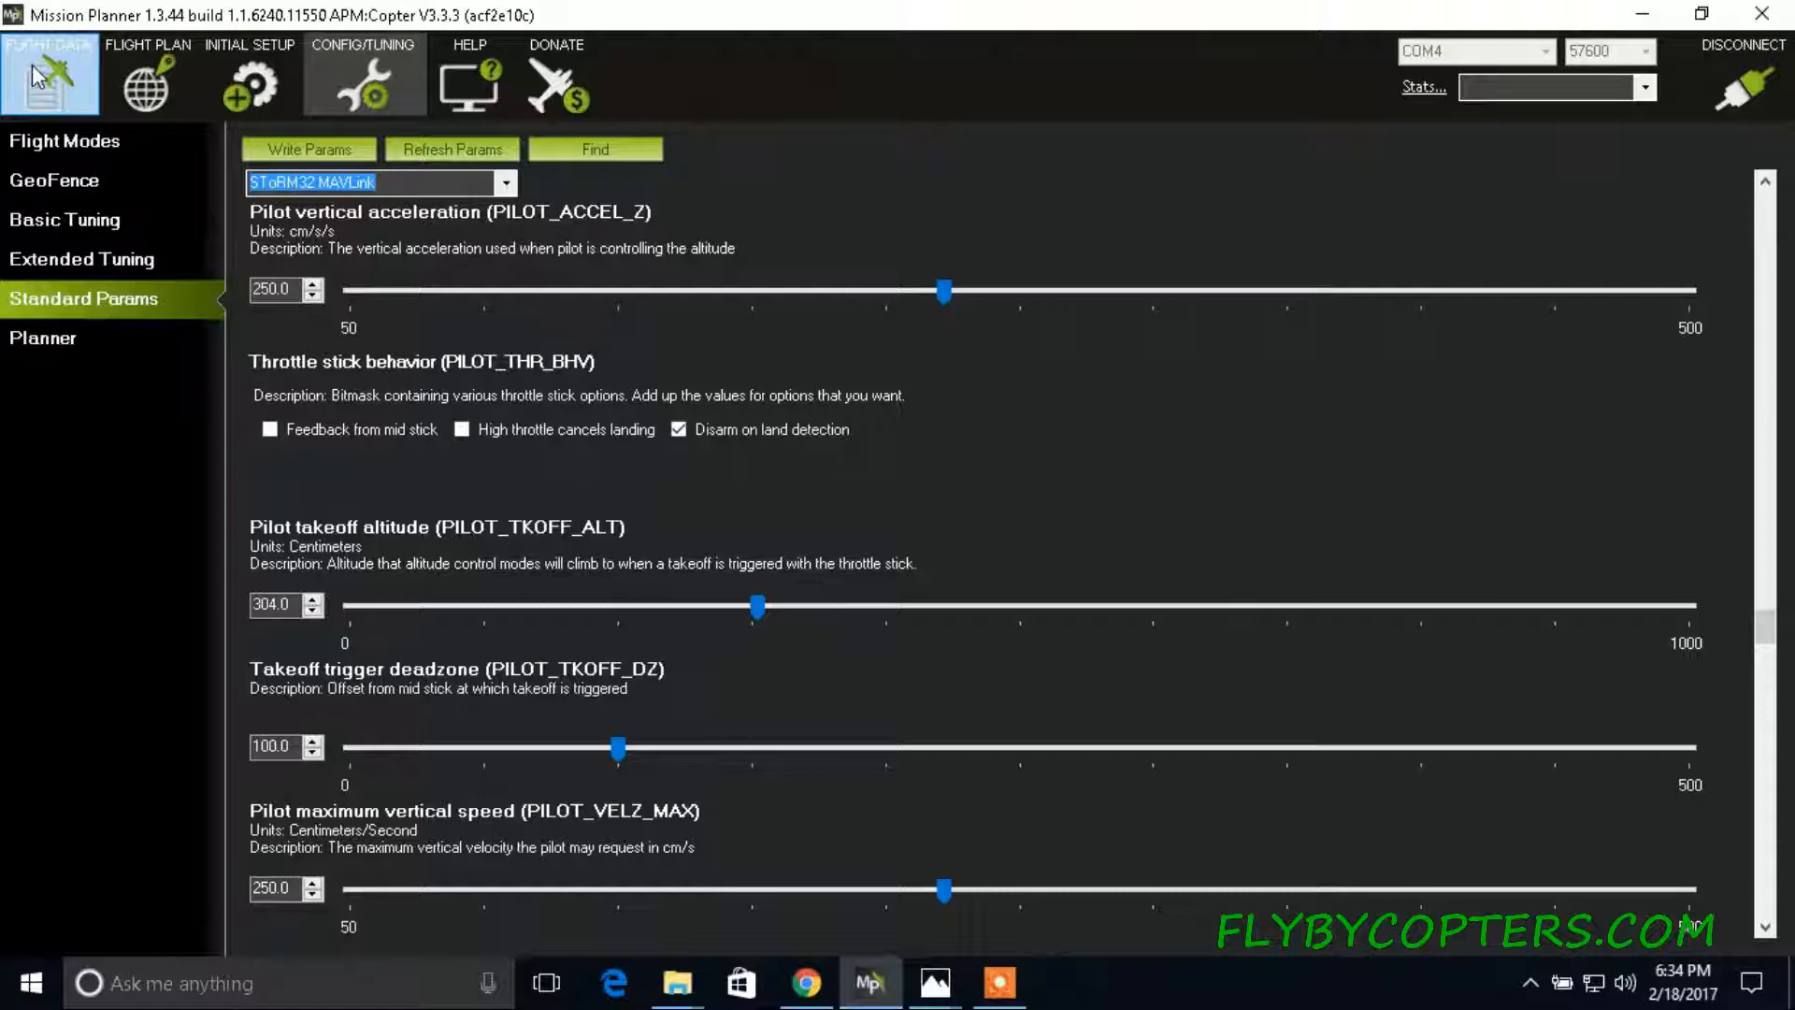
left_click(48, 75)
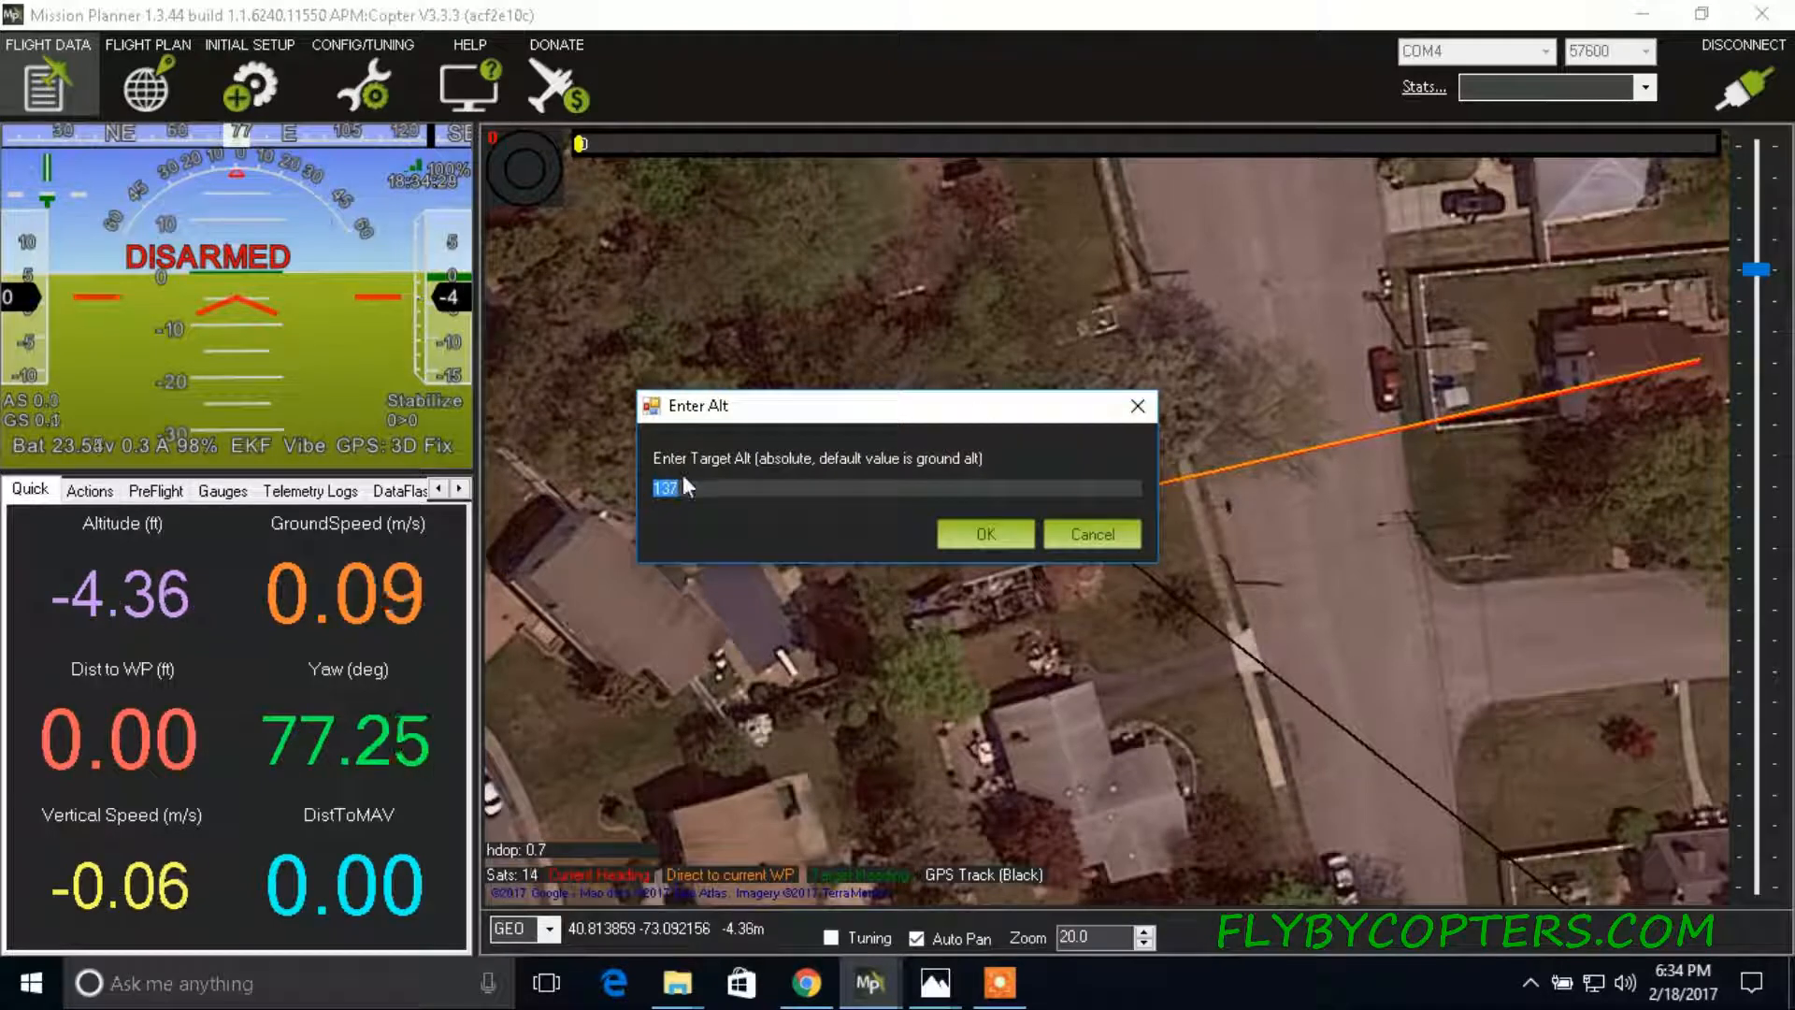
Enter -2 as the camera-pointing target altitude and confirm it.
type("-2000")
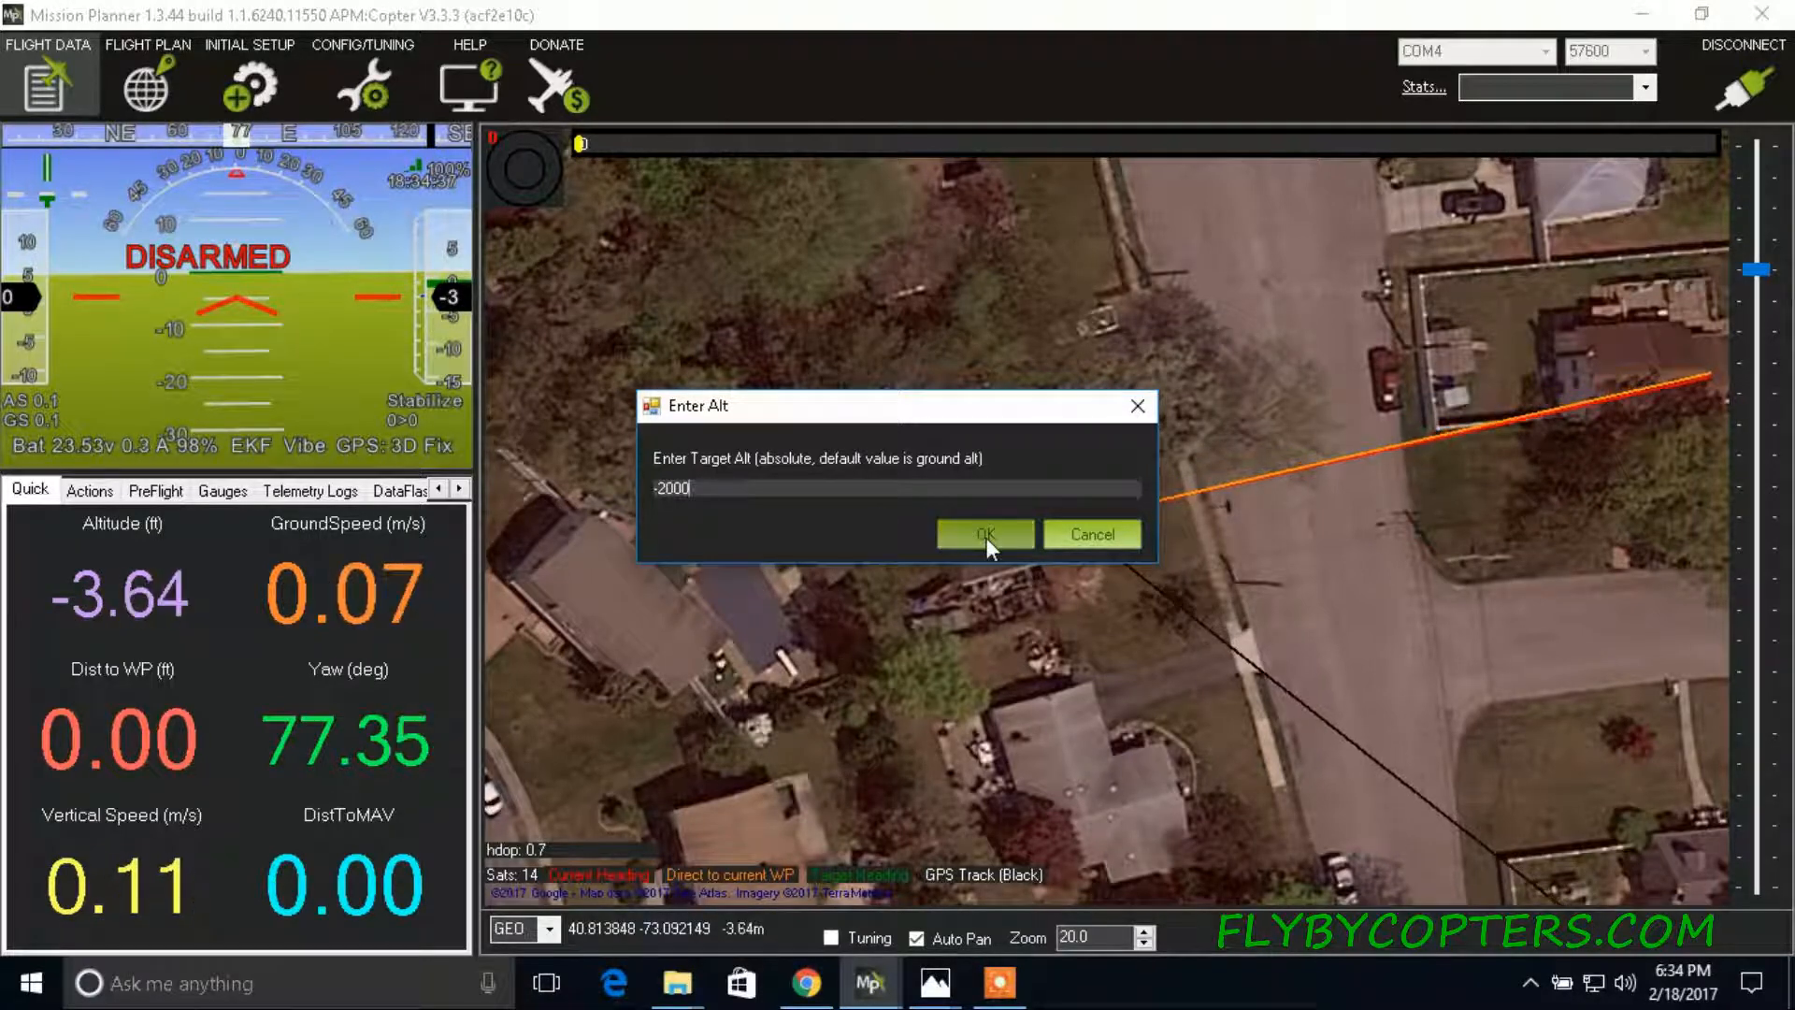
left_click(983, 535)
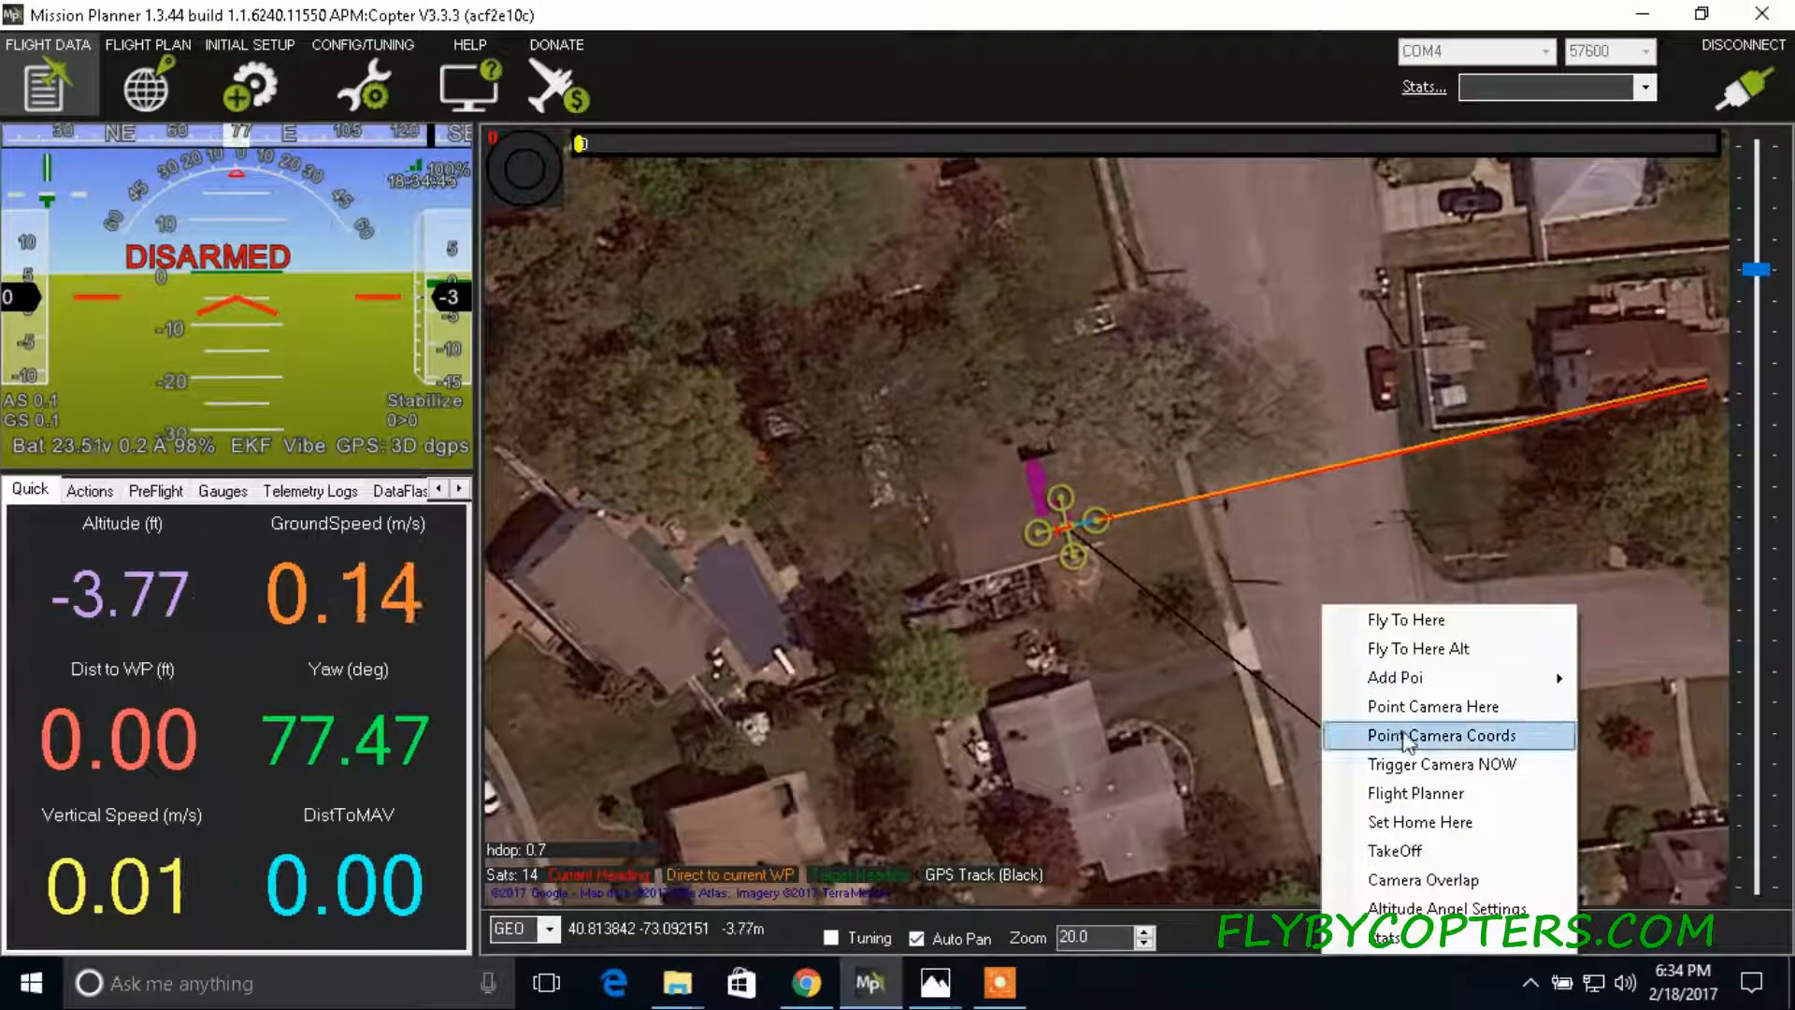
Point the camera at two more map locations with target altitudes -2 and 100.
left_click(1444, 734)
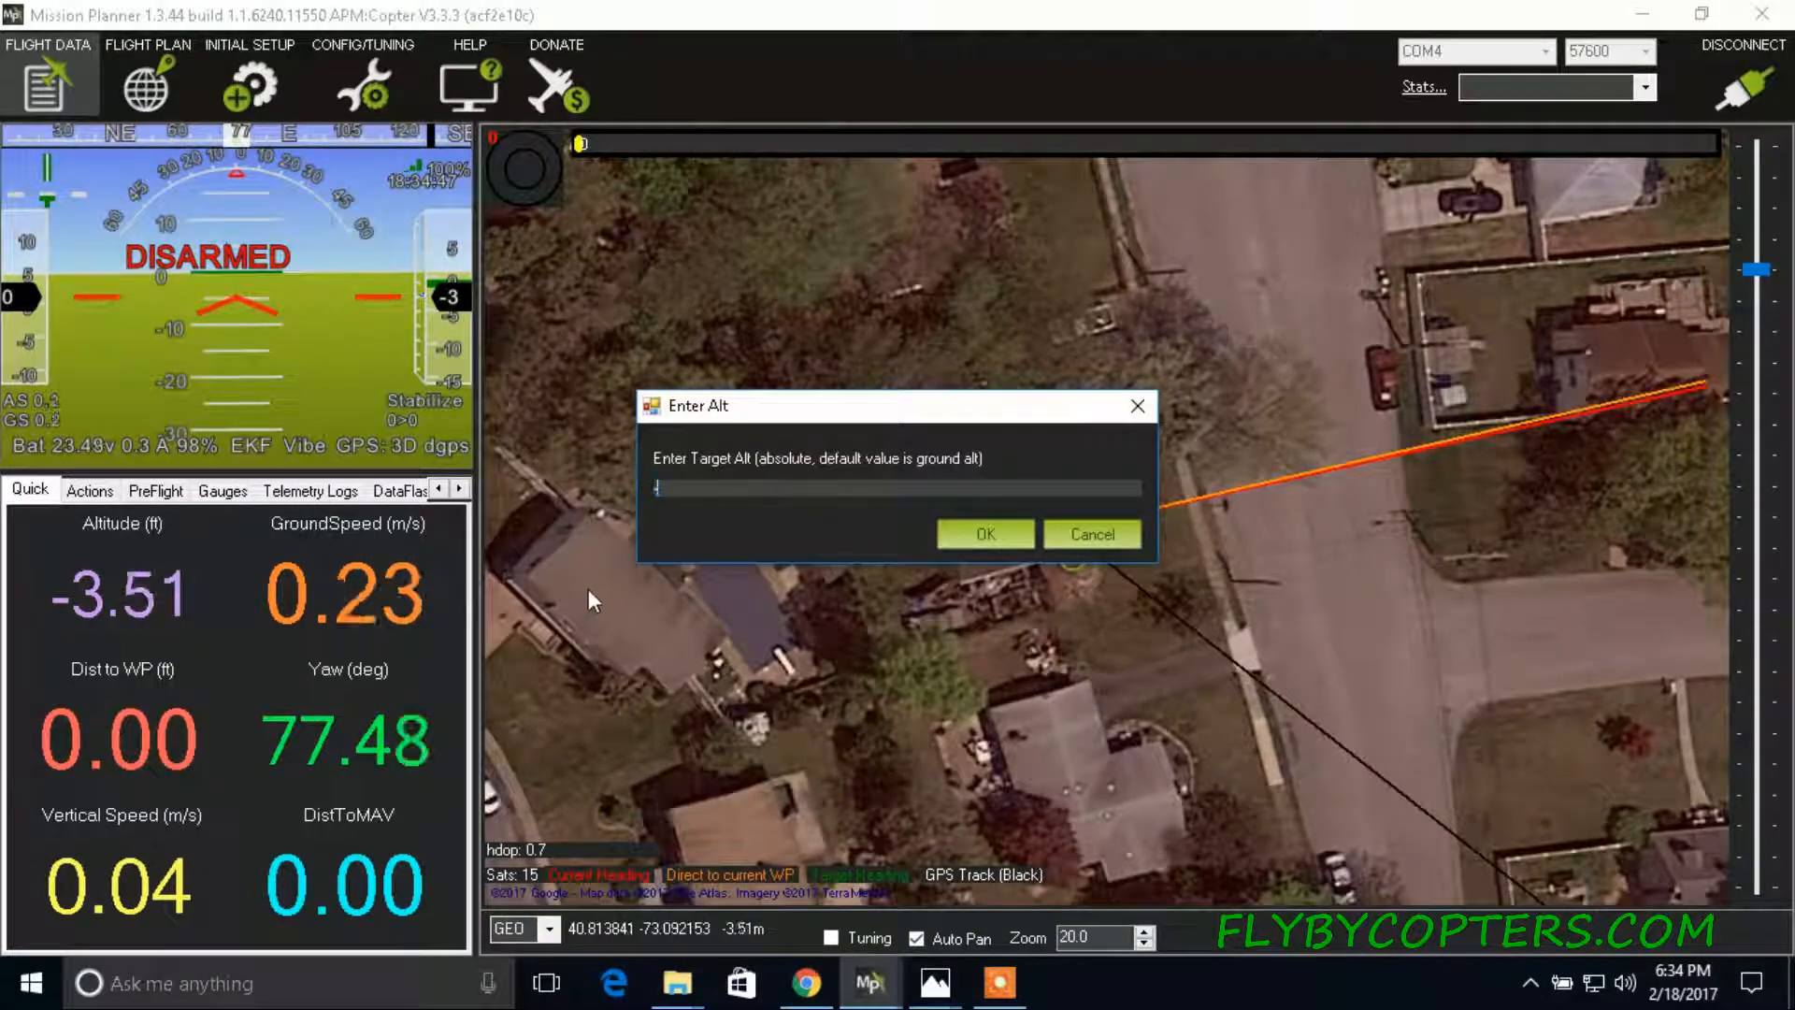
type("-2")
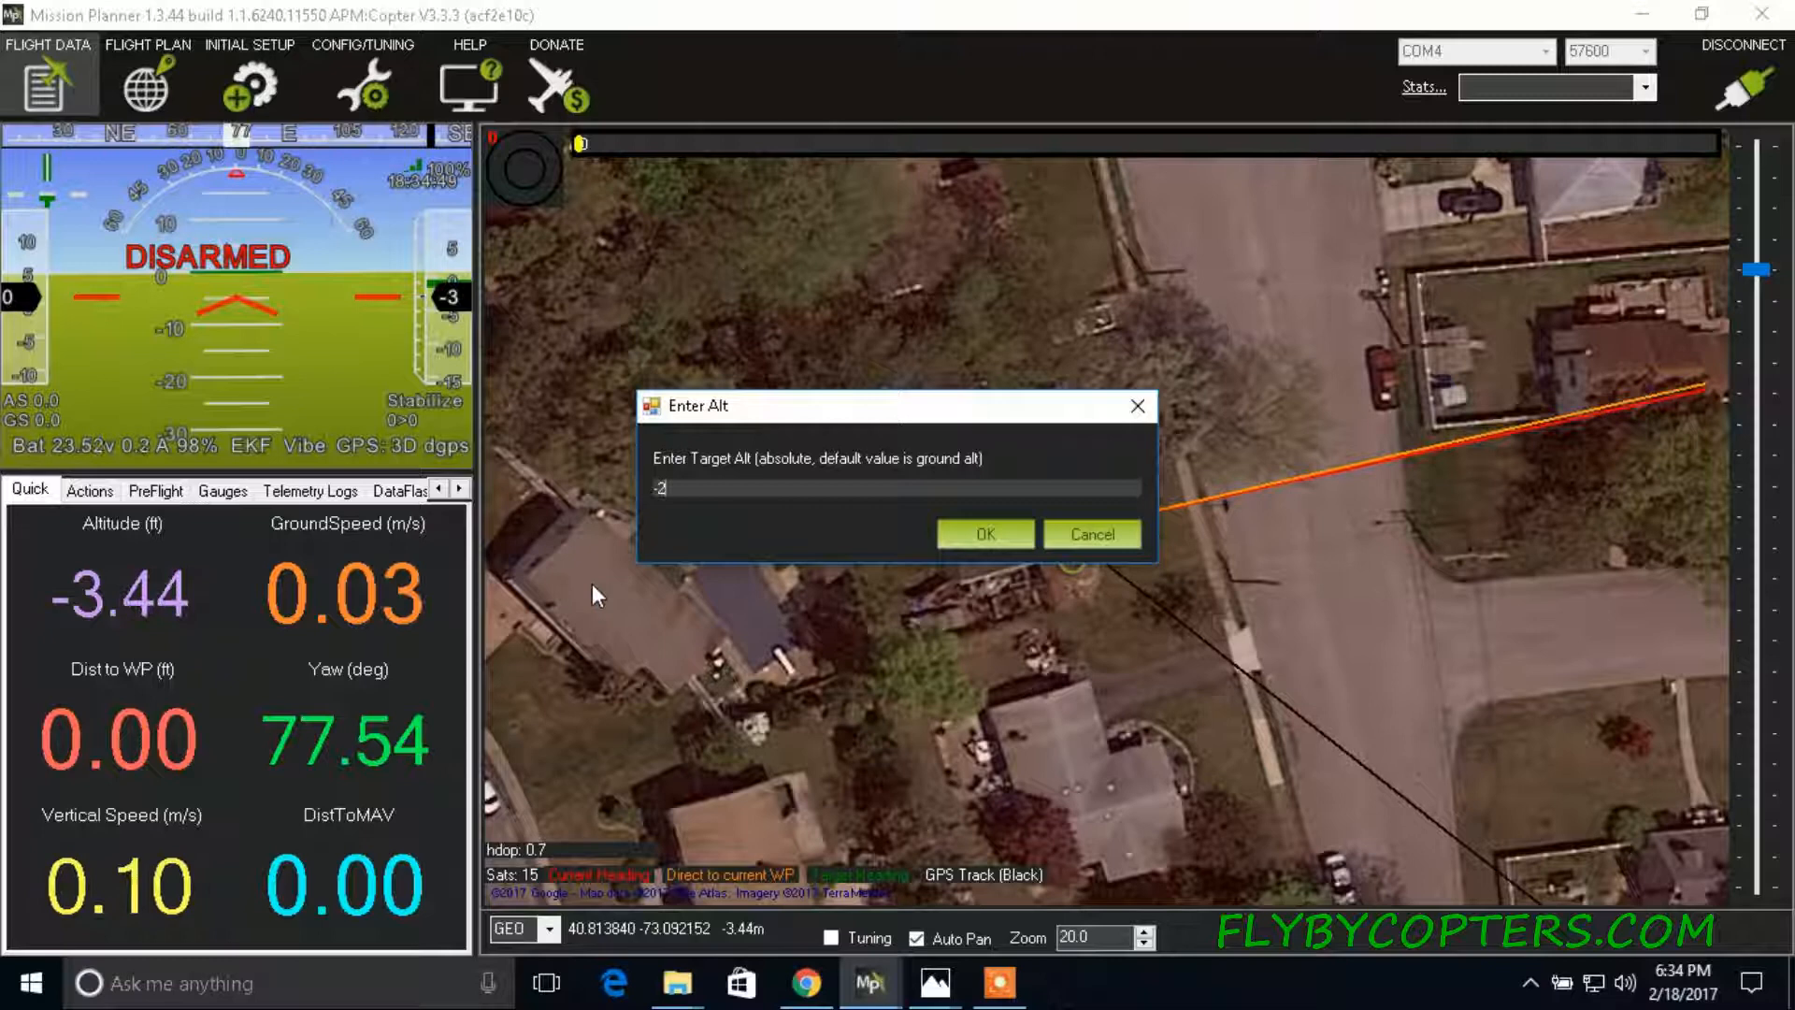
left_click(982, 534)
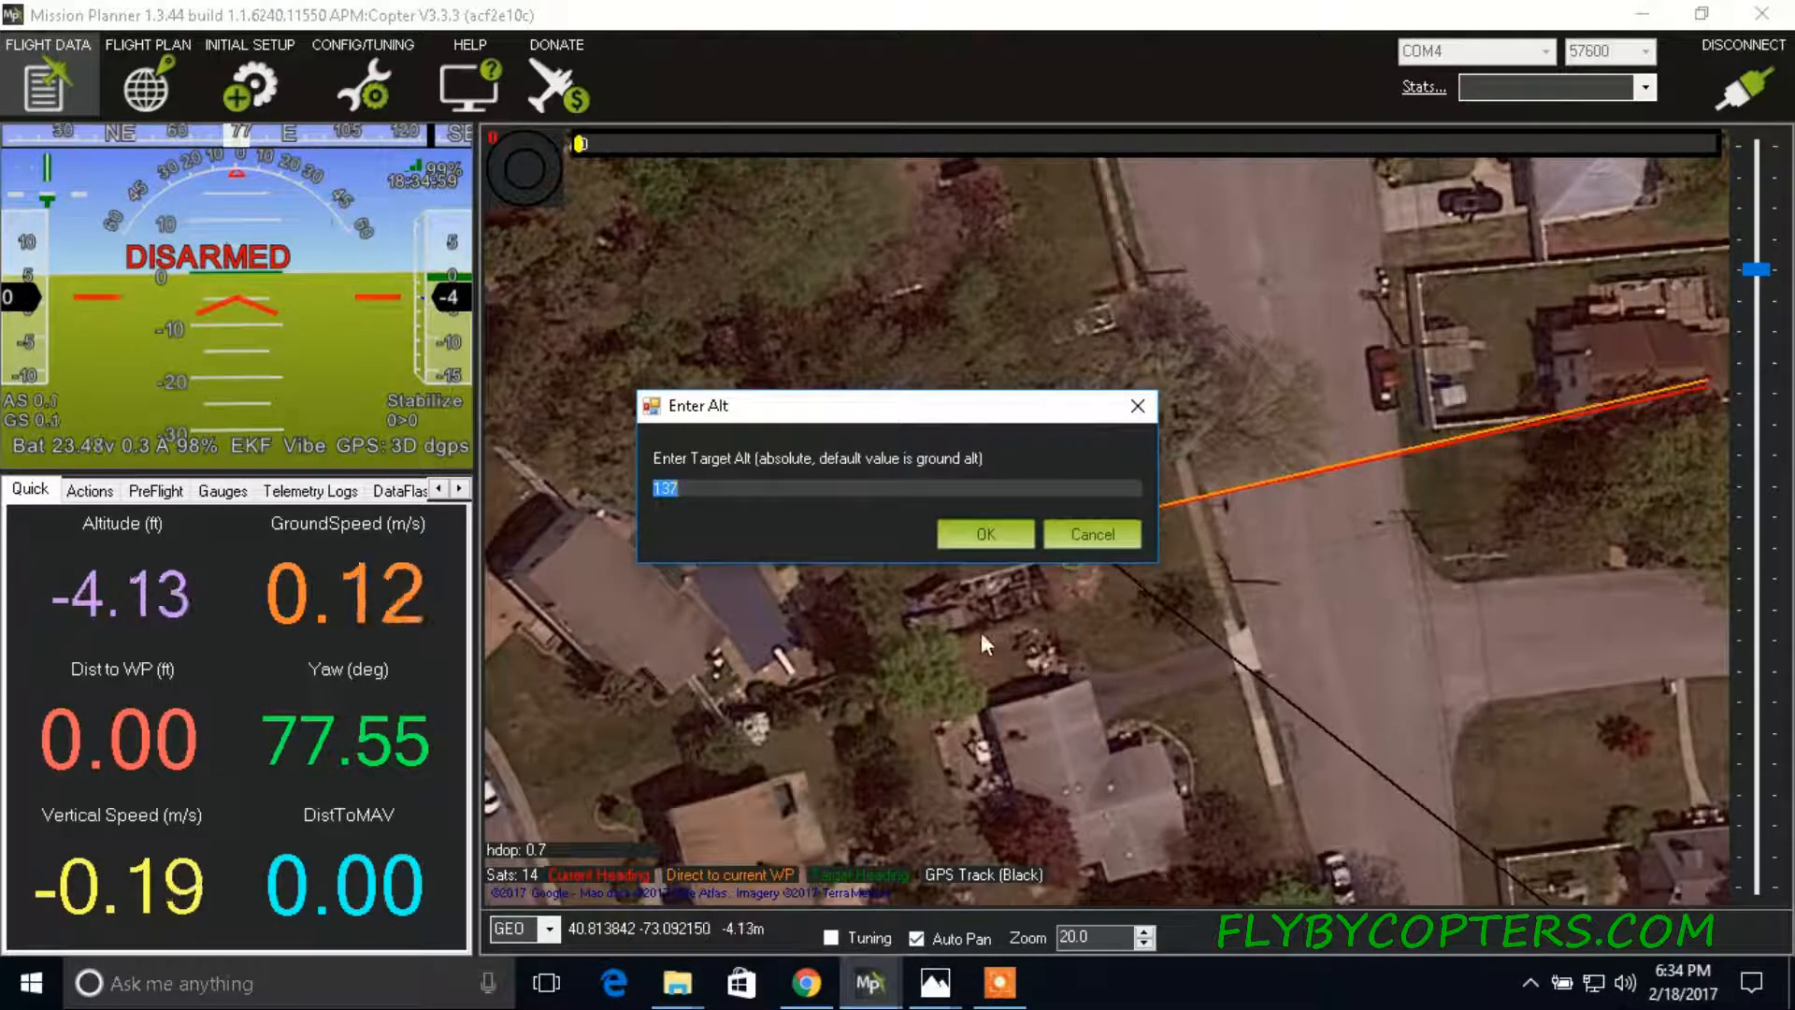
type("100")
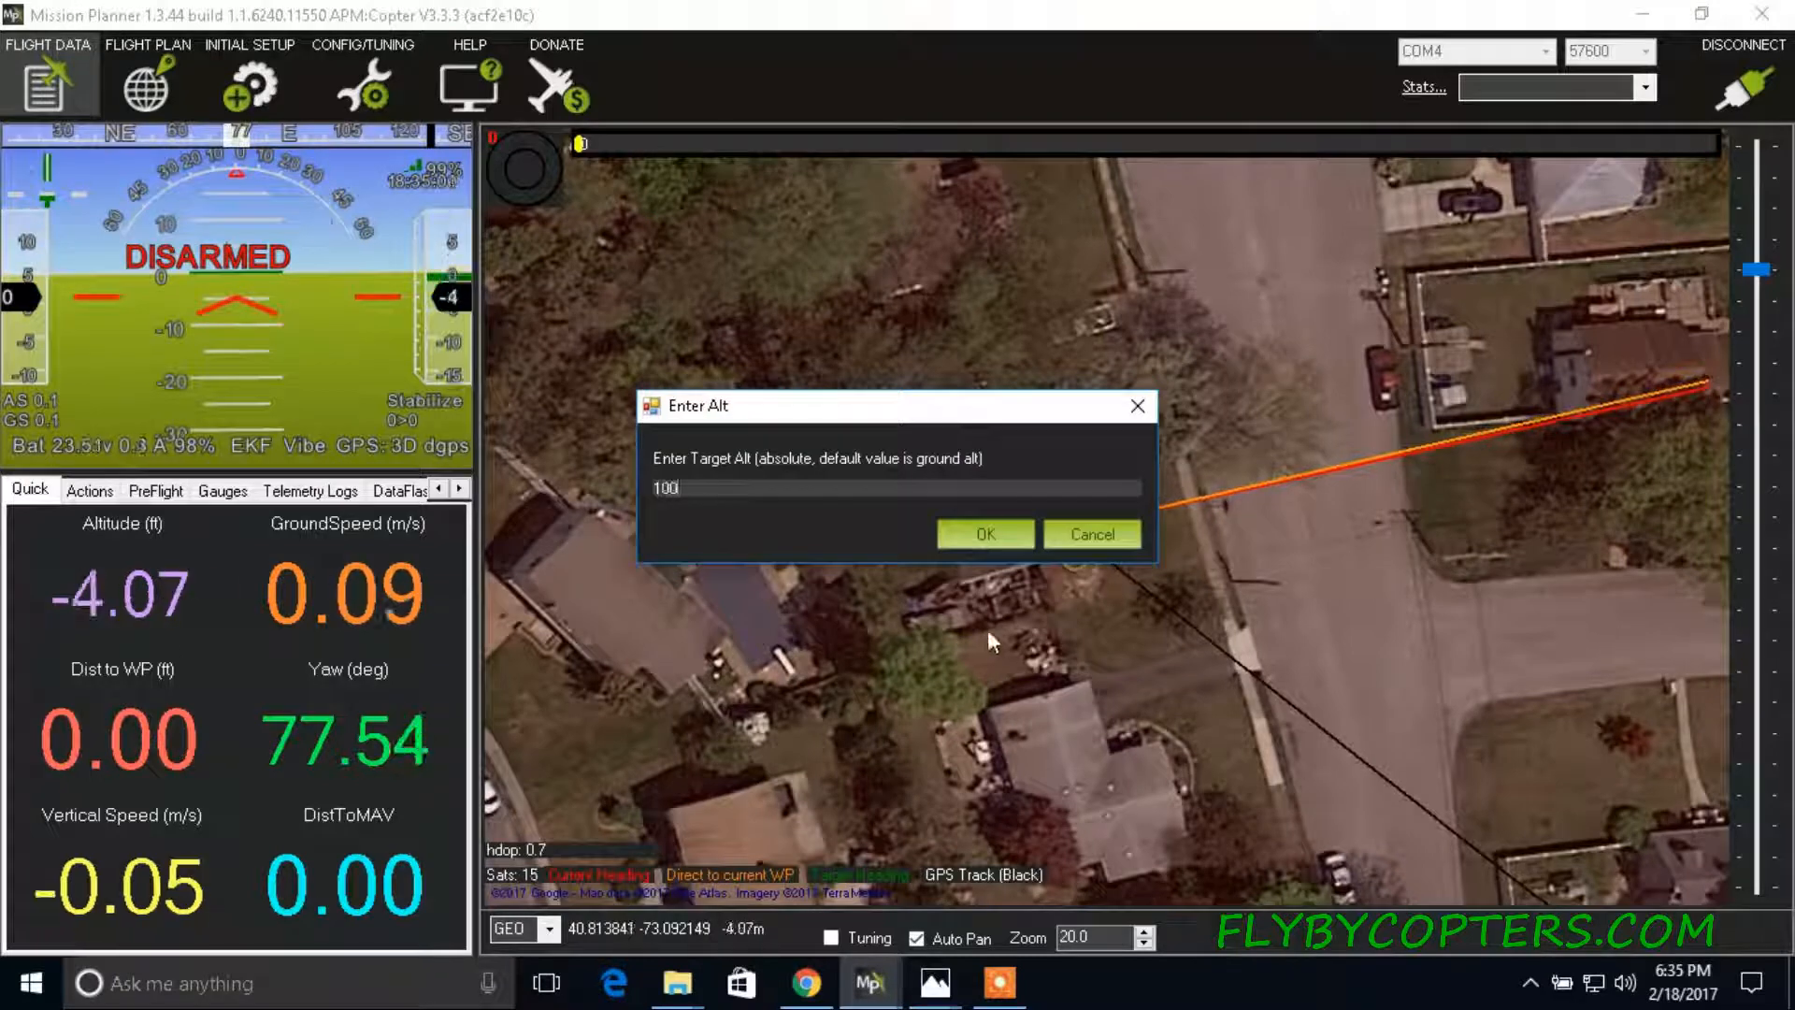
left_click(984, 534)
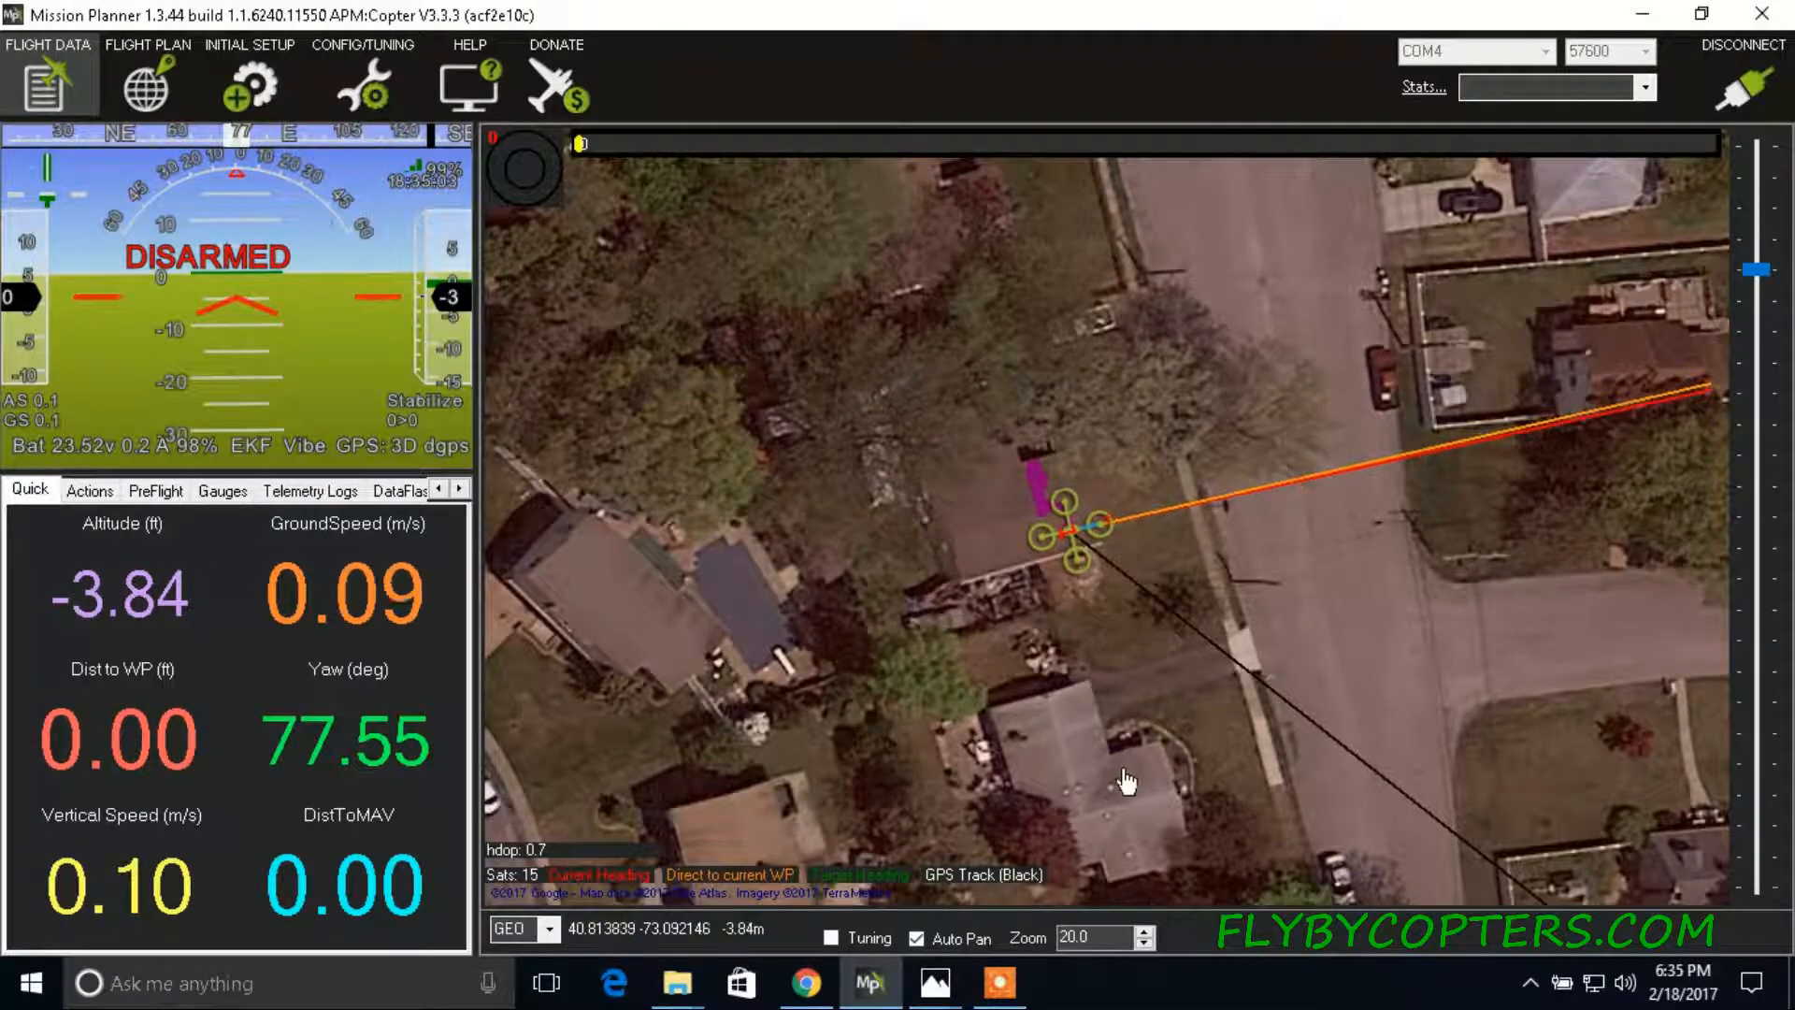